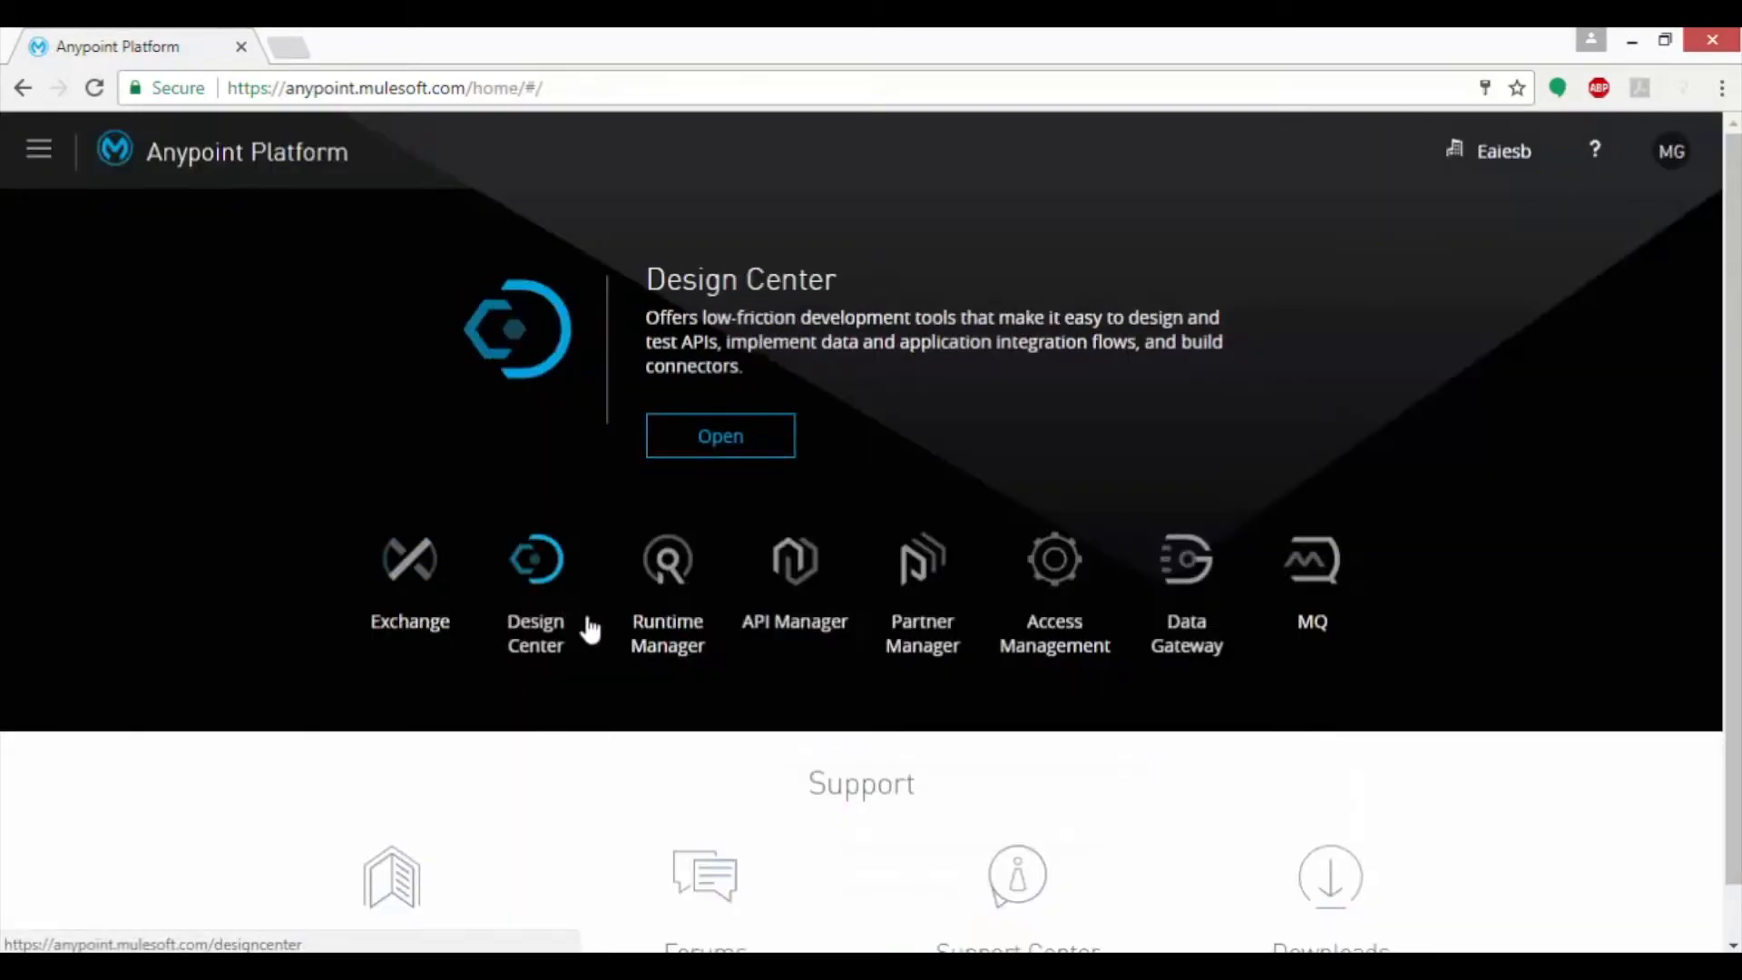
Open Access Management and view the Environments list showing Design and Sandbox
click(794, 560)
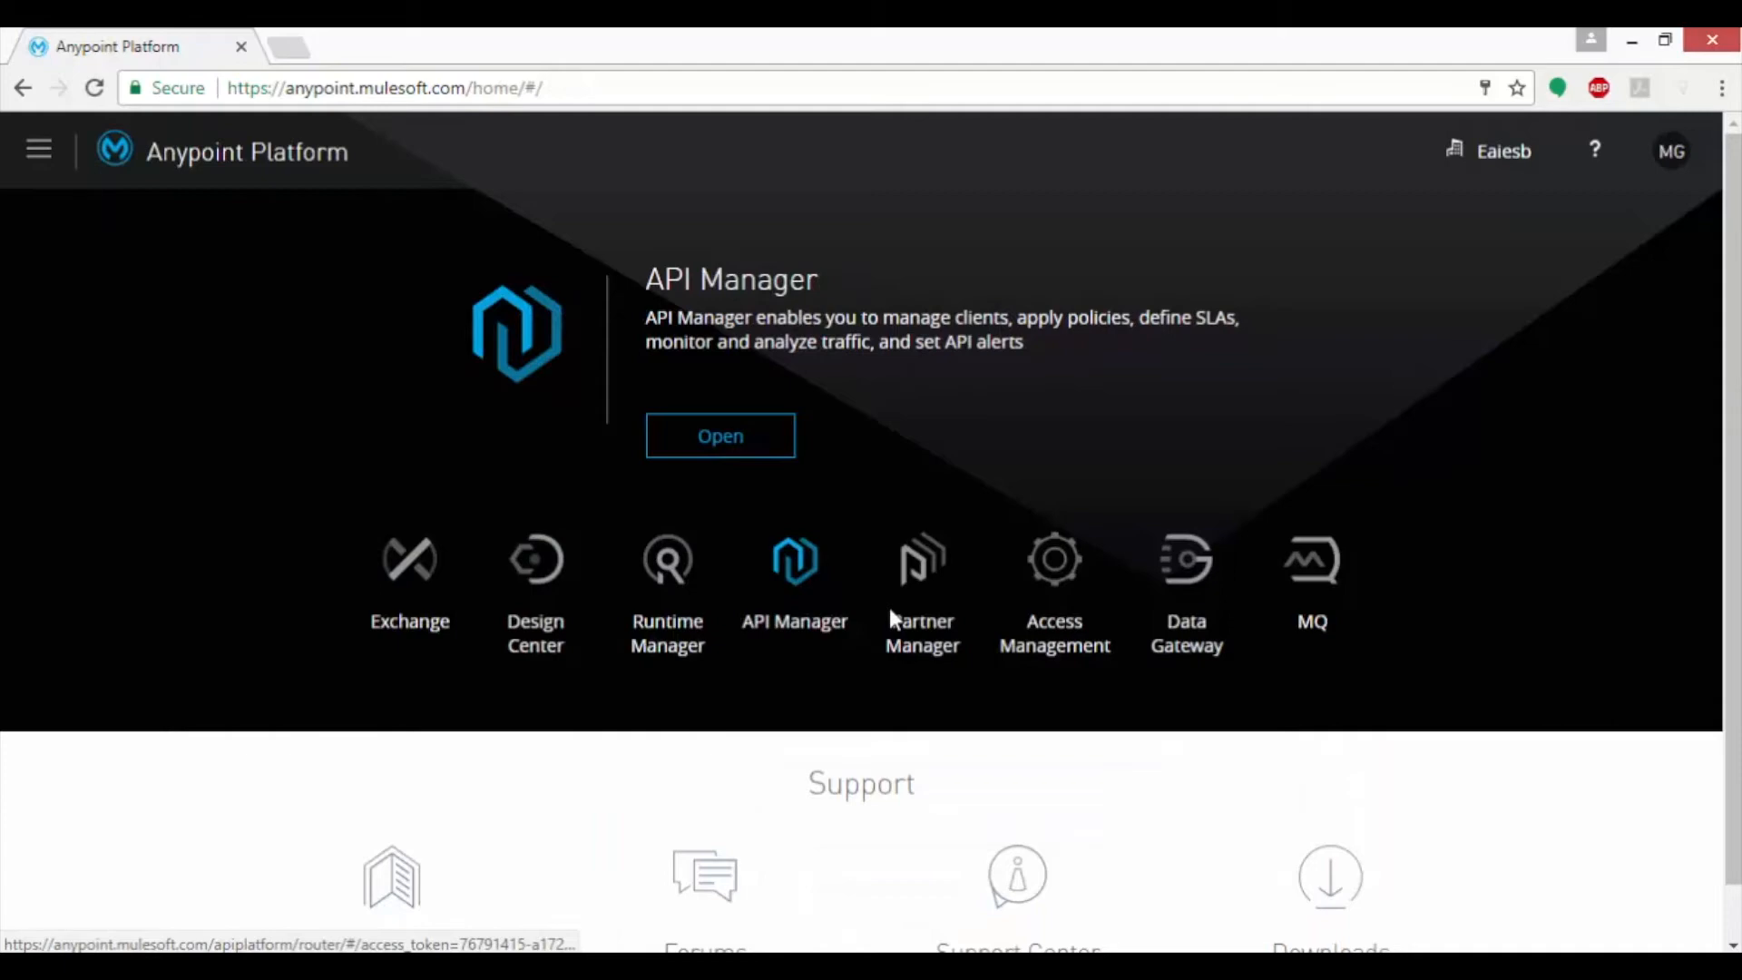
click(1053, 559)
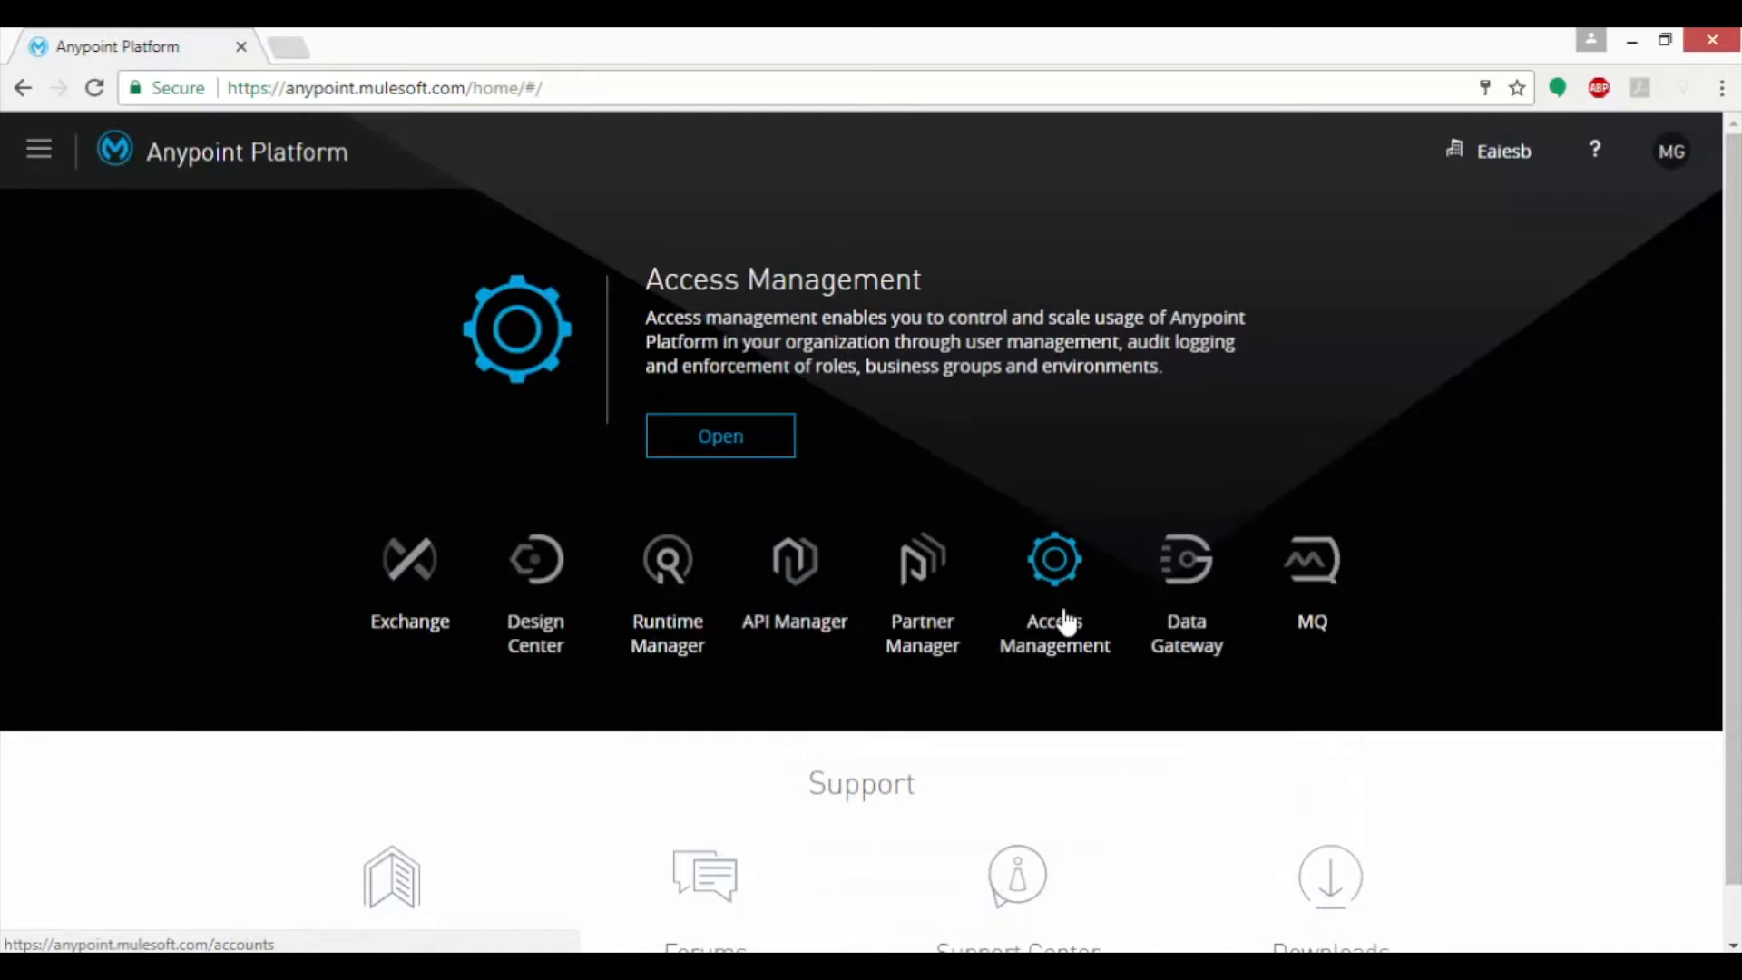
click(1054, 558)
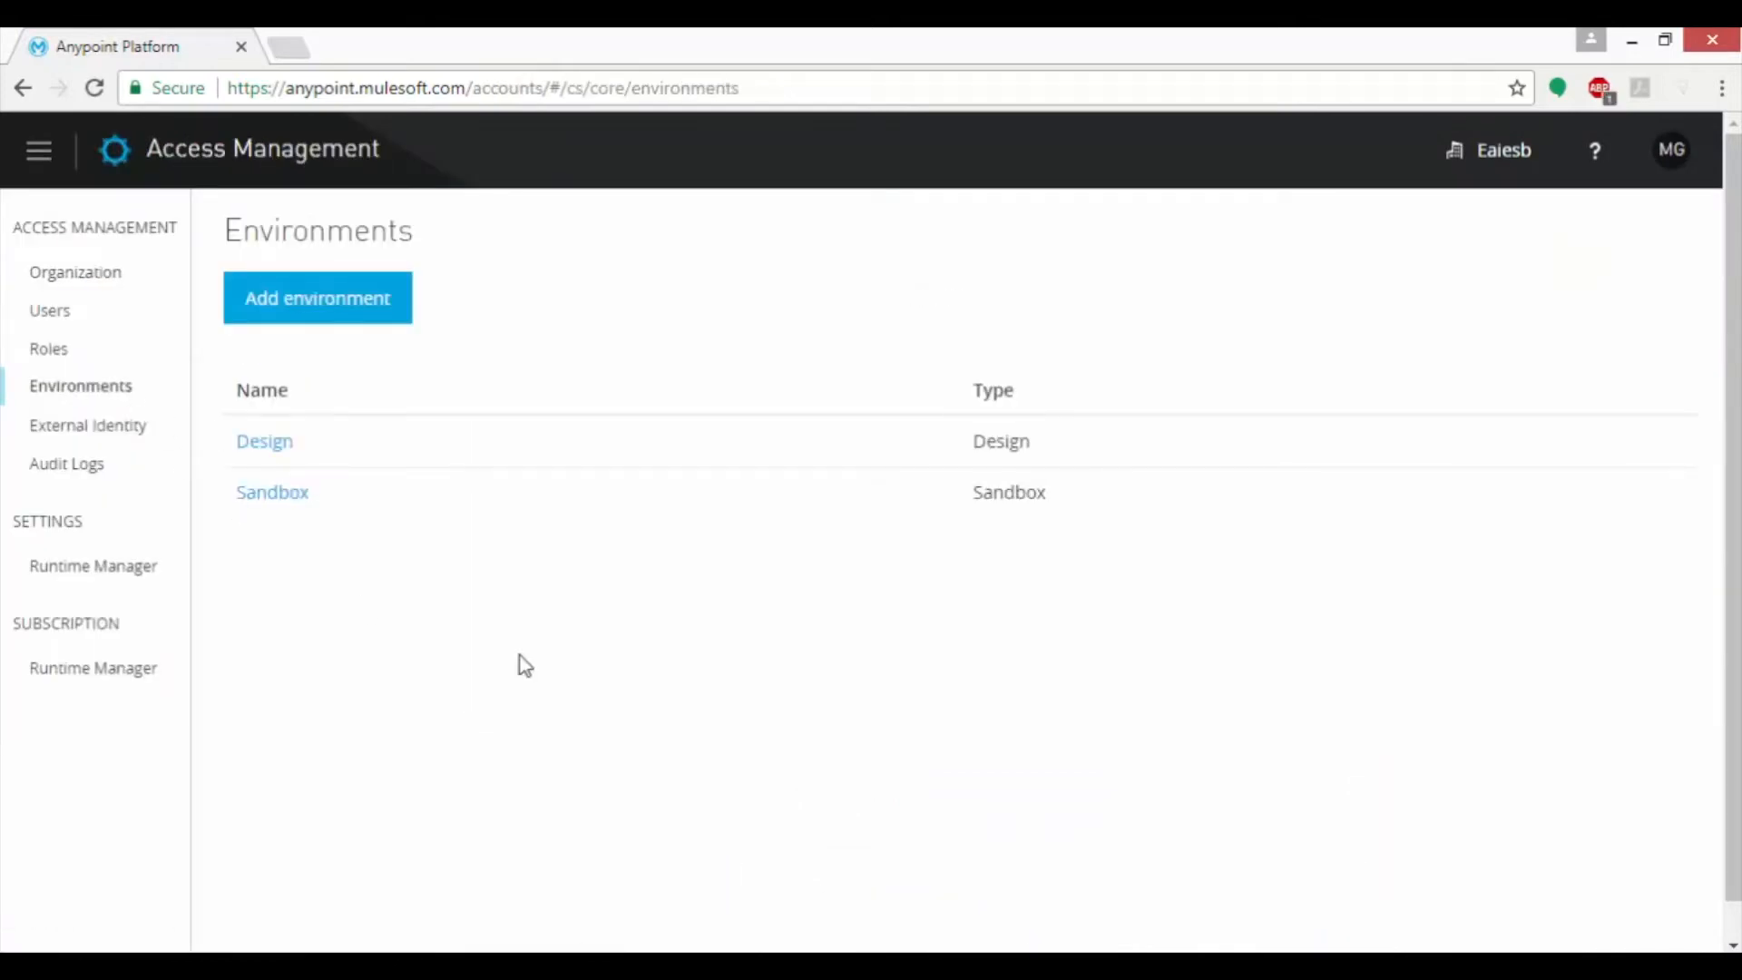
mouse_move(276, 347)
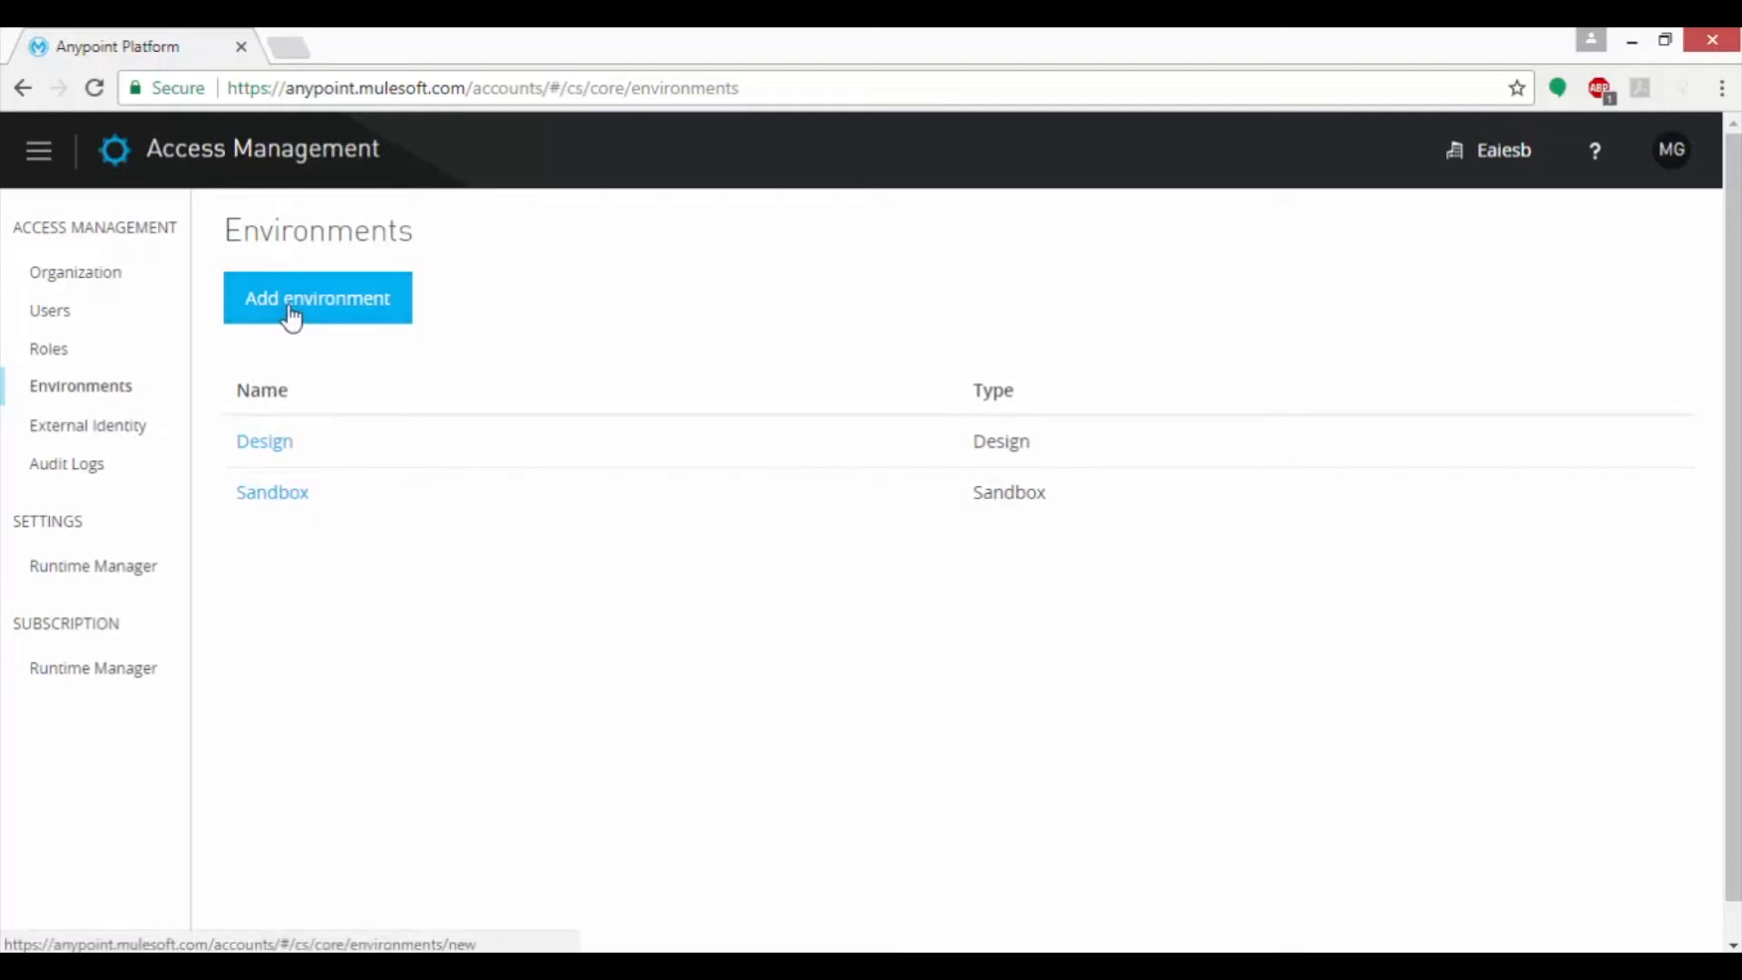
mouse_move(198, 537)
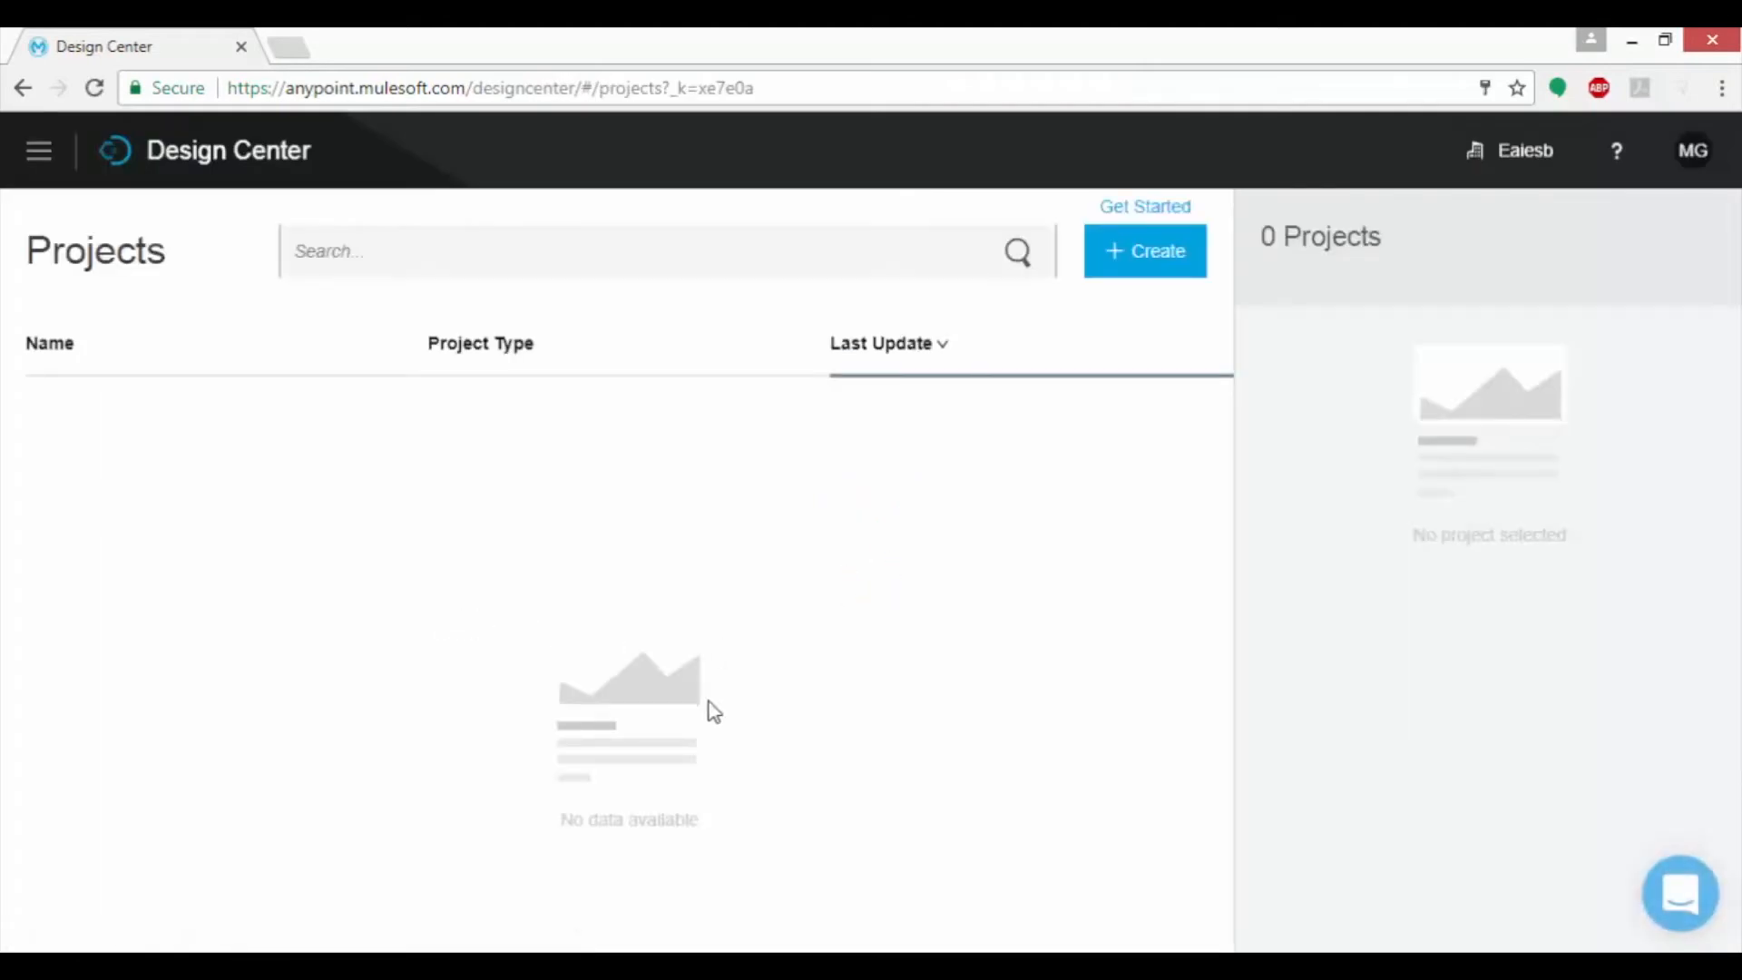
mouse_move(884, 627)
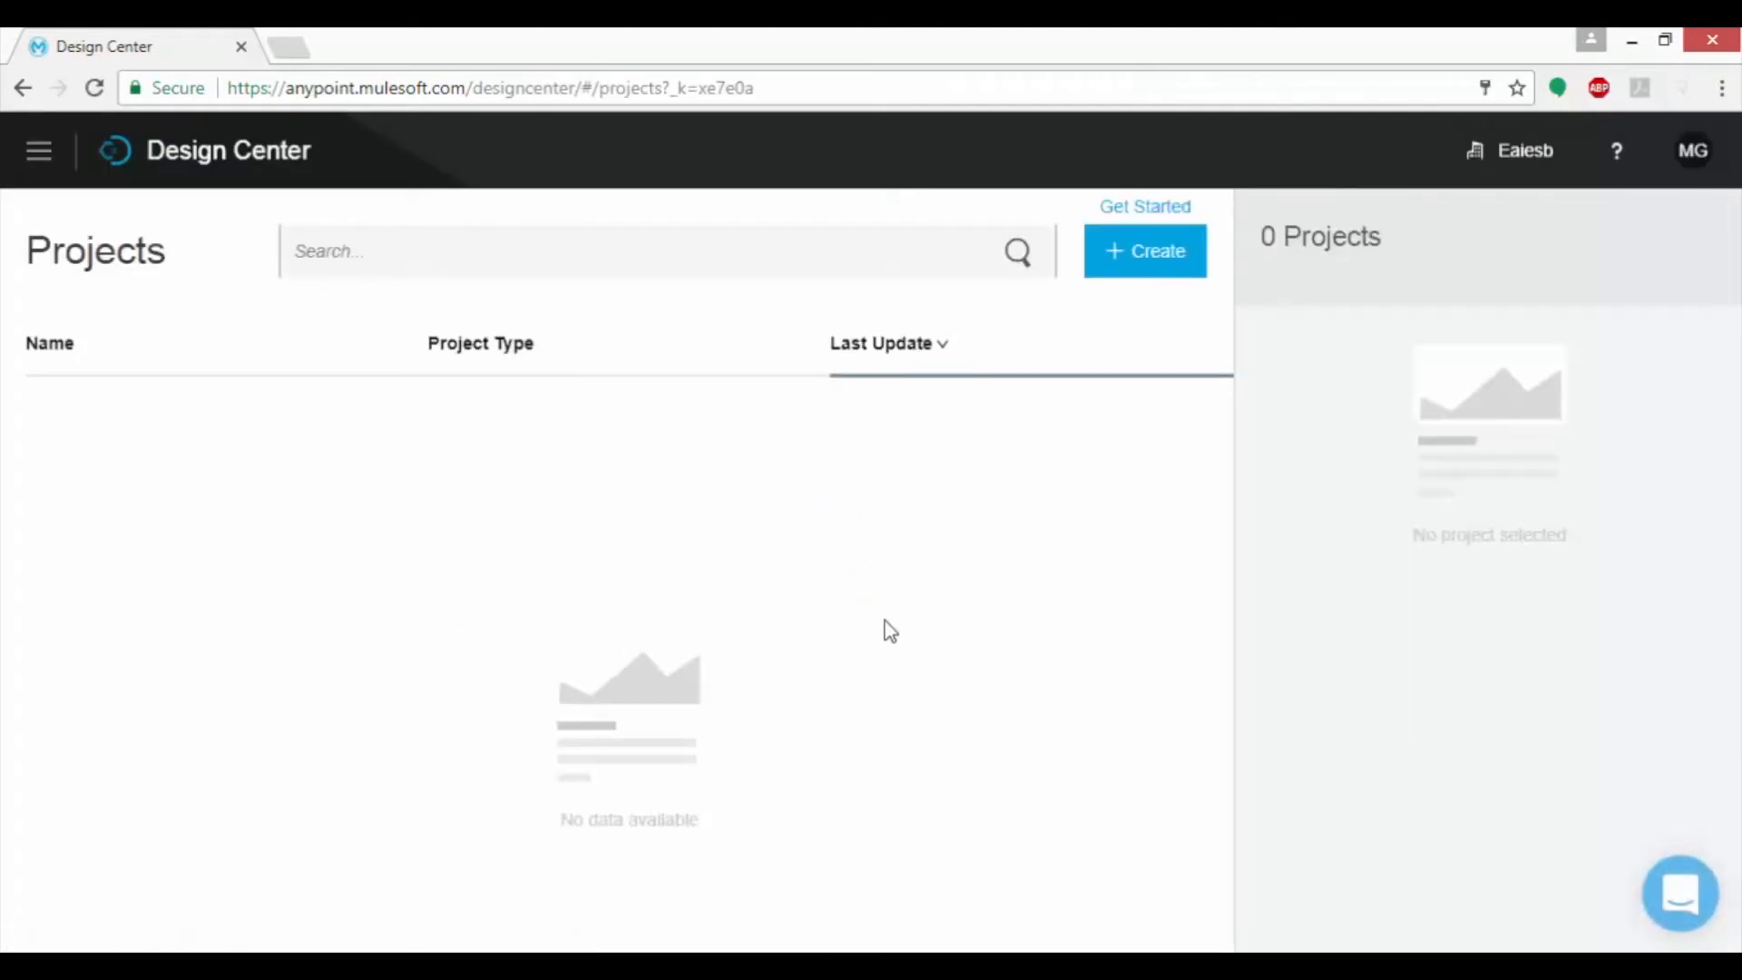
mouse_move(1156, 425)
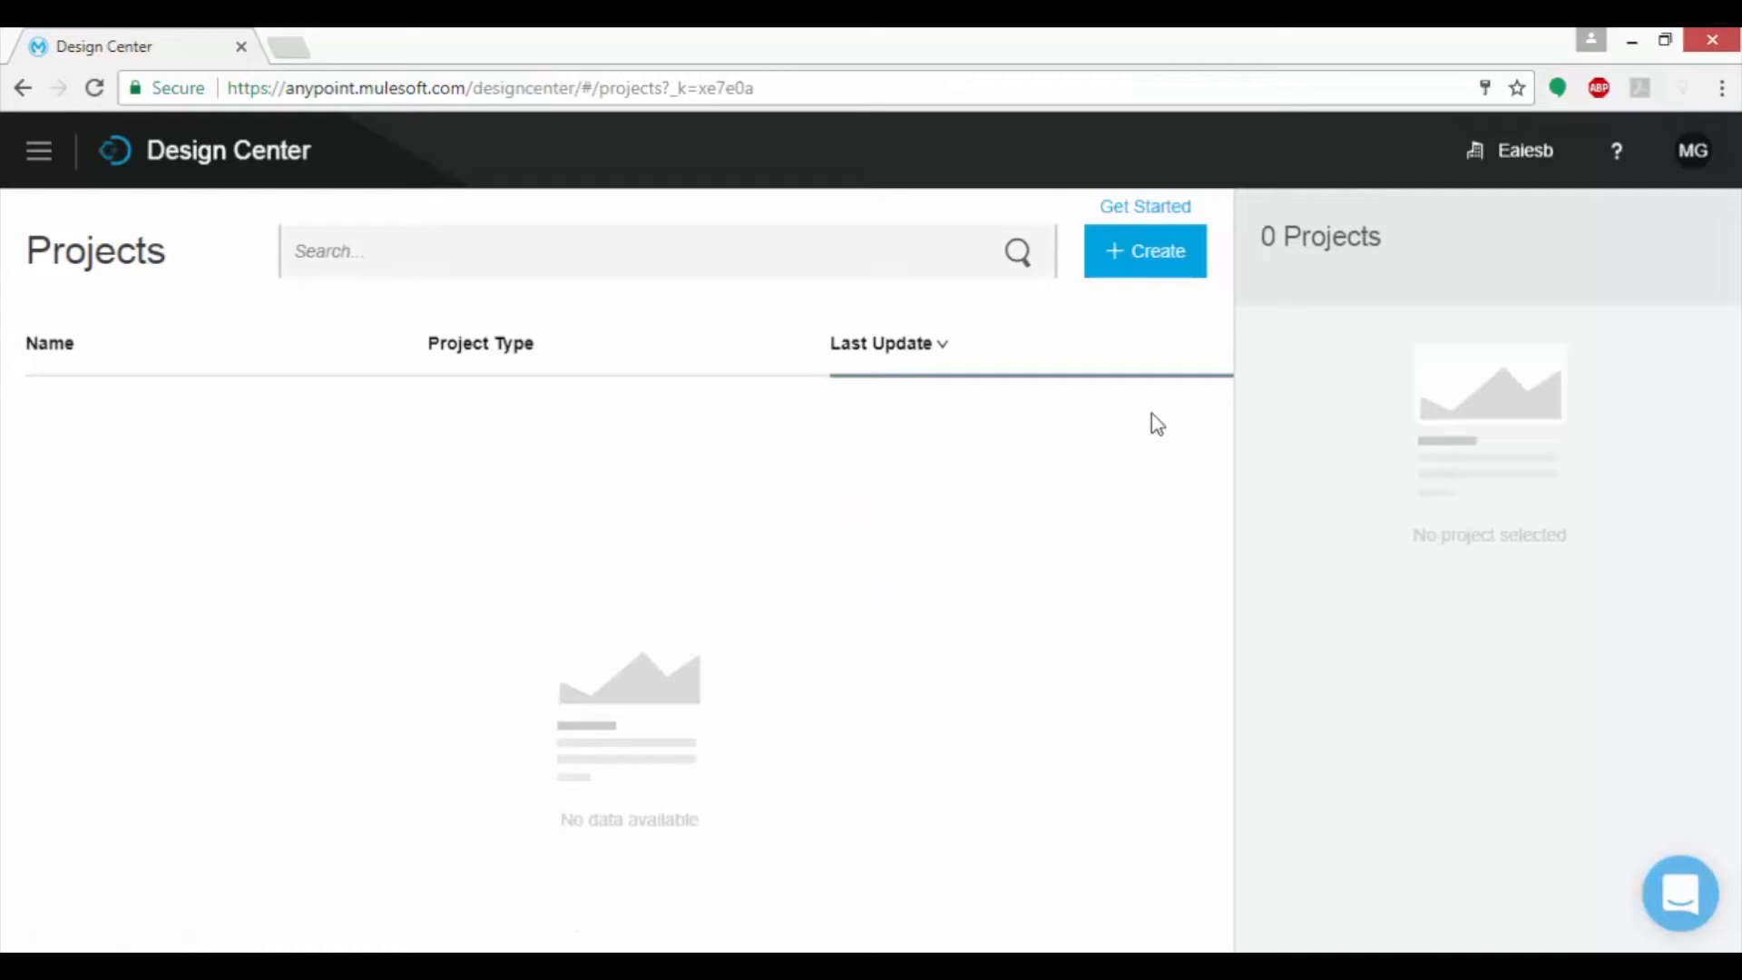
Open the + Create dropdown on the empty Projects page
click(1145, 250)
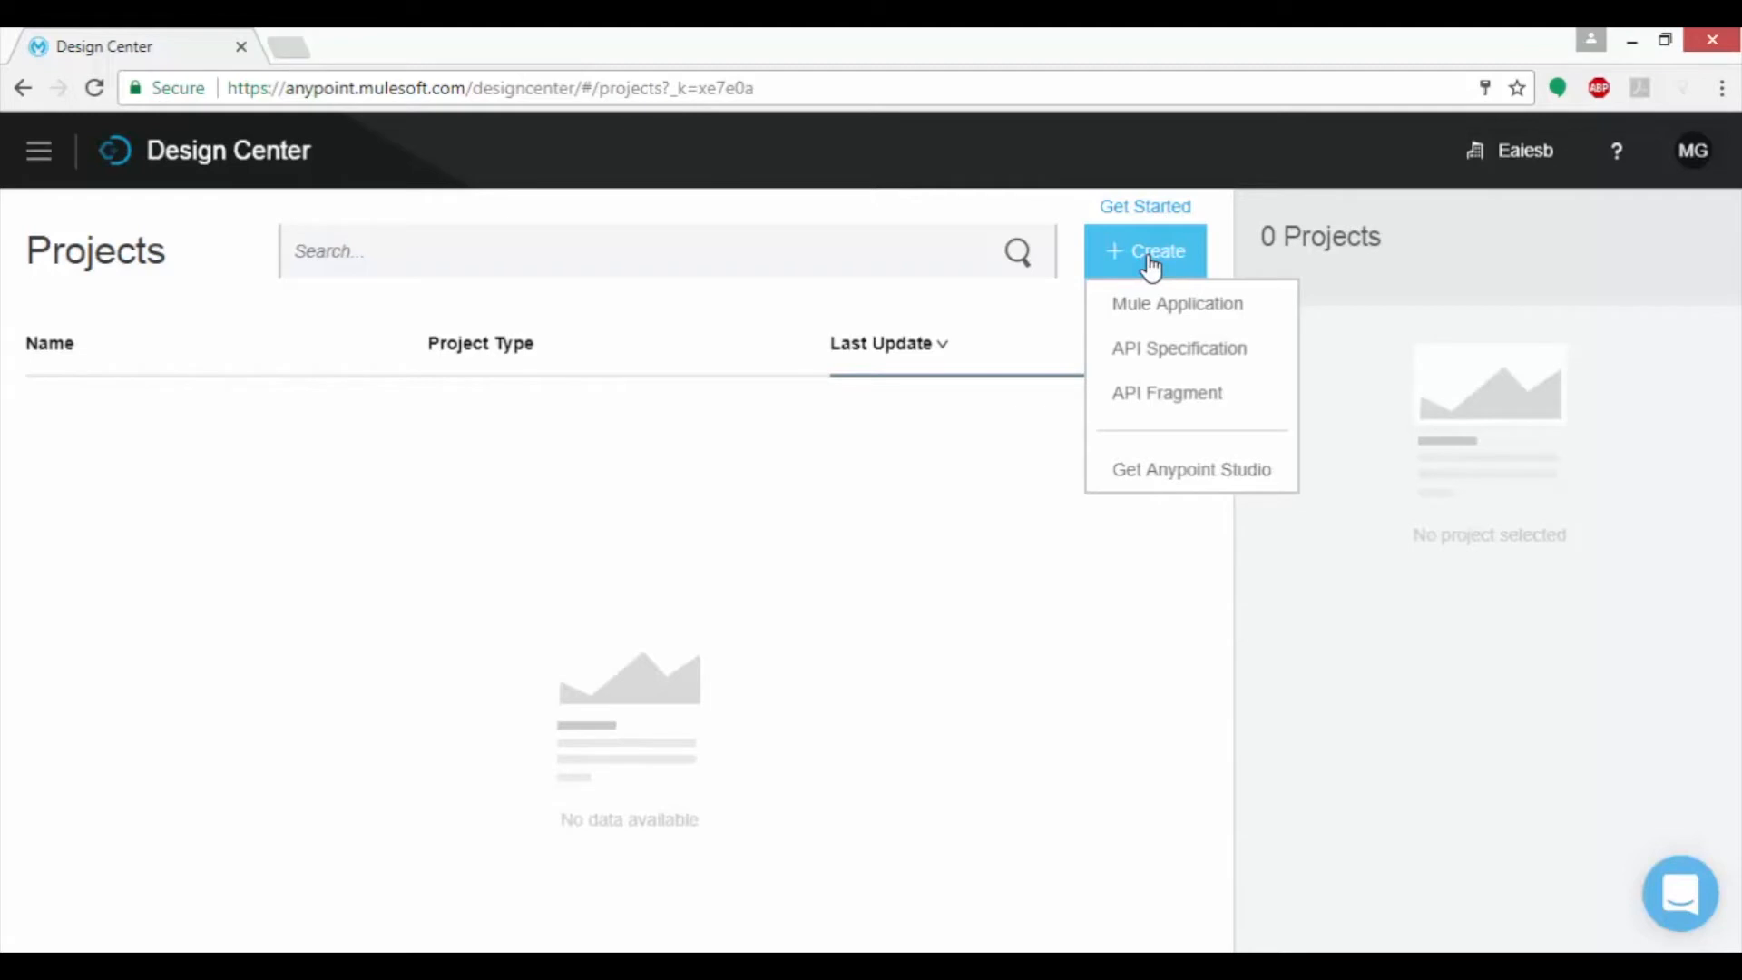
mouse_move(1162, 308)
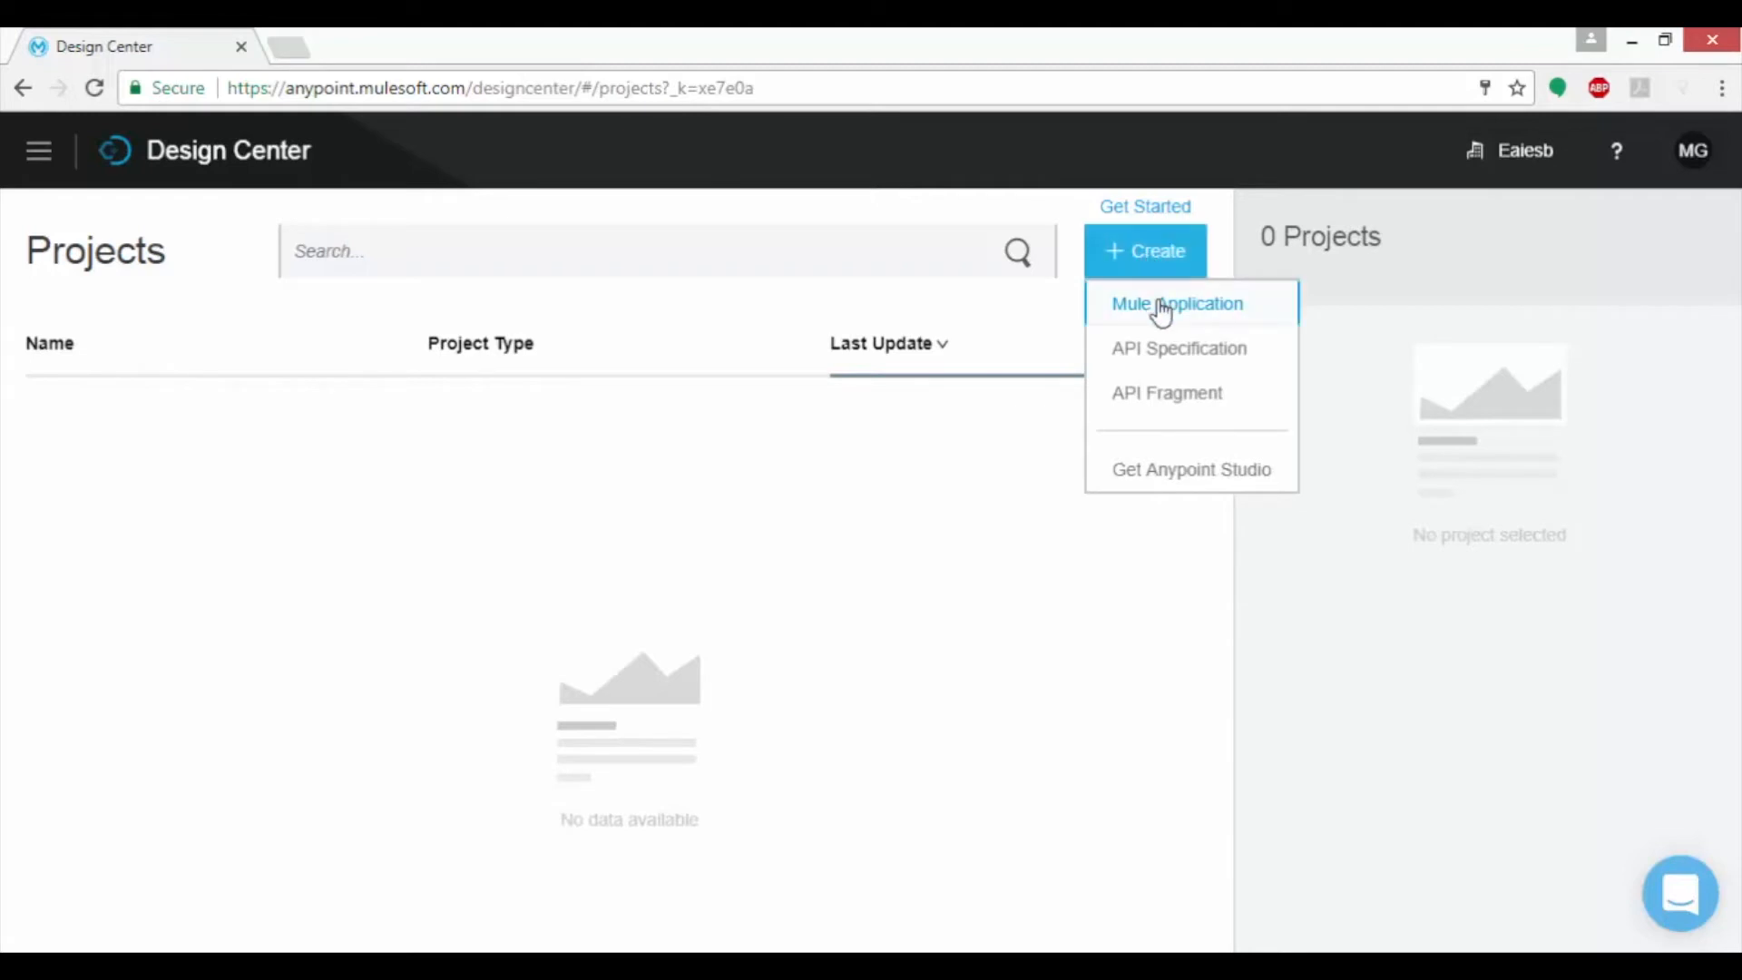
Create a Mule Application project named HelloWorld in the Design environment
click(1176, 303)
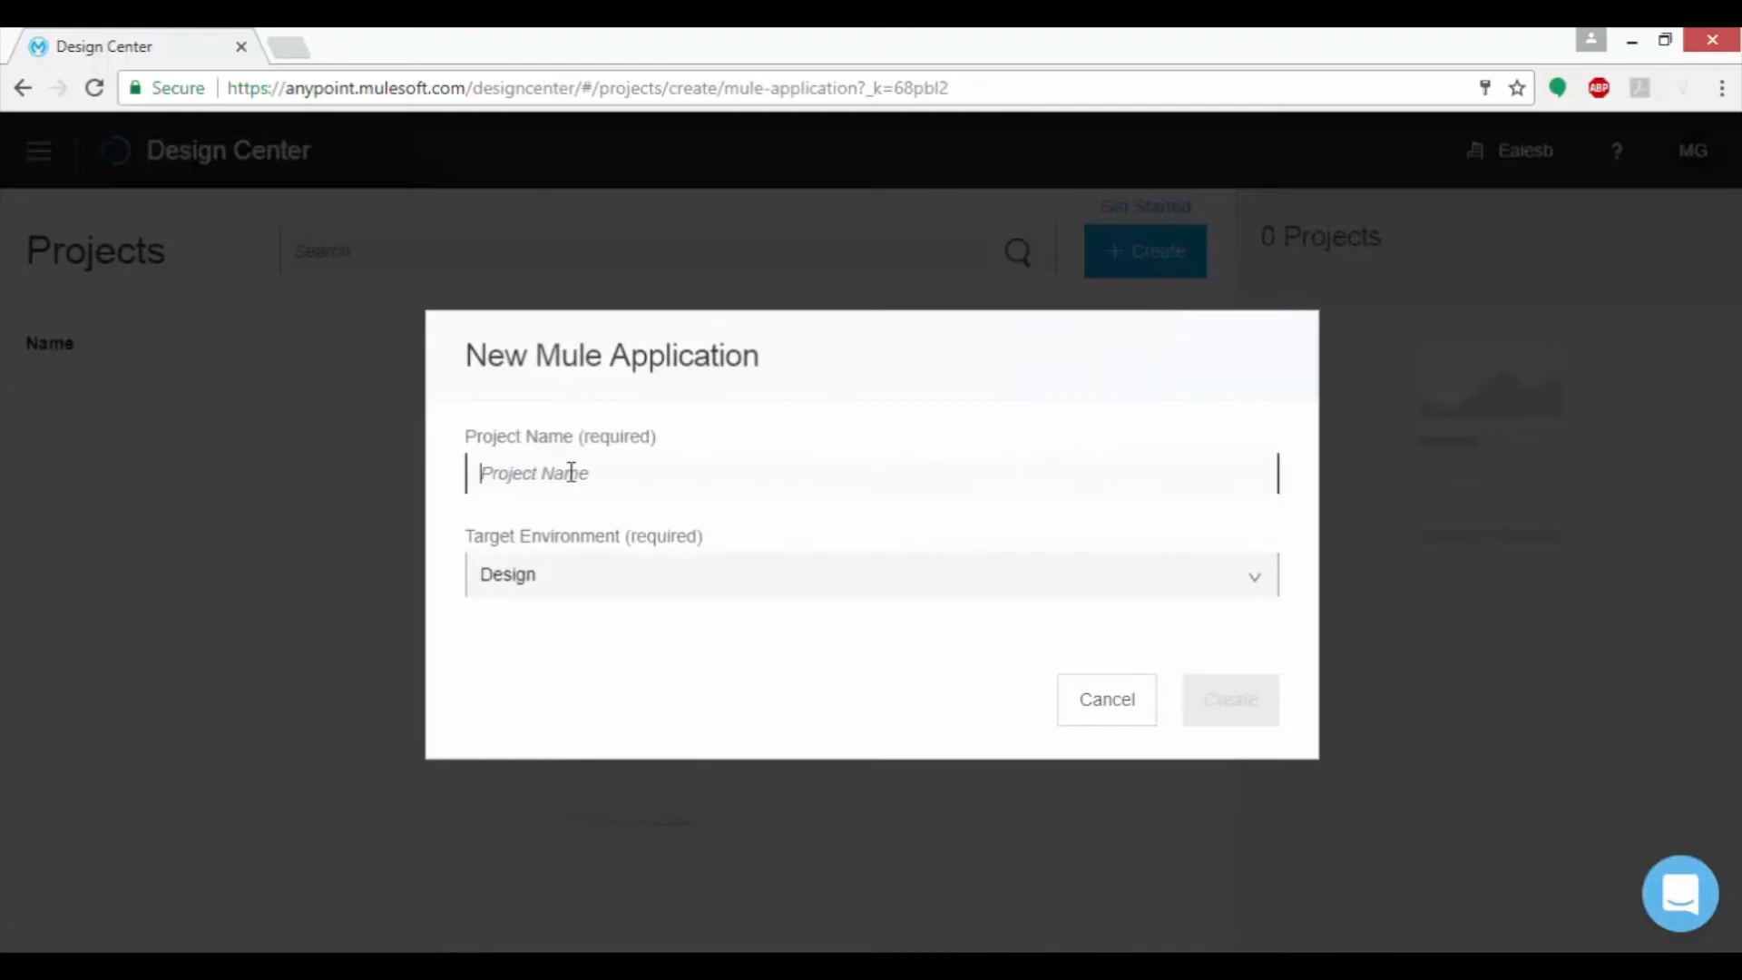
text(HelloWorld)
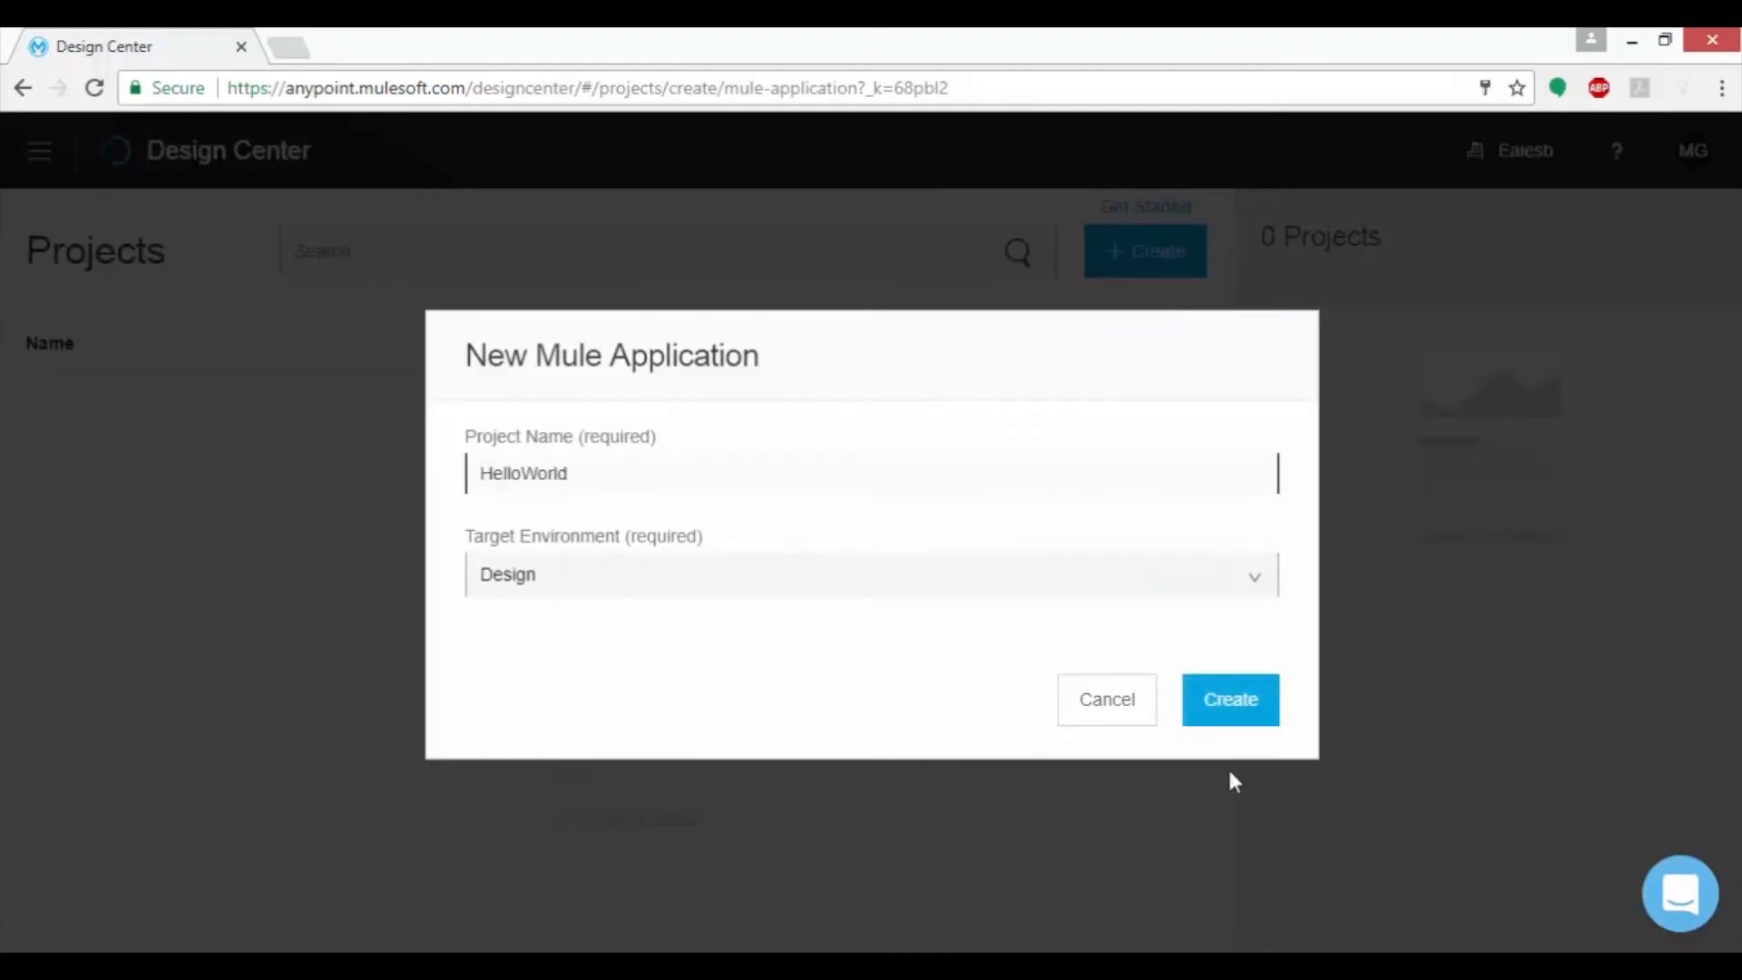
click(1230, 701)
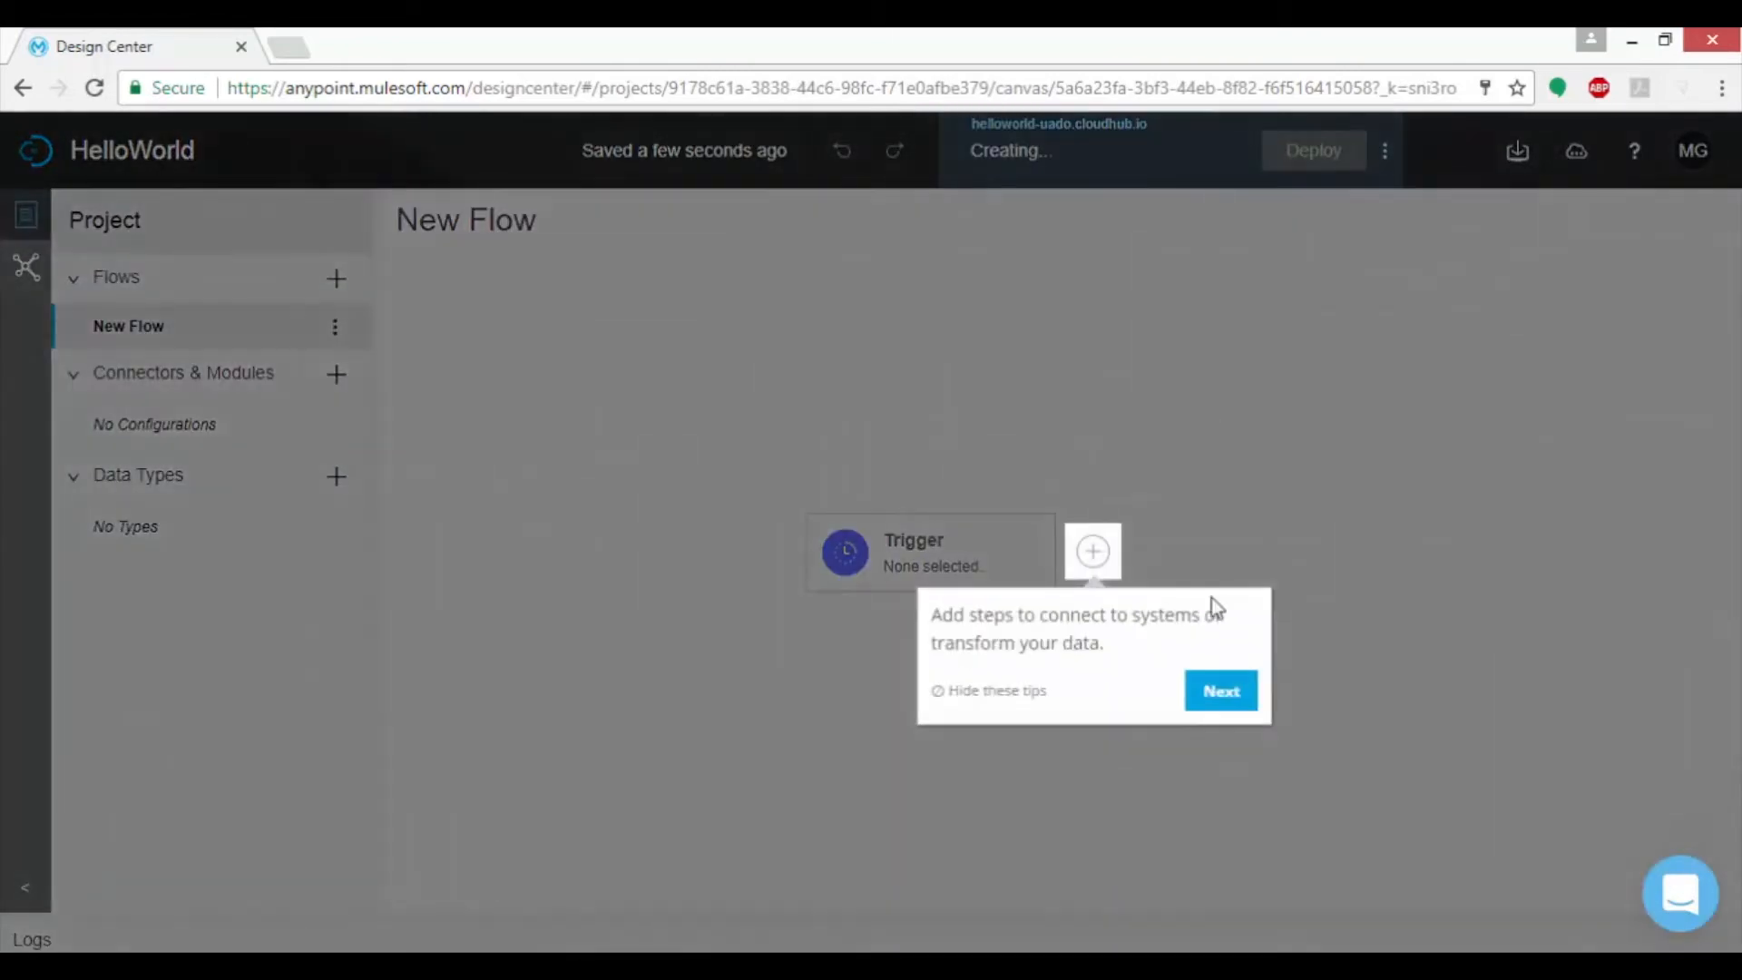
Dismiss the tip bubbles (Next, then Got it) over the new flow
click(1219, 690)
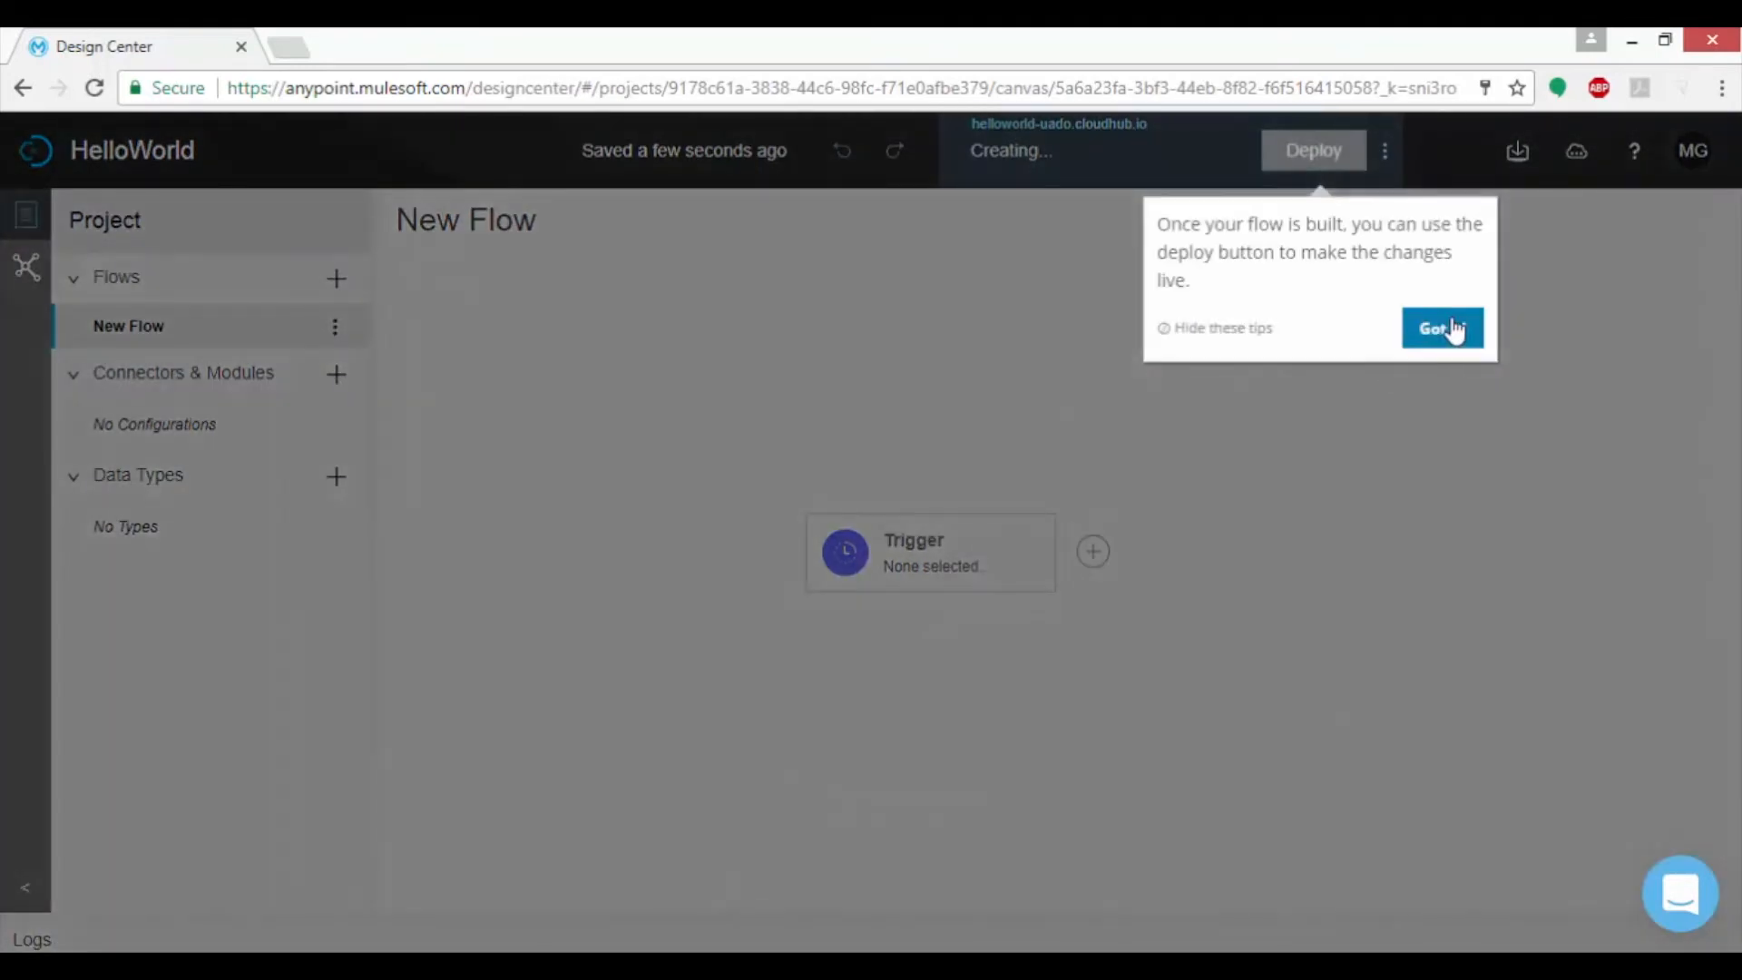
click(1441, 327)
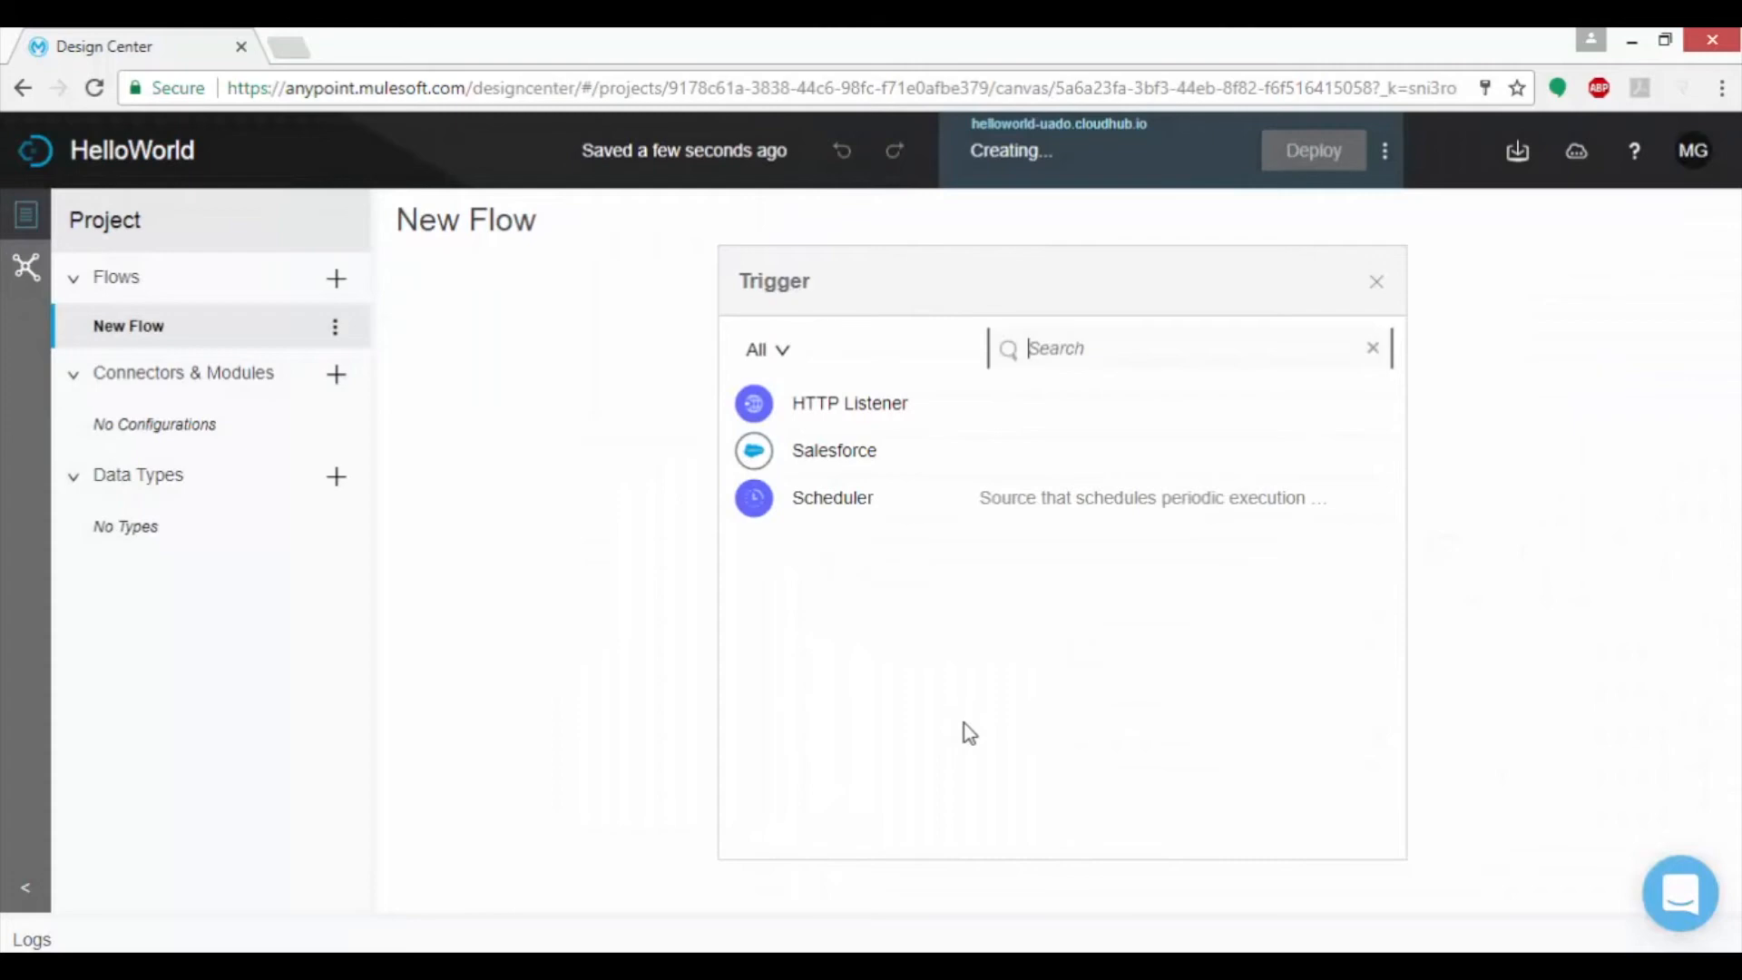
mouse_move(969, 678)
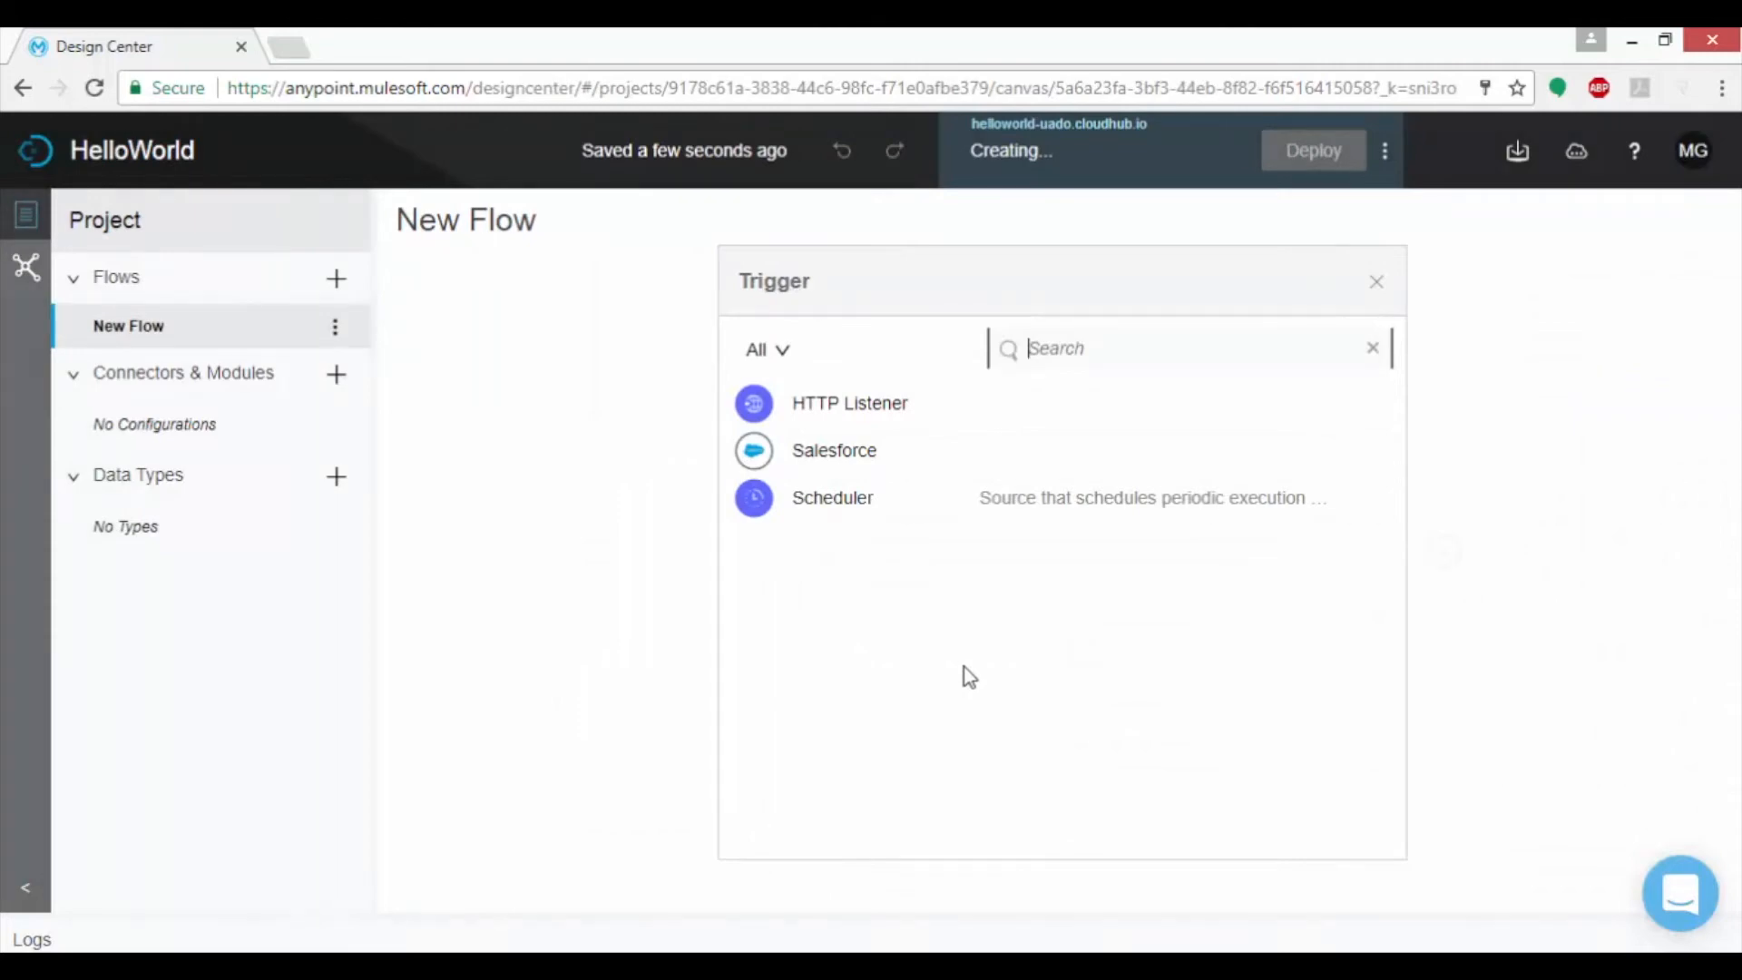
mouse_move(874, 417)
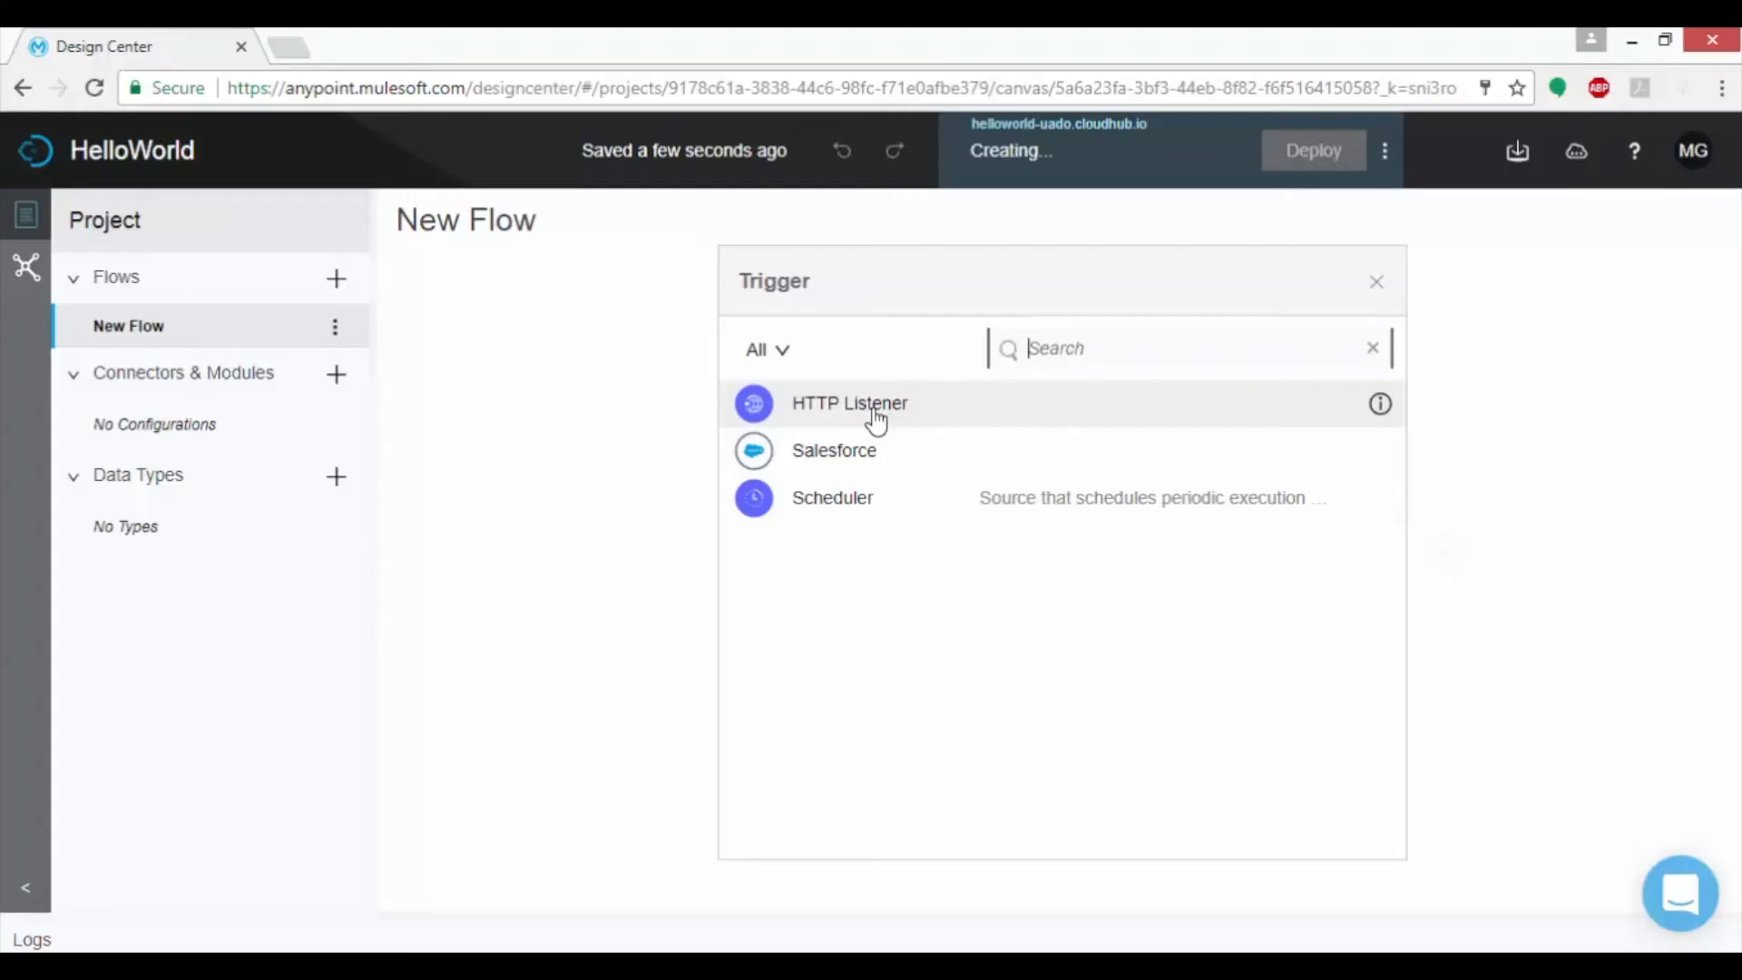
Add an HTTP Listener trigger on path /HelloWorld with the CloudHub HTTP configuration saved
click(849, 403)
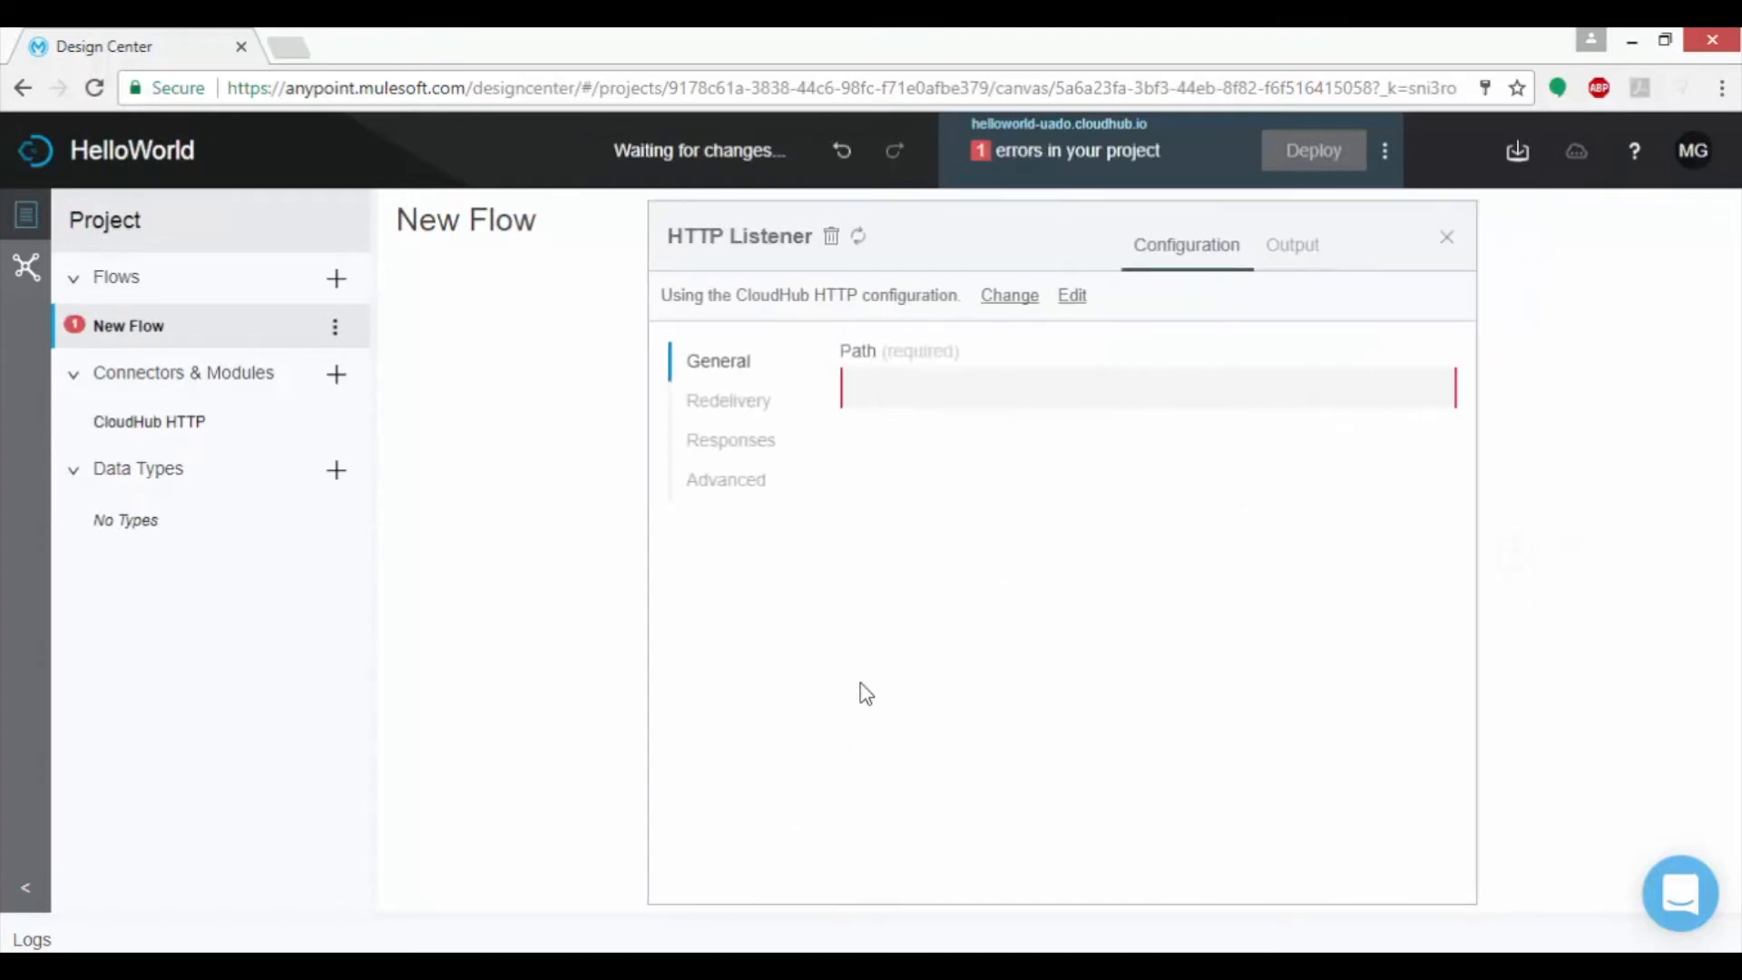
text(/)
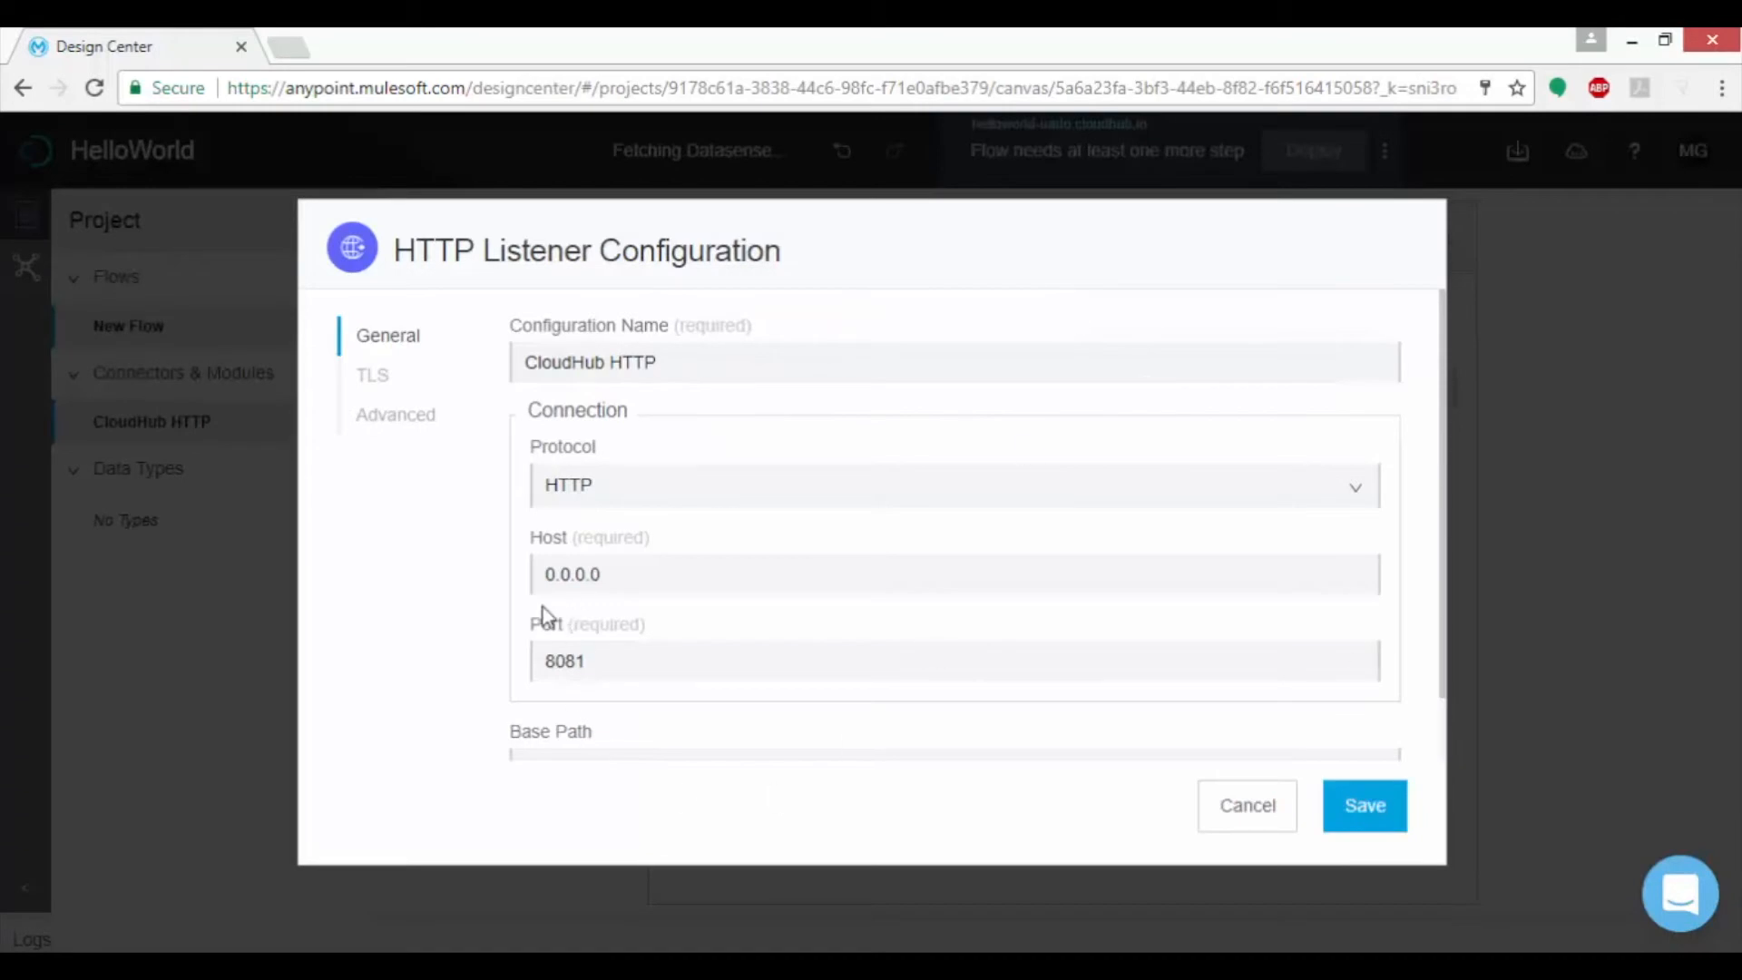
click(1365, 806)
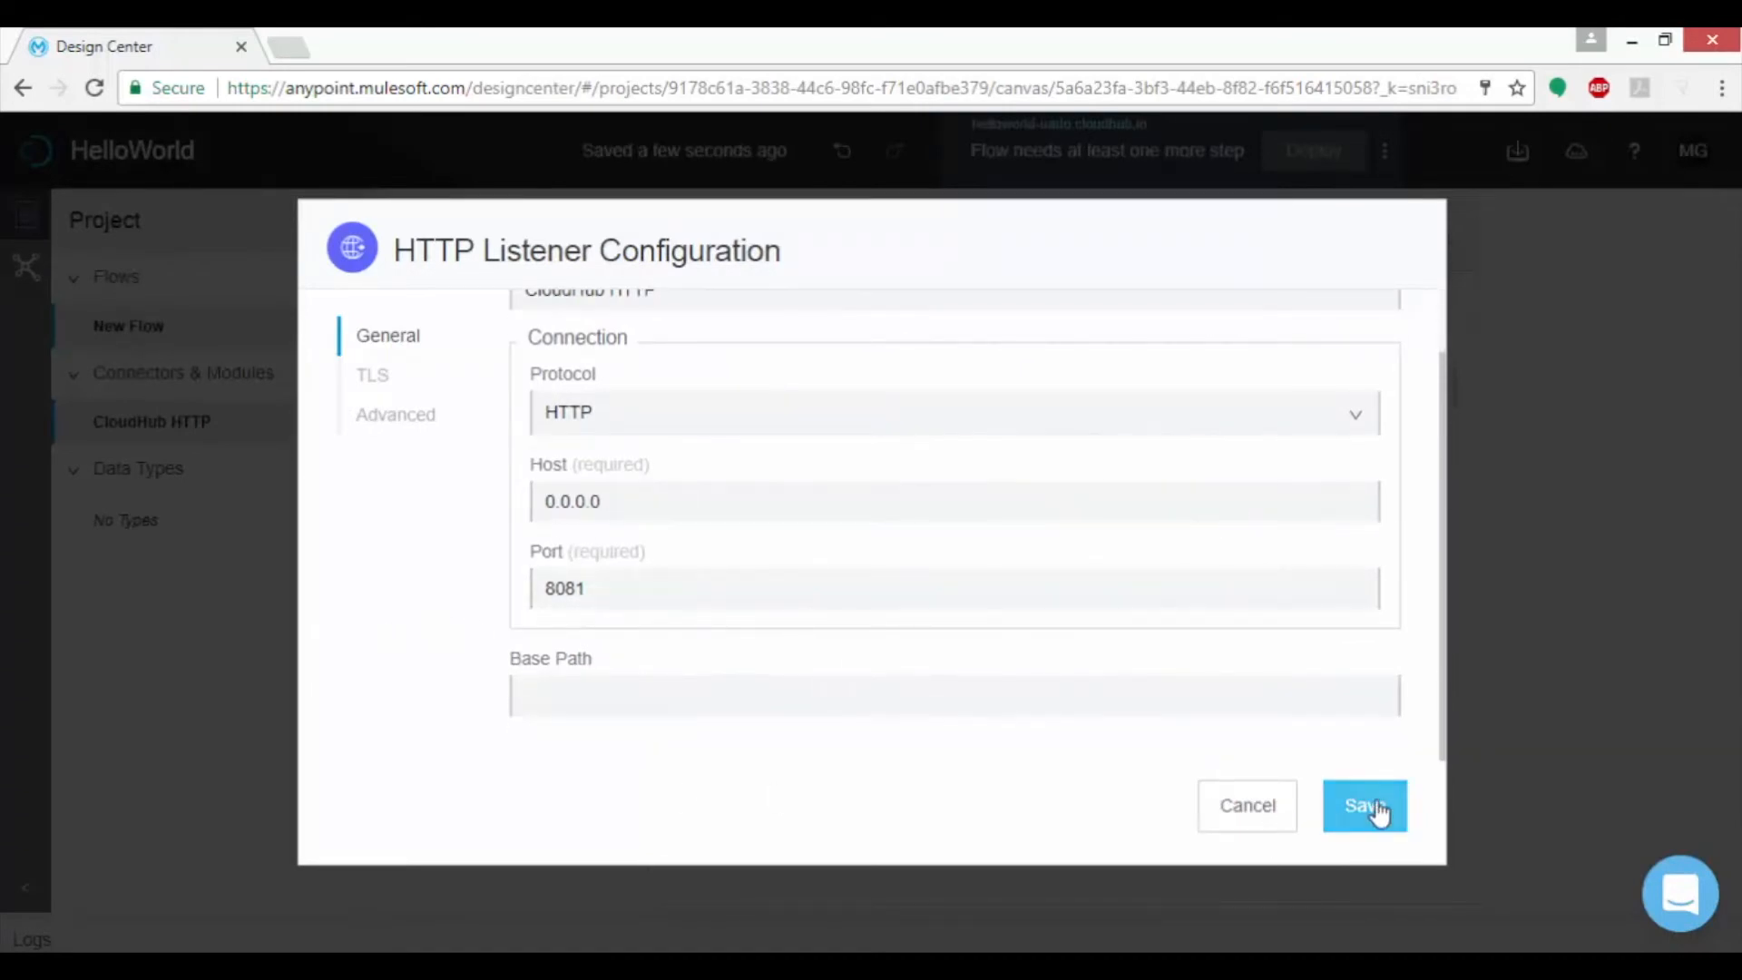
click(1365, 806)
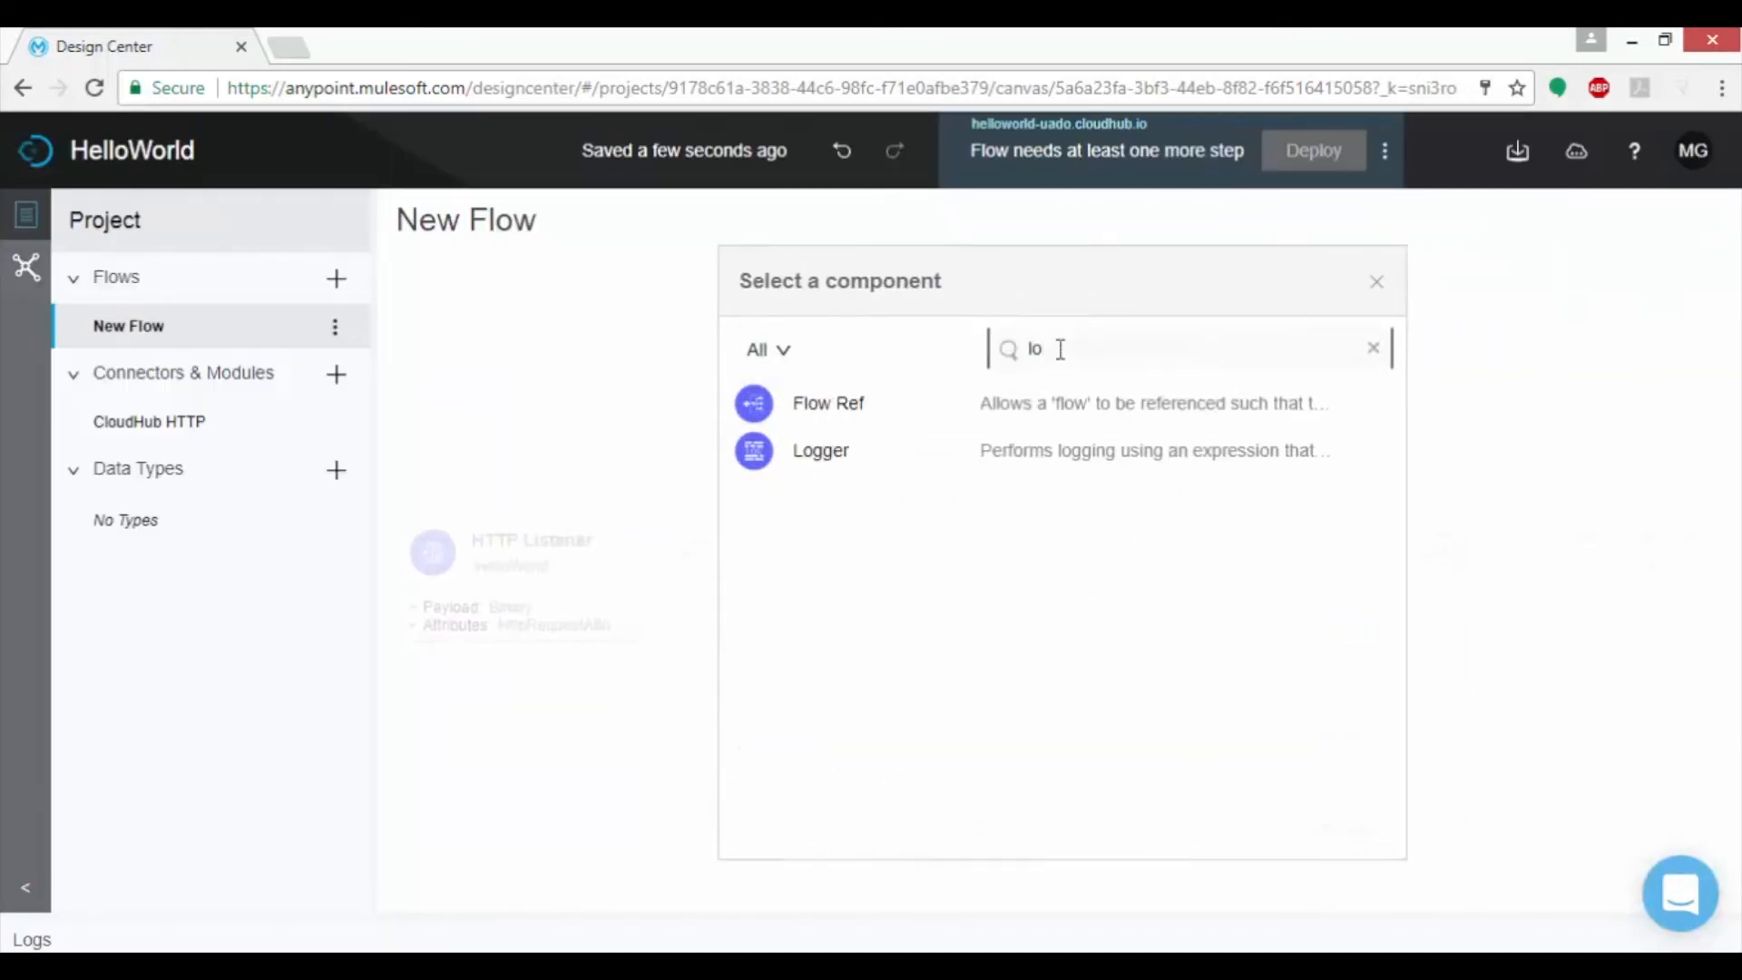
Add a Logger step after the listener logging the Hello World welcome message
click(819, 450)
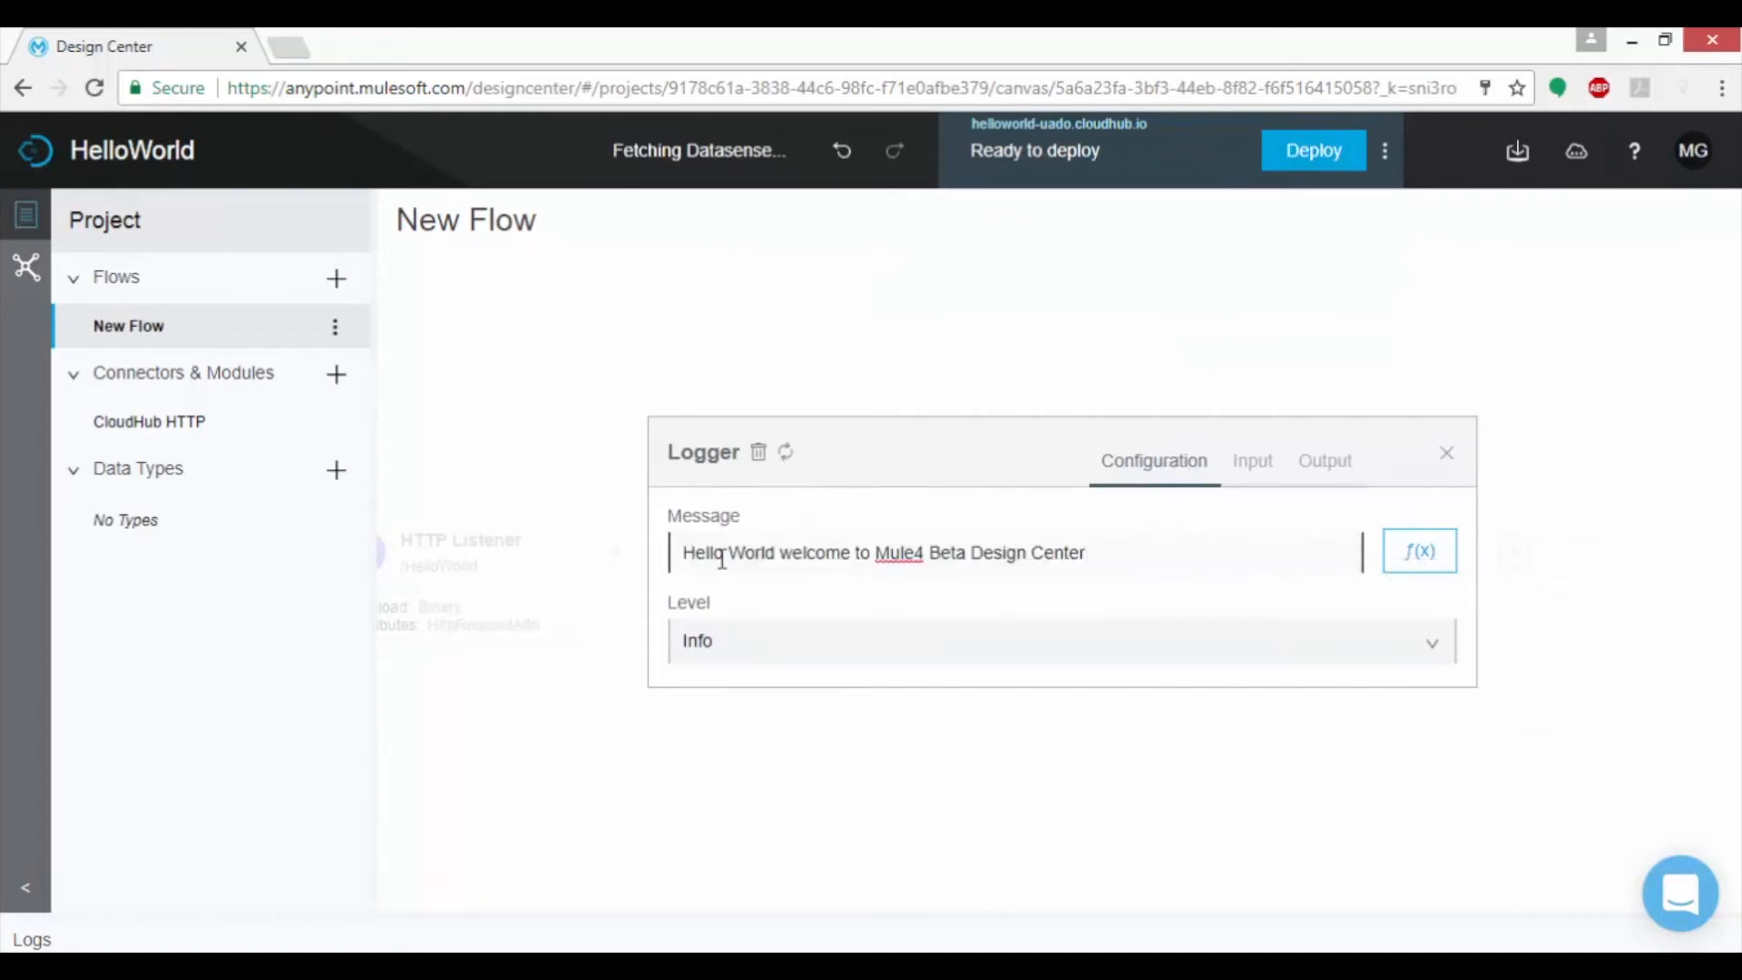
click(1446, 454)
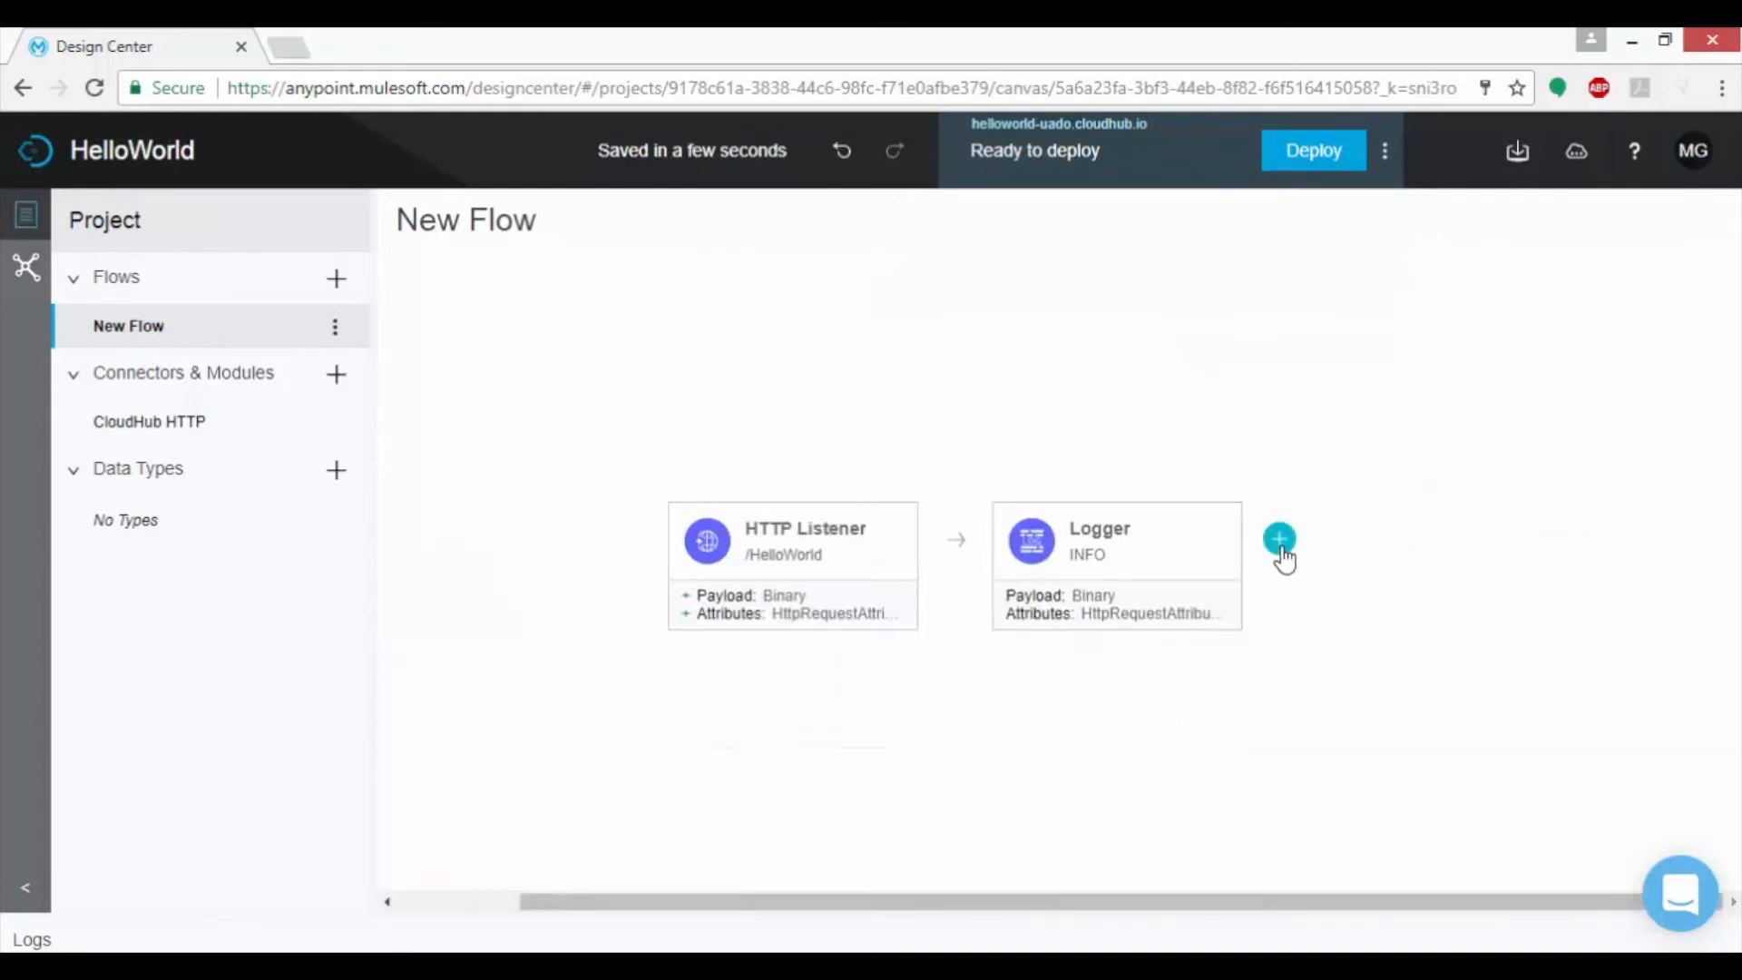
Add a Transform step whose DataWeave script outputs 'Hello Welcome to Mu...' as a String payload
click(1277, 537)
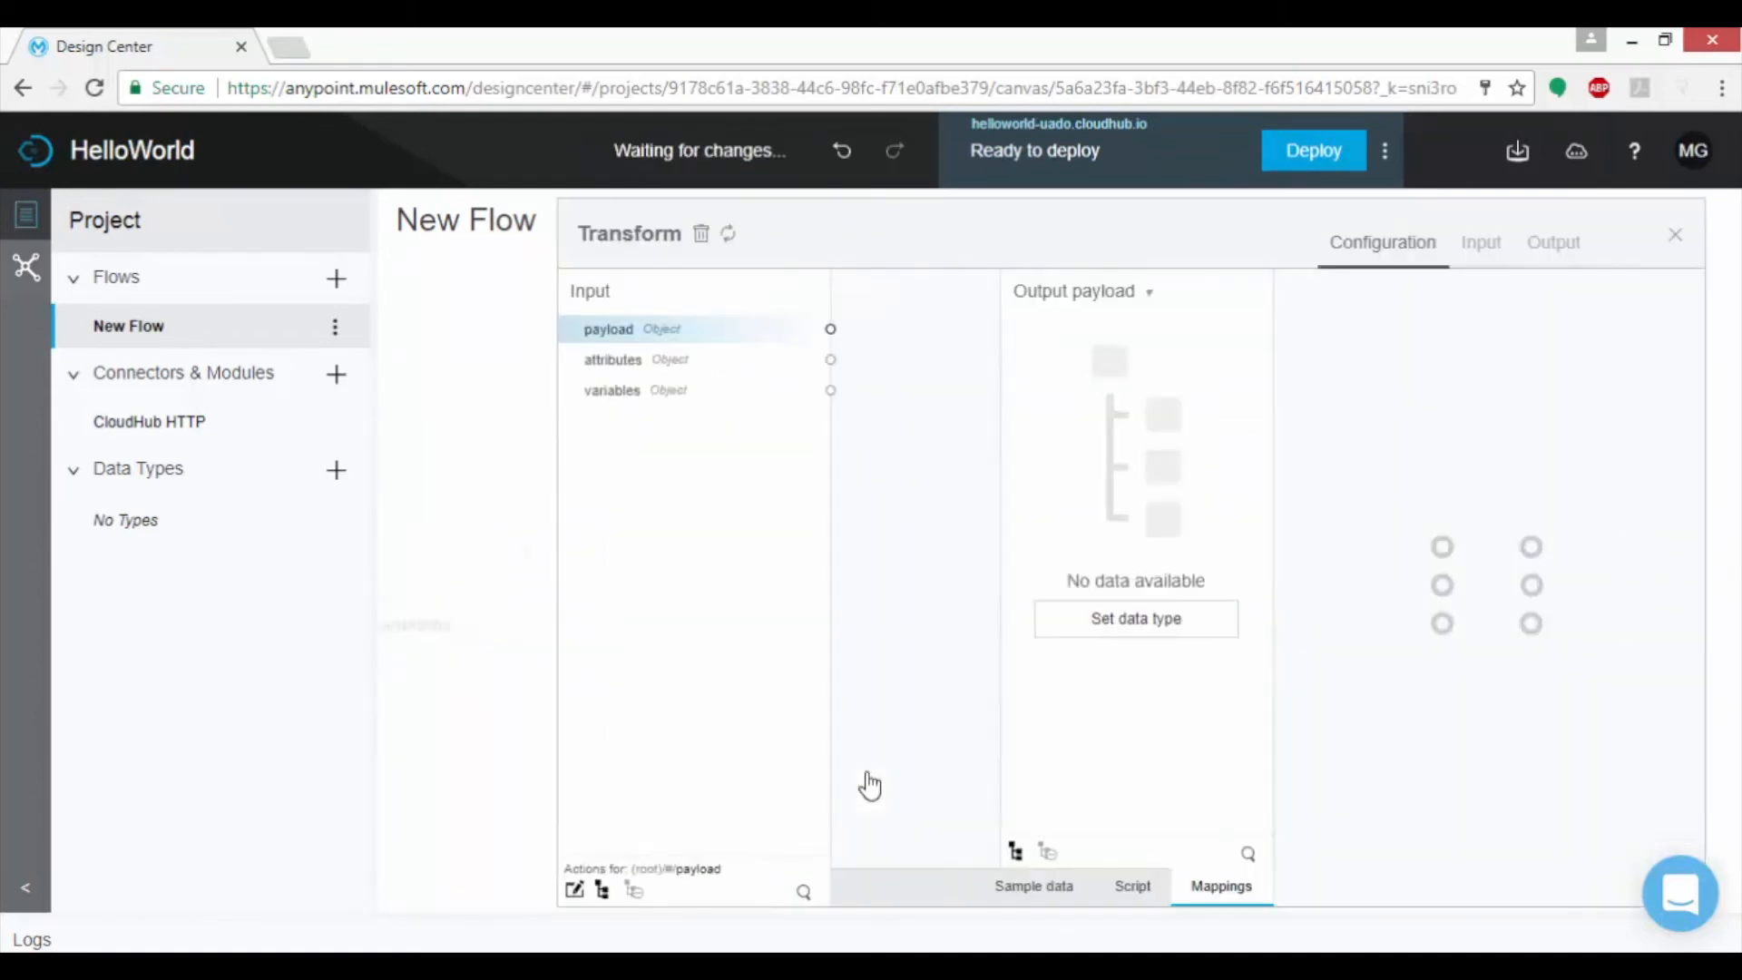
click(1136, 619)
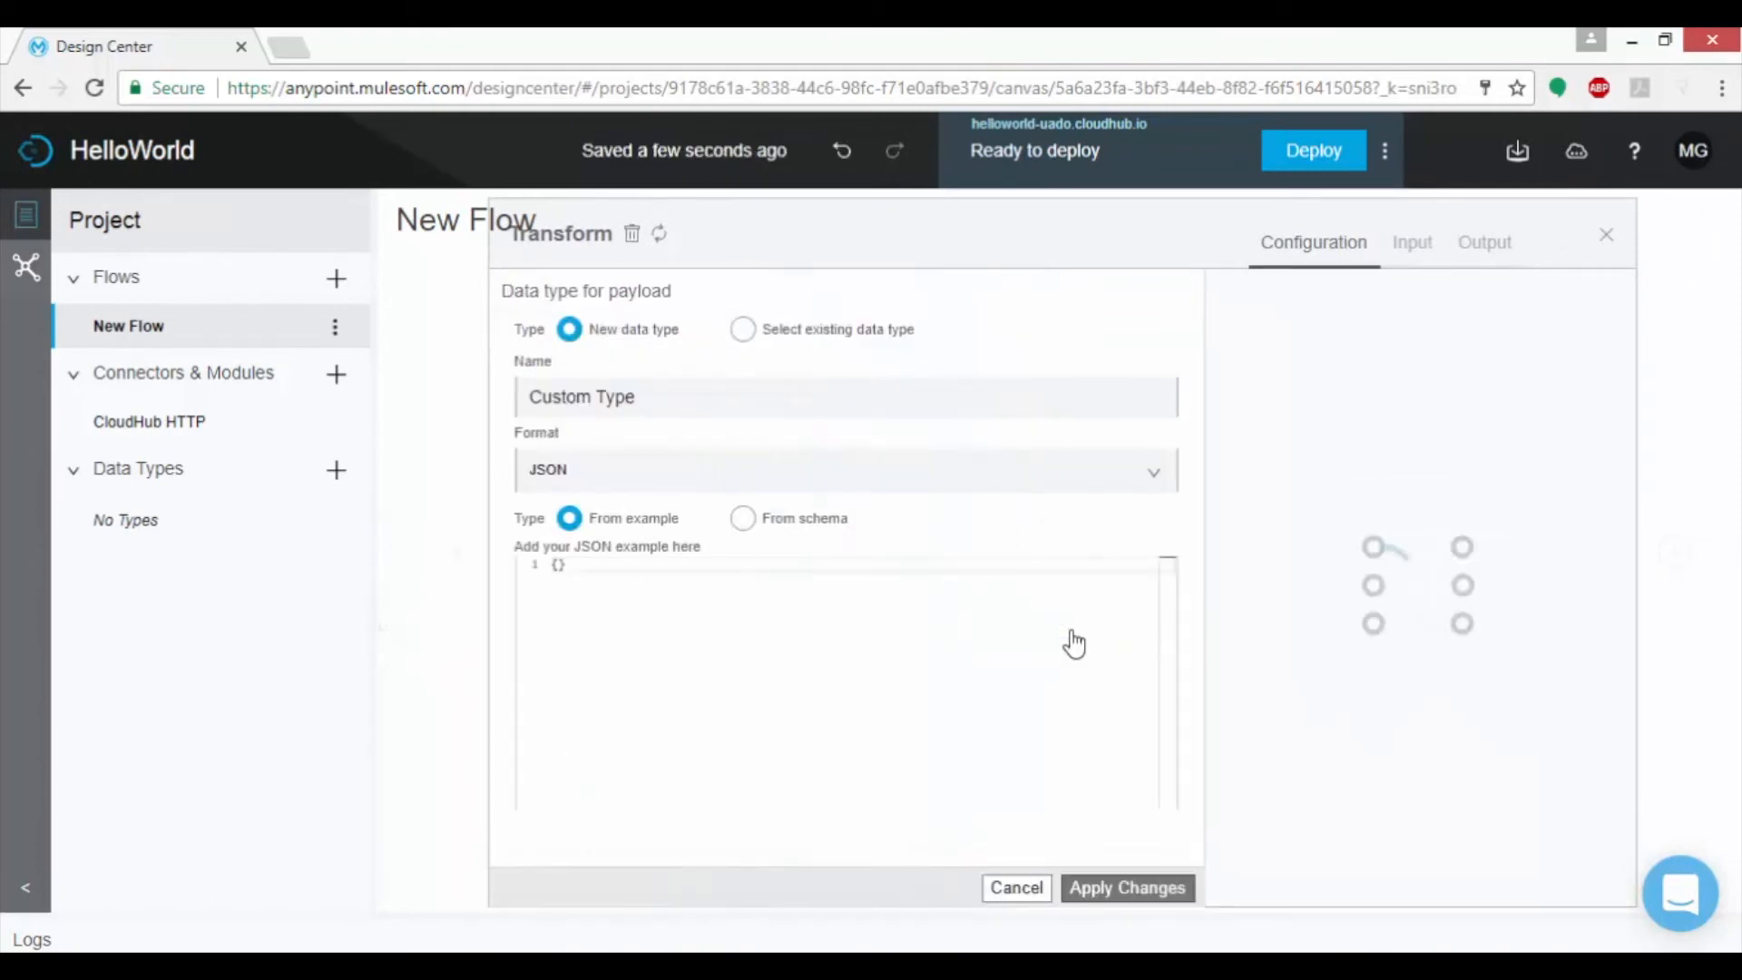
click(1127, 887)
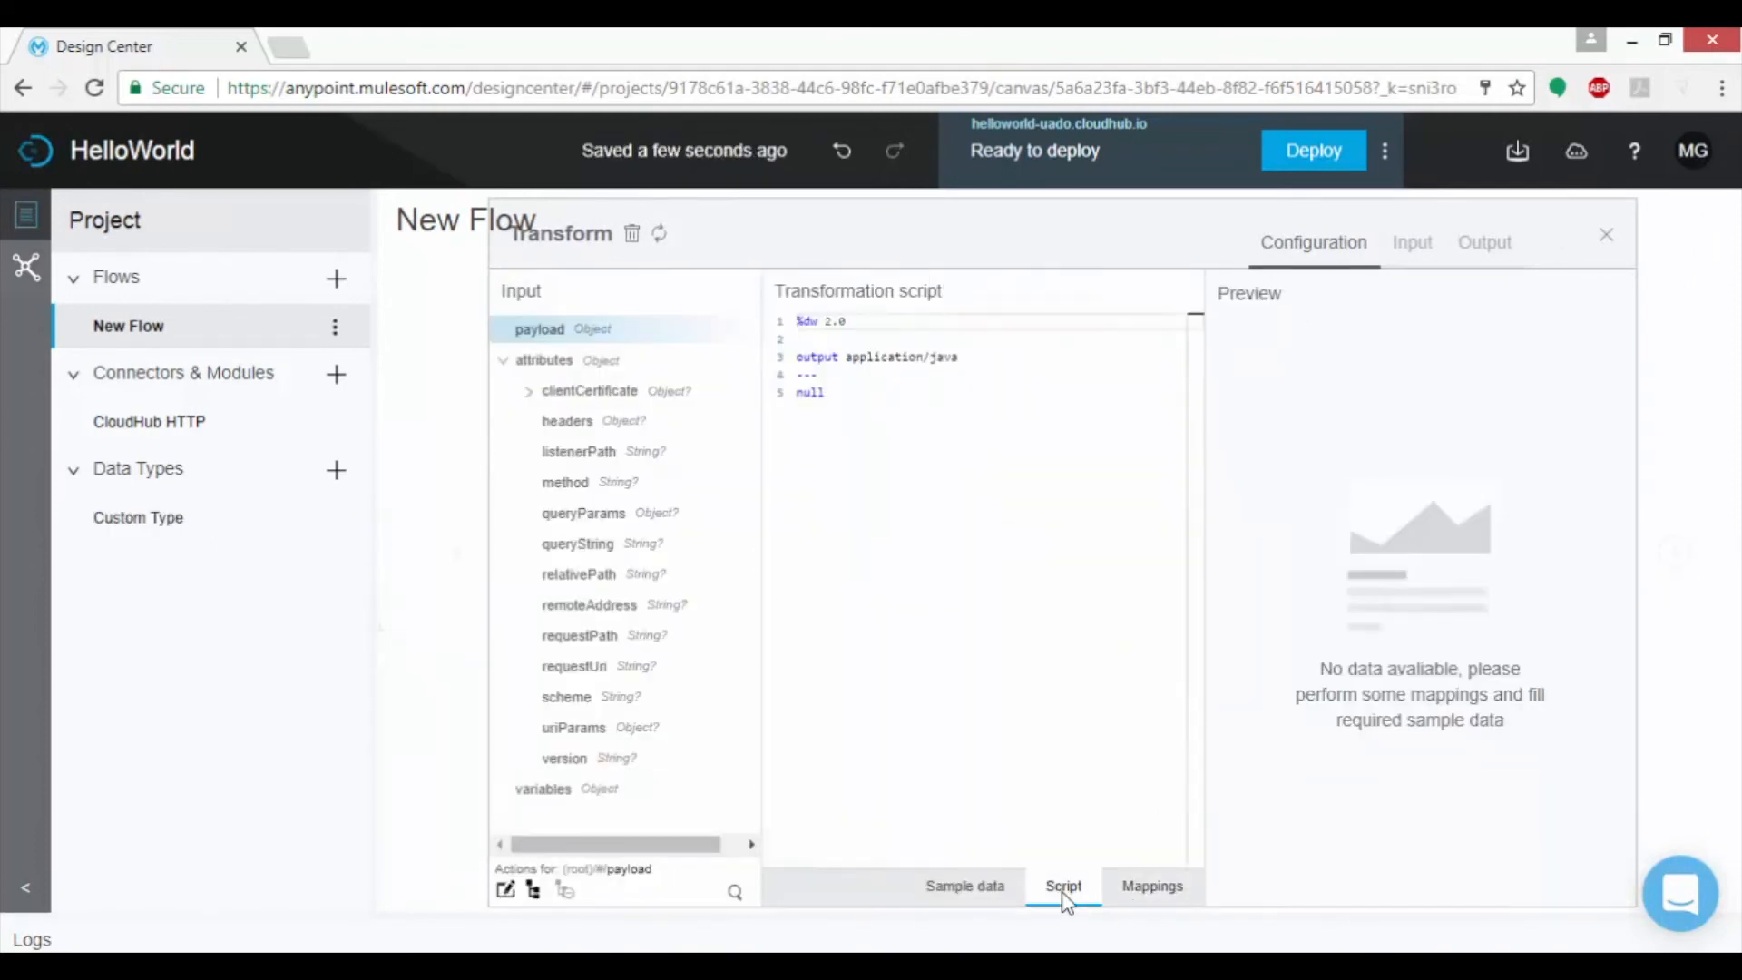
text(Hello Welcome to Mu)
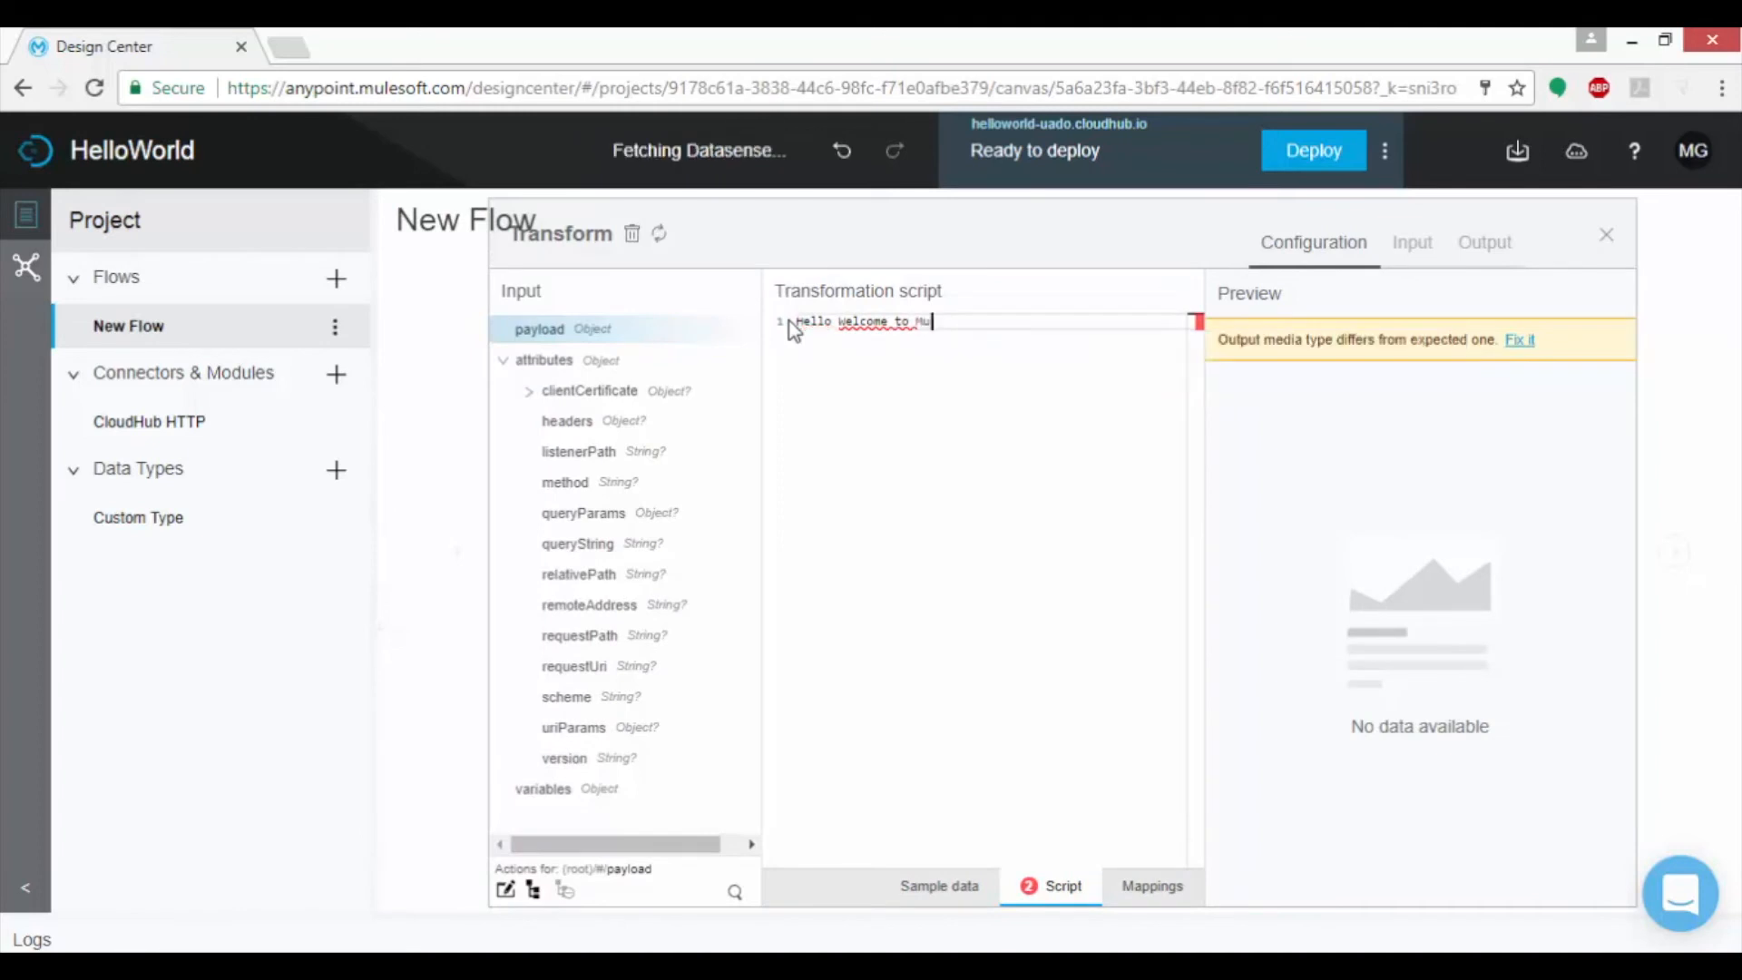
click(1605, 234)
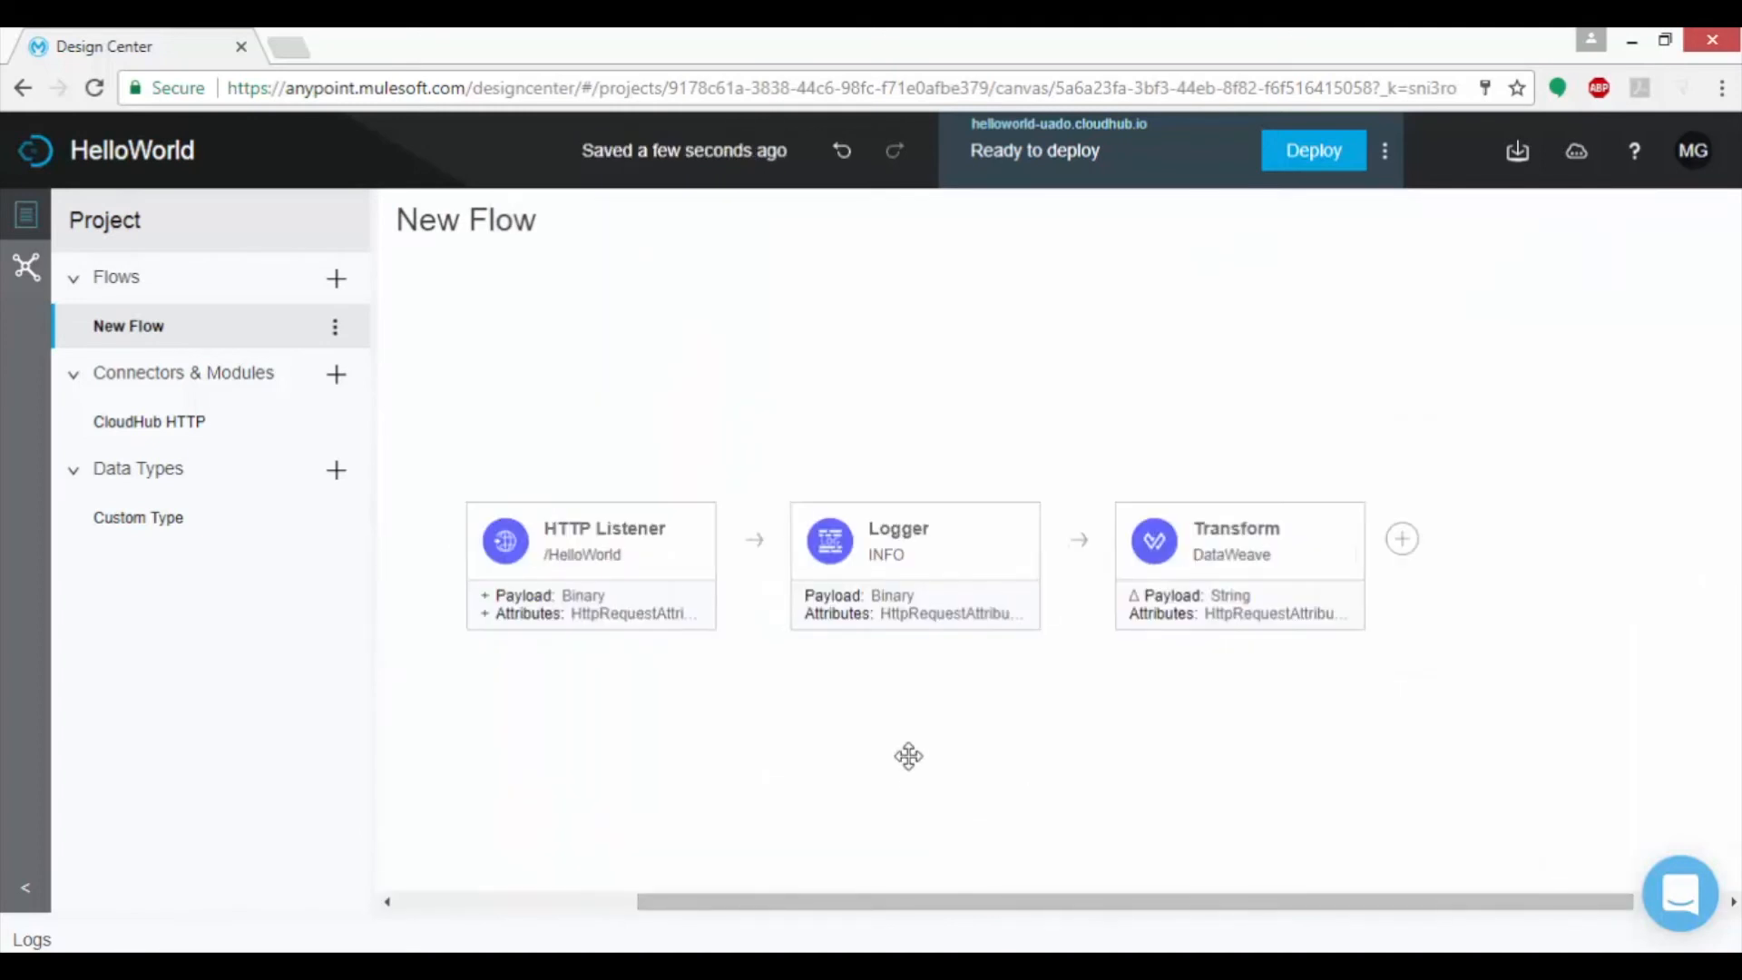
mouse_move(336, 332)
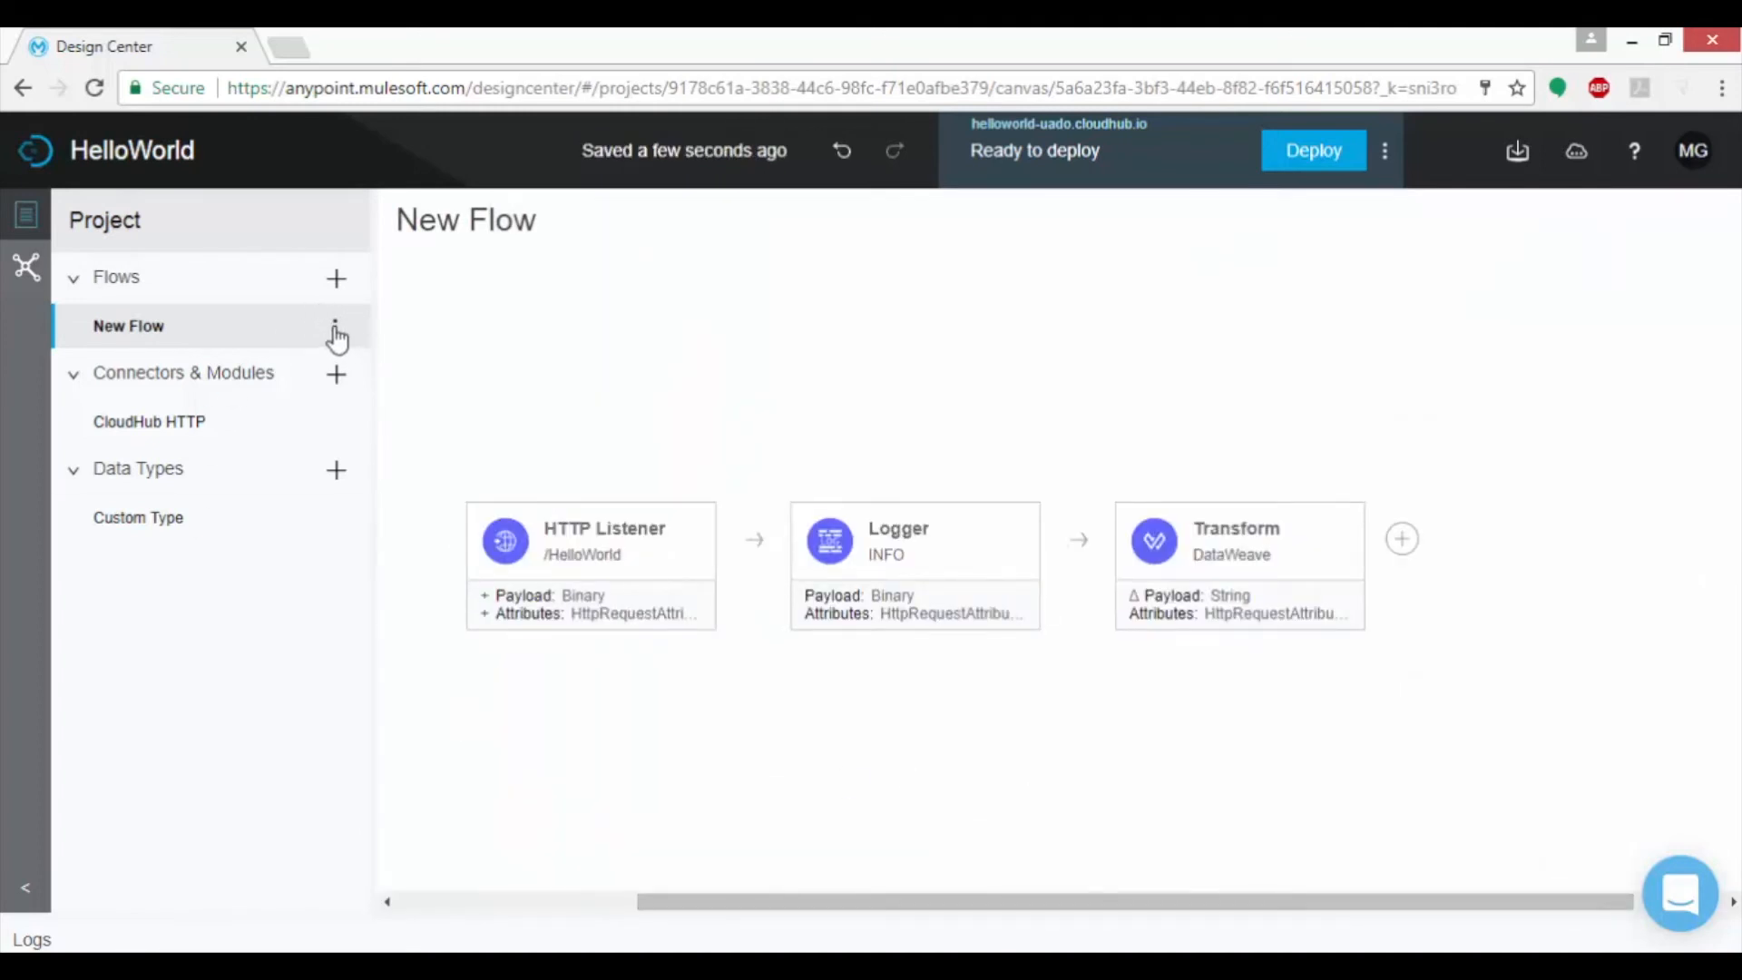
click(333, 326)
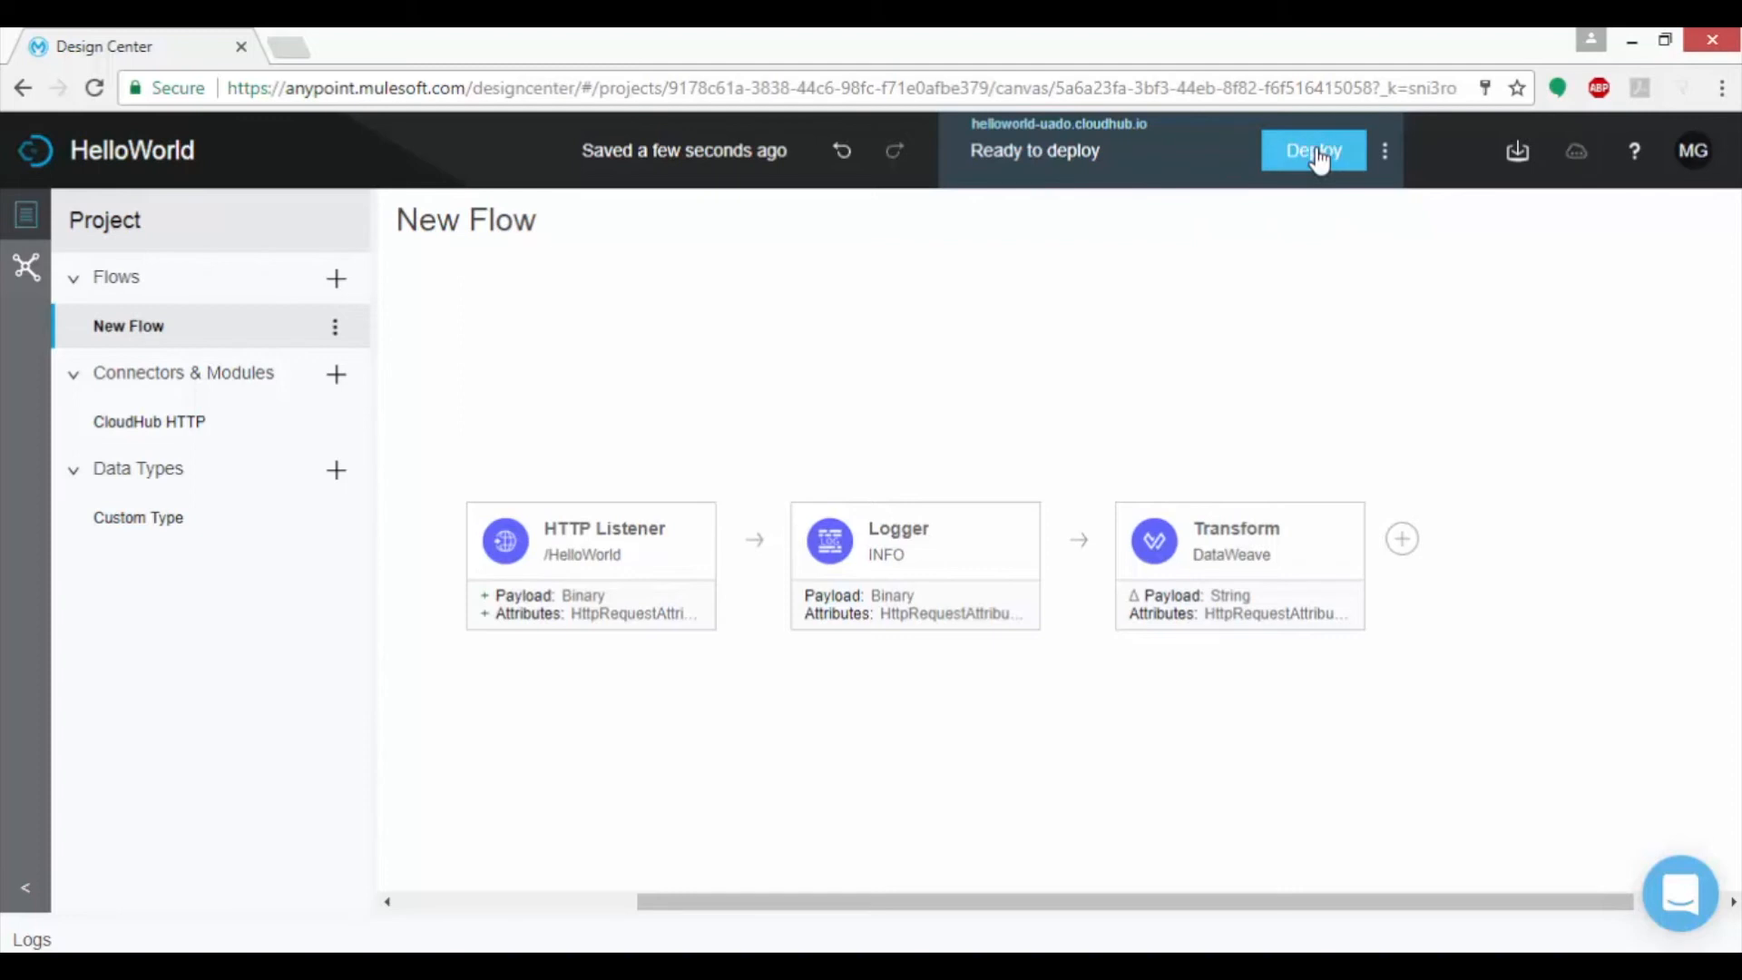
Deploy the HelloWorld app to CloudHub and wait for 'Latest changes deployed'
click(1313, 150)
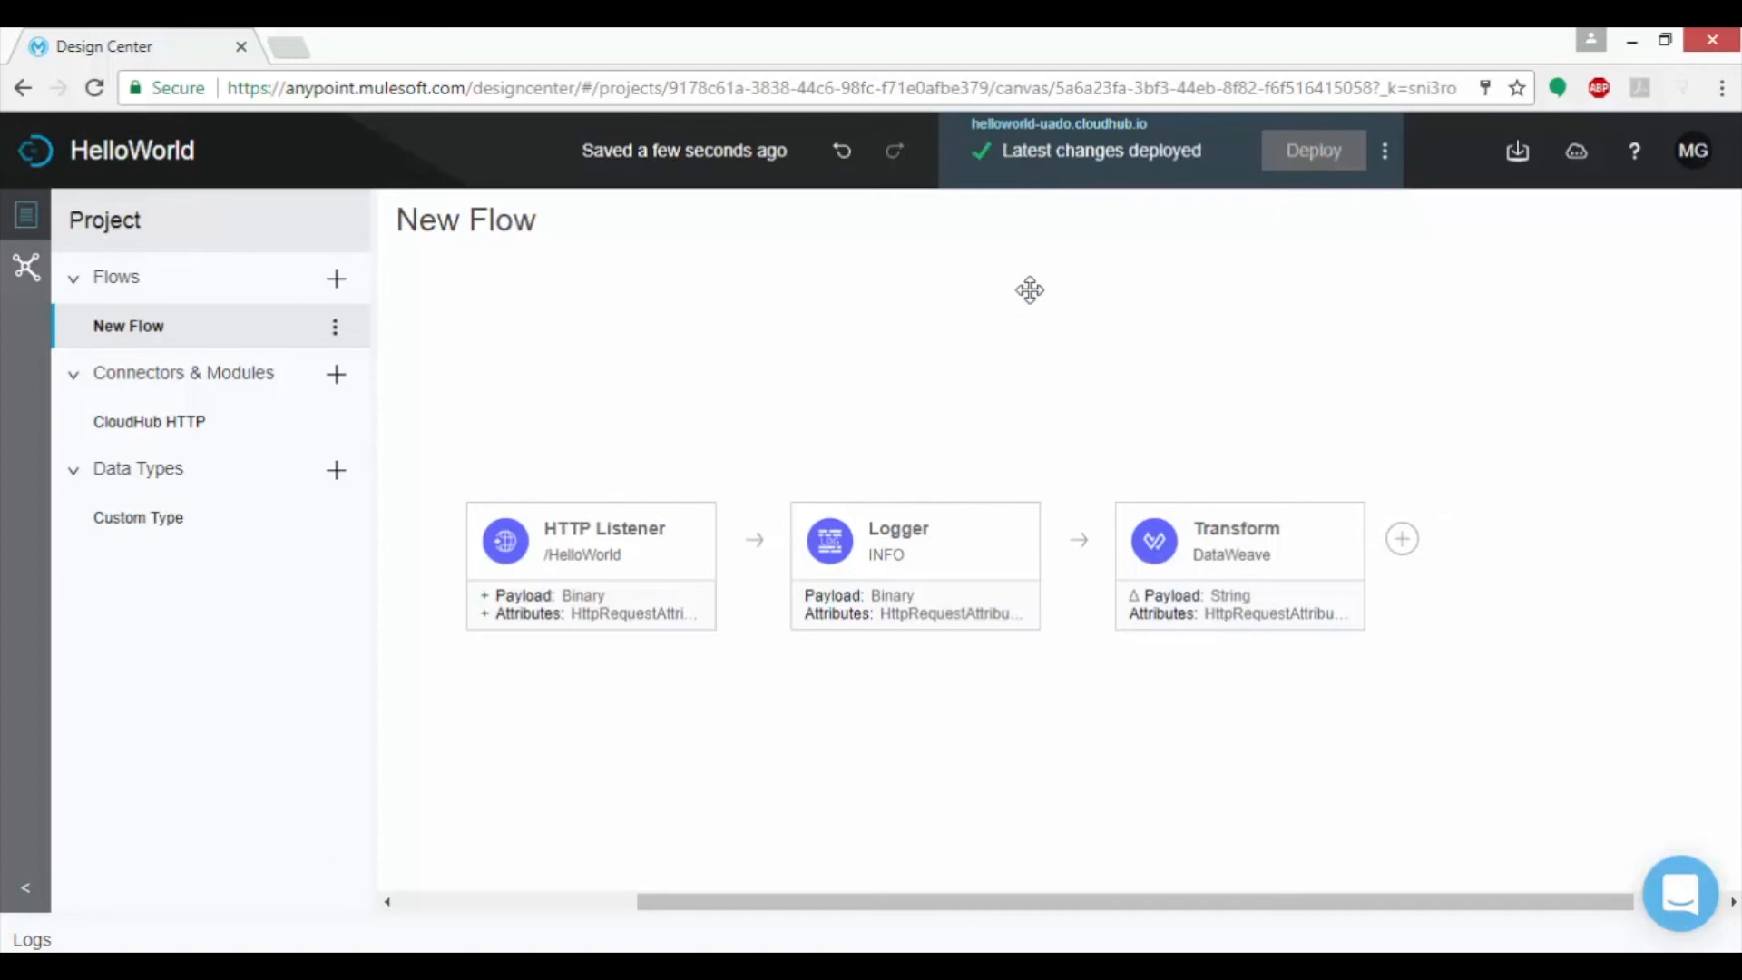
mouse_move(1158, 128)
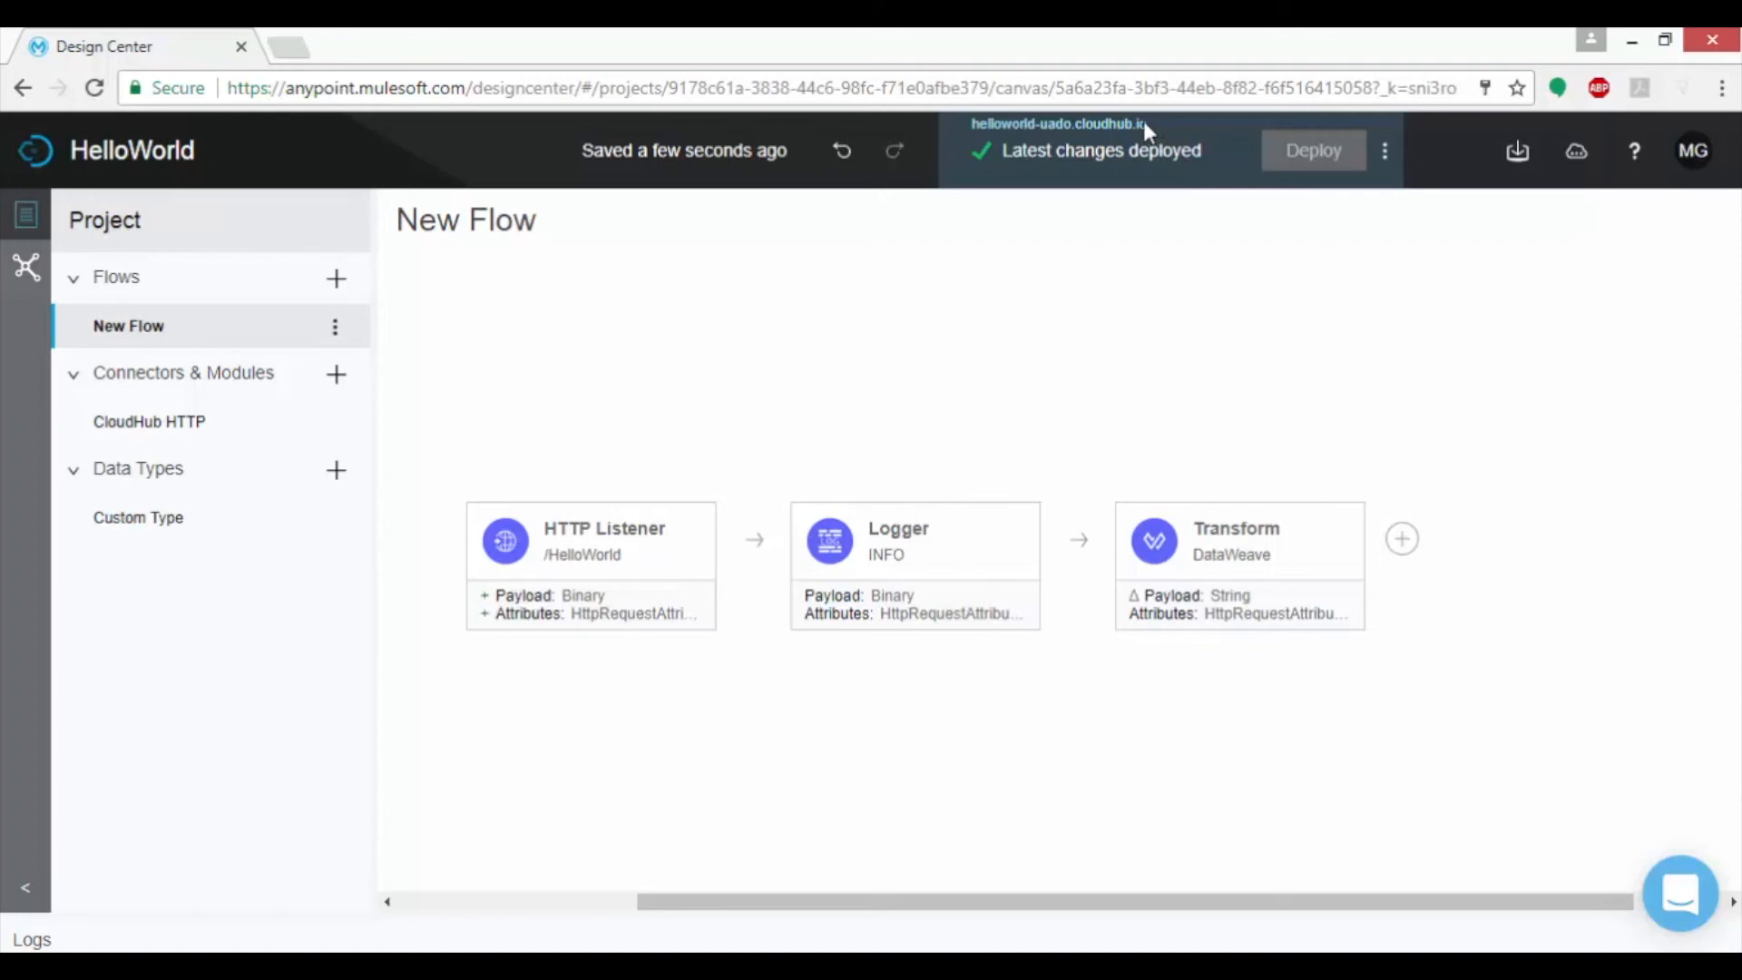
mouse_move(1386, 154)
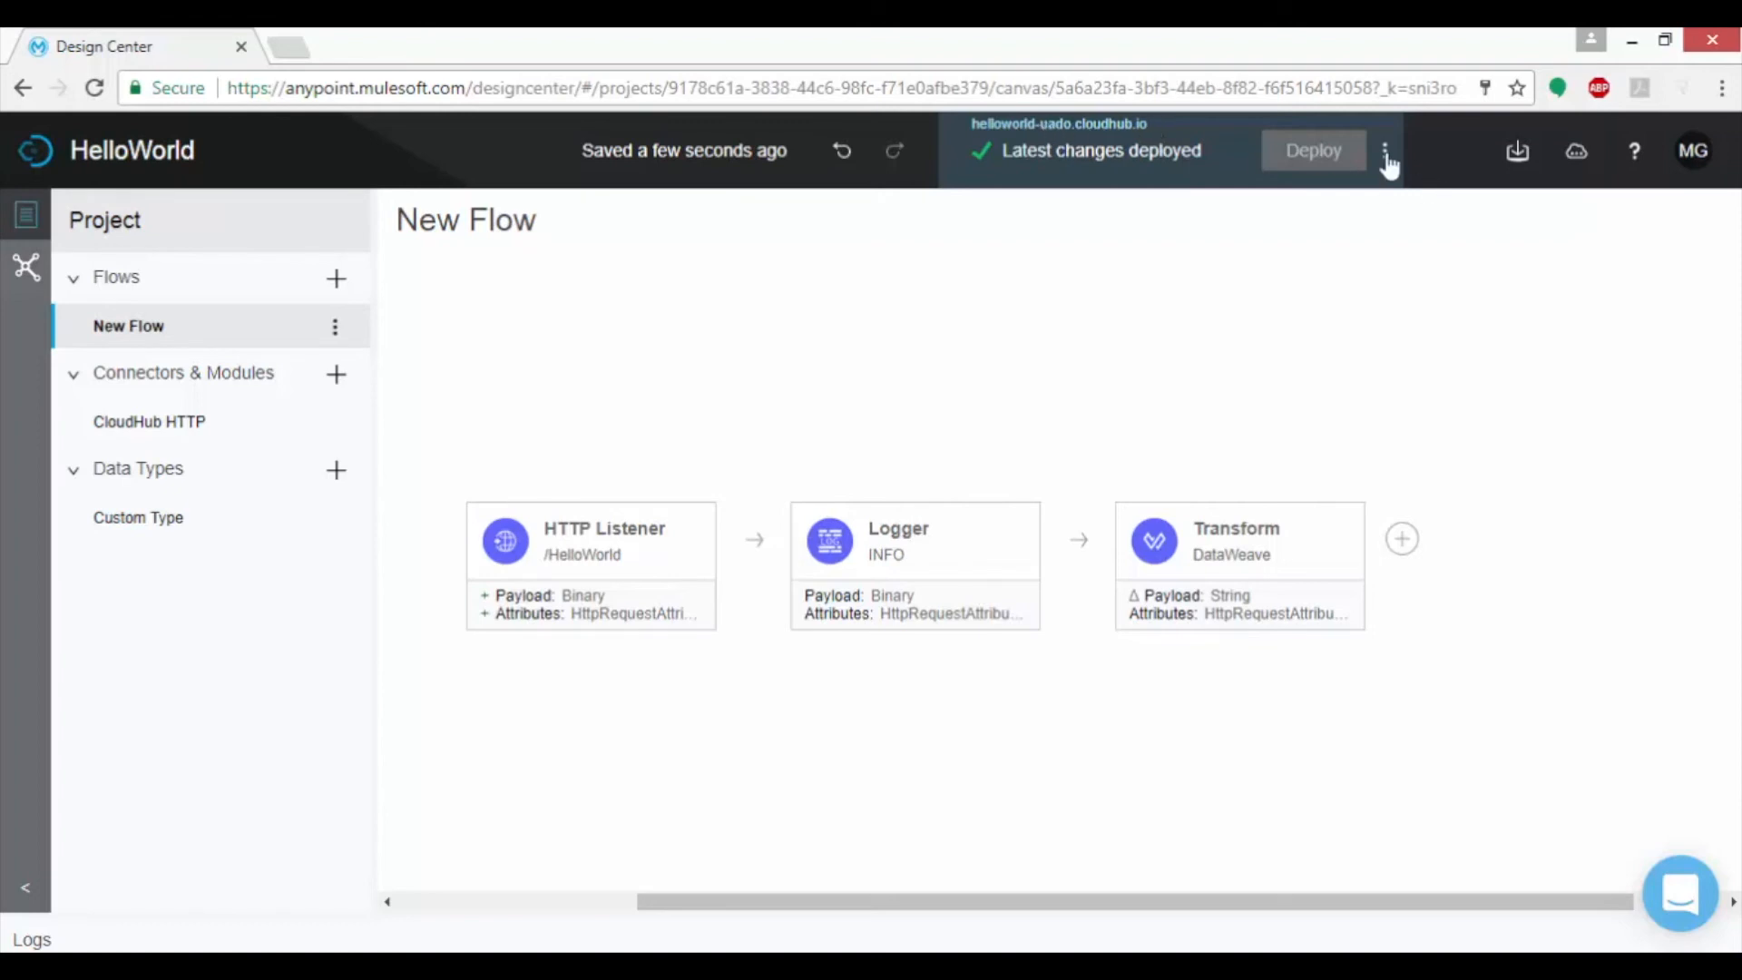
click(1385, 151)
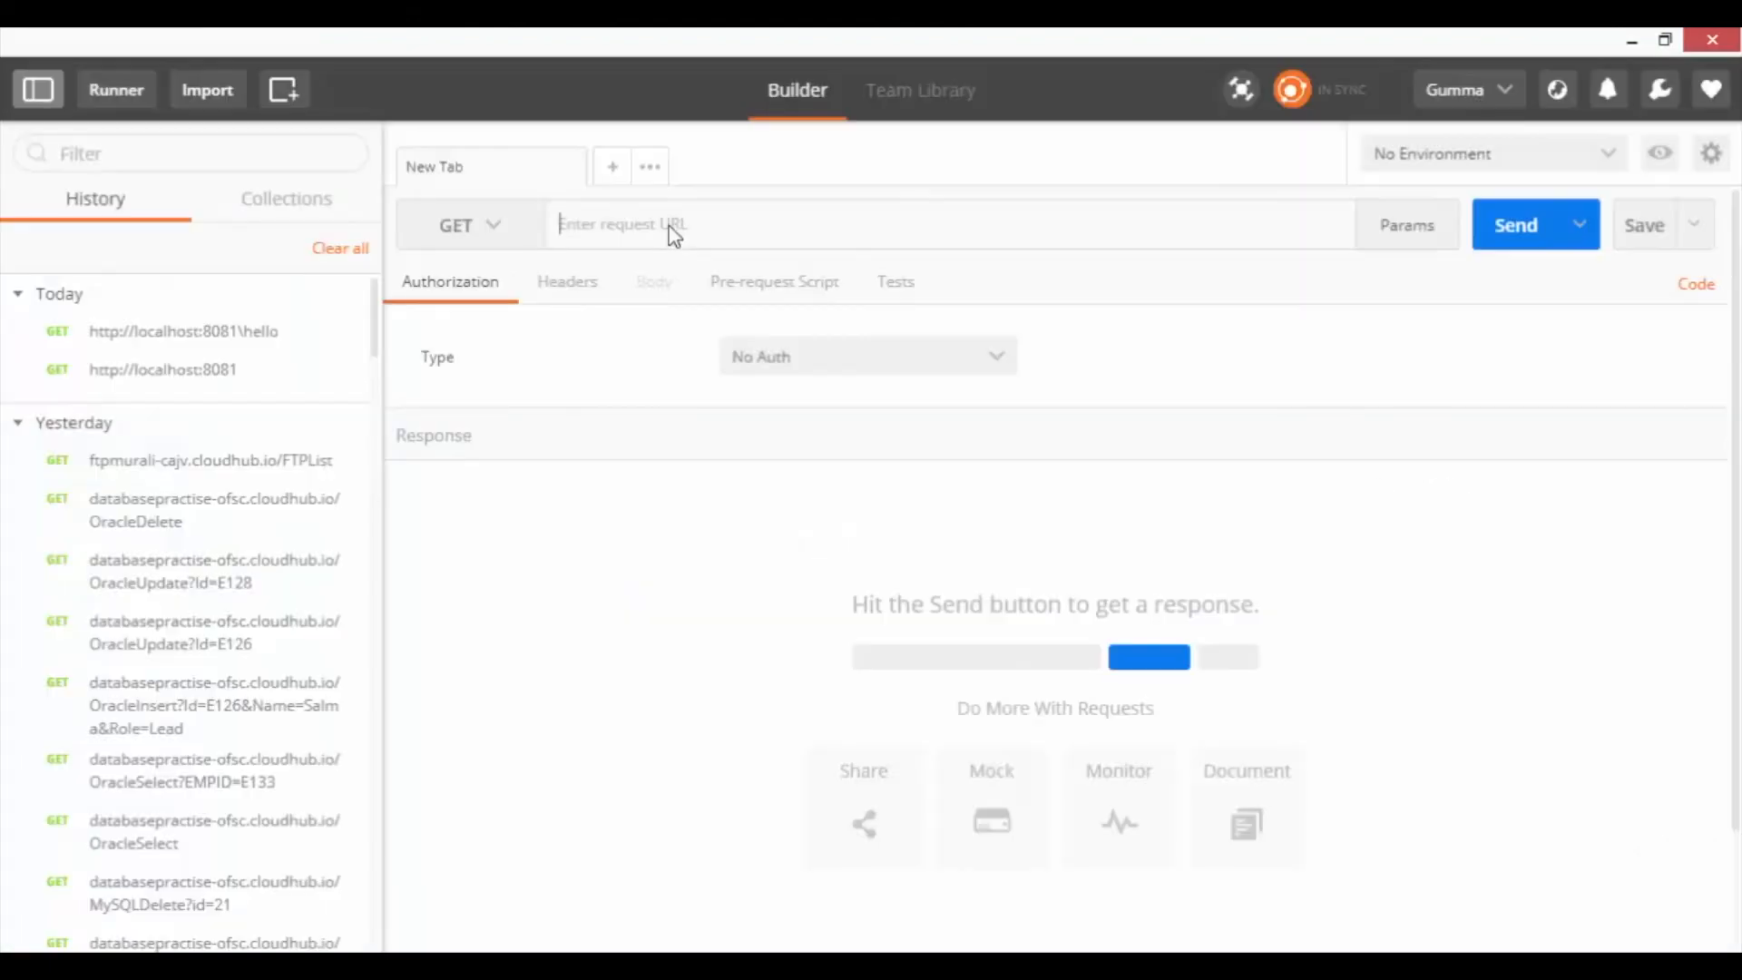
Enter the deployed HelloWorld CloudHub endpoint in Postman's request URL field
click(1519, 225)
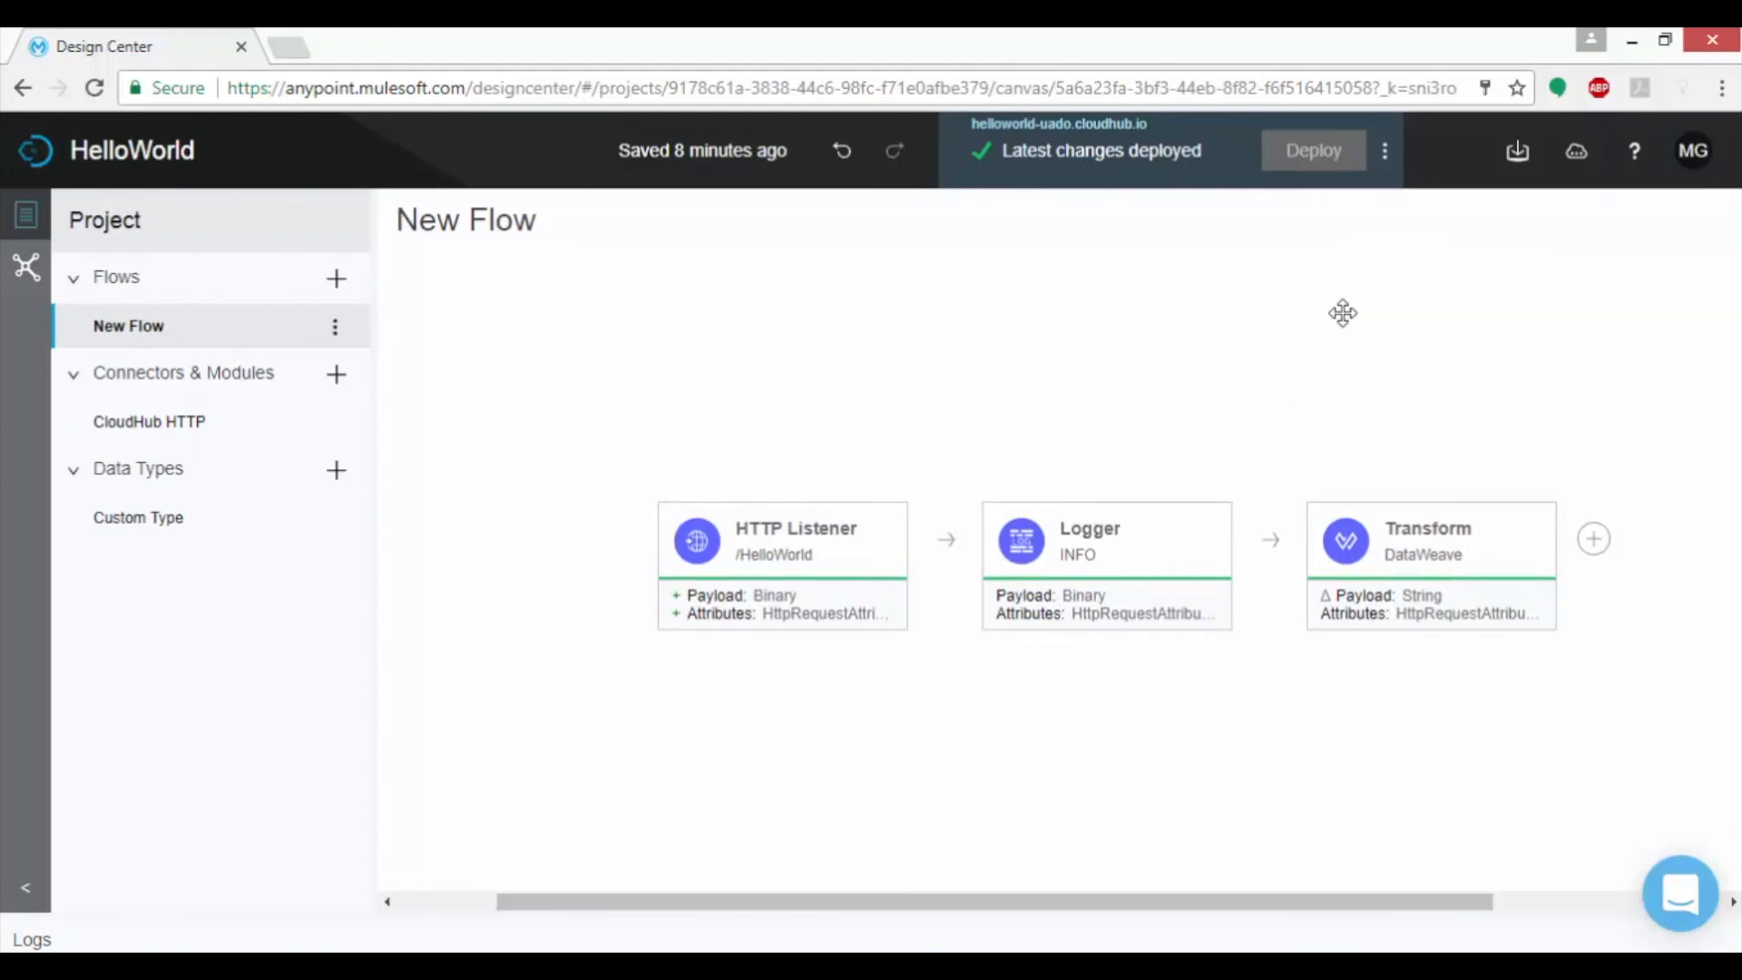
Review the app logs for the Hello World welcome message, then return to the Projects list
click(1384, 151)
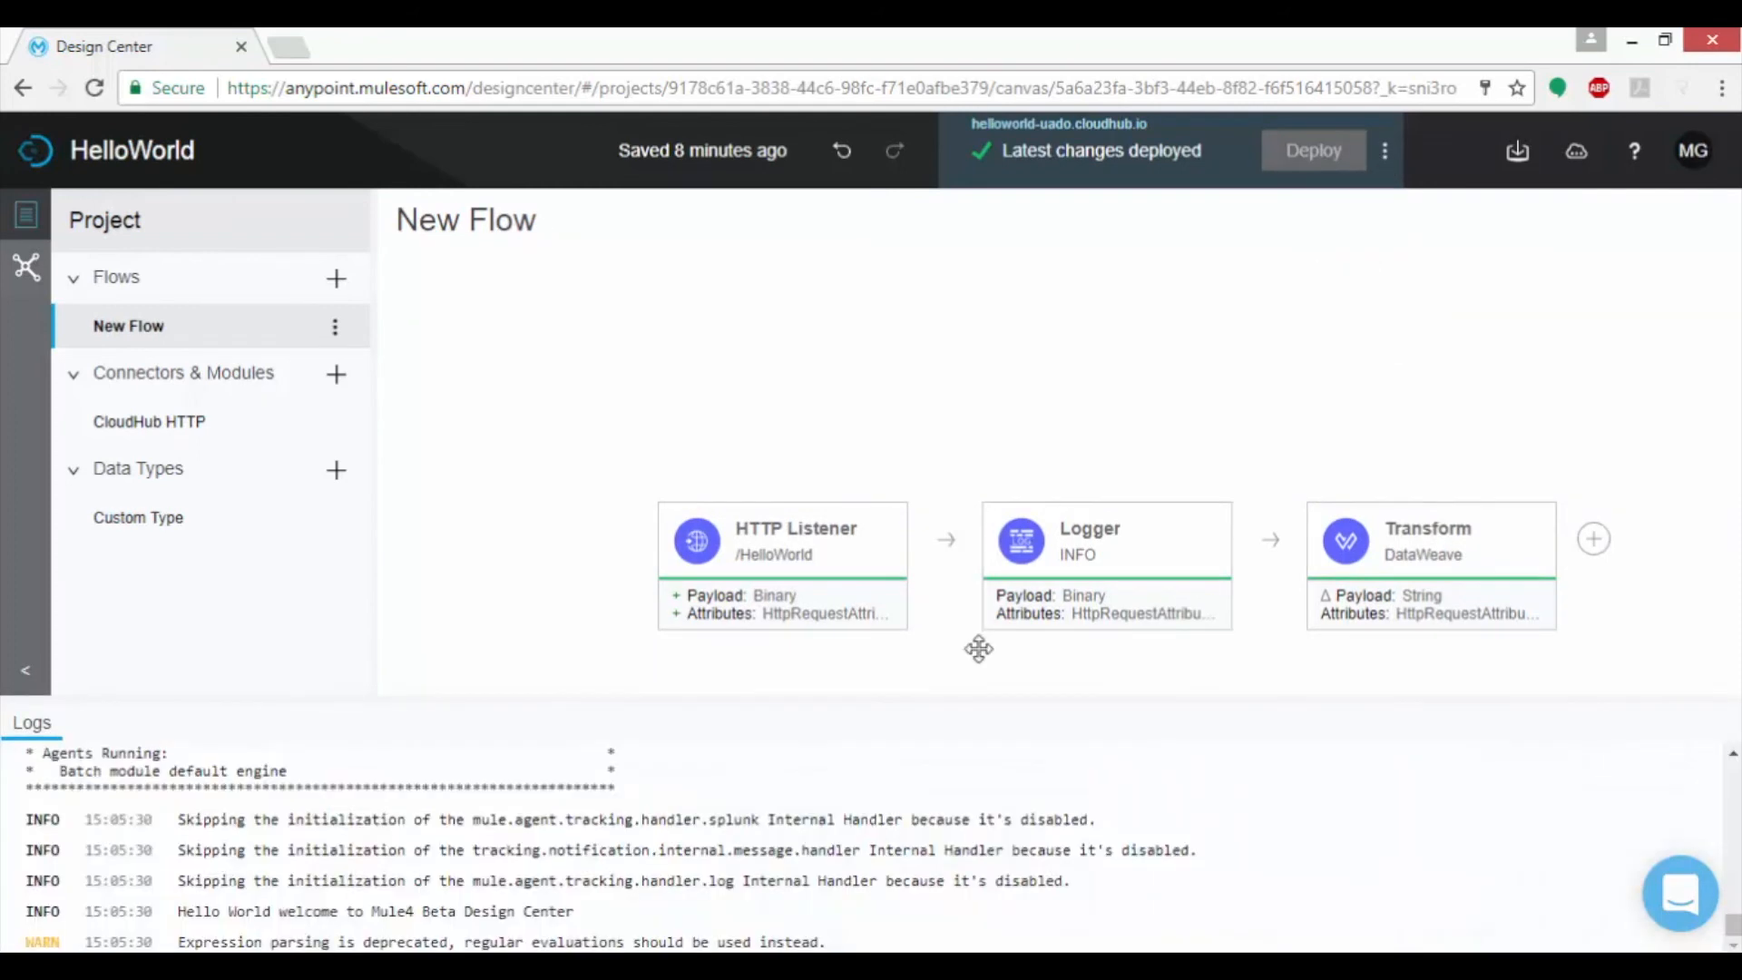
mouse_move(601, 920)
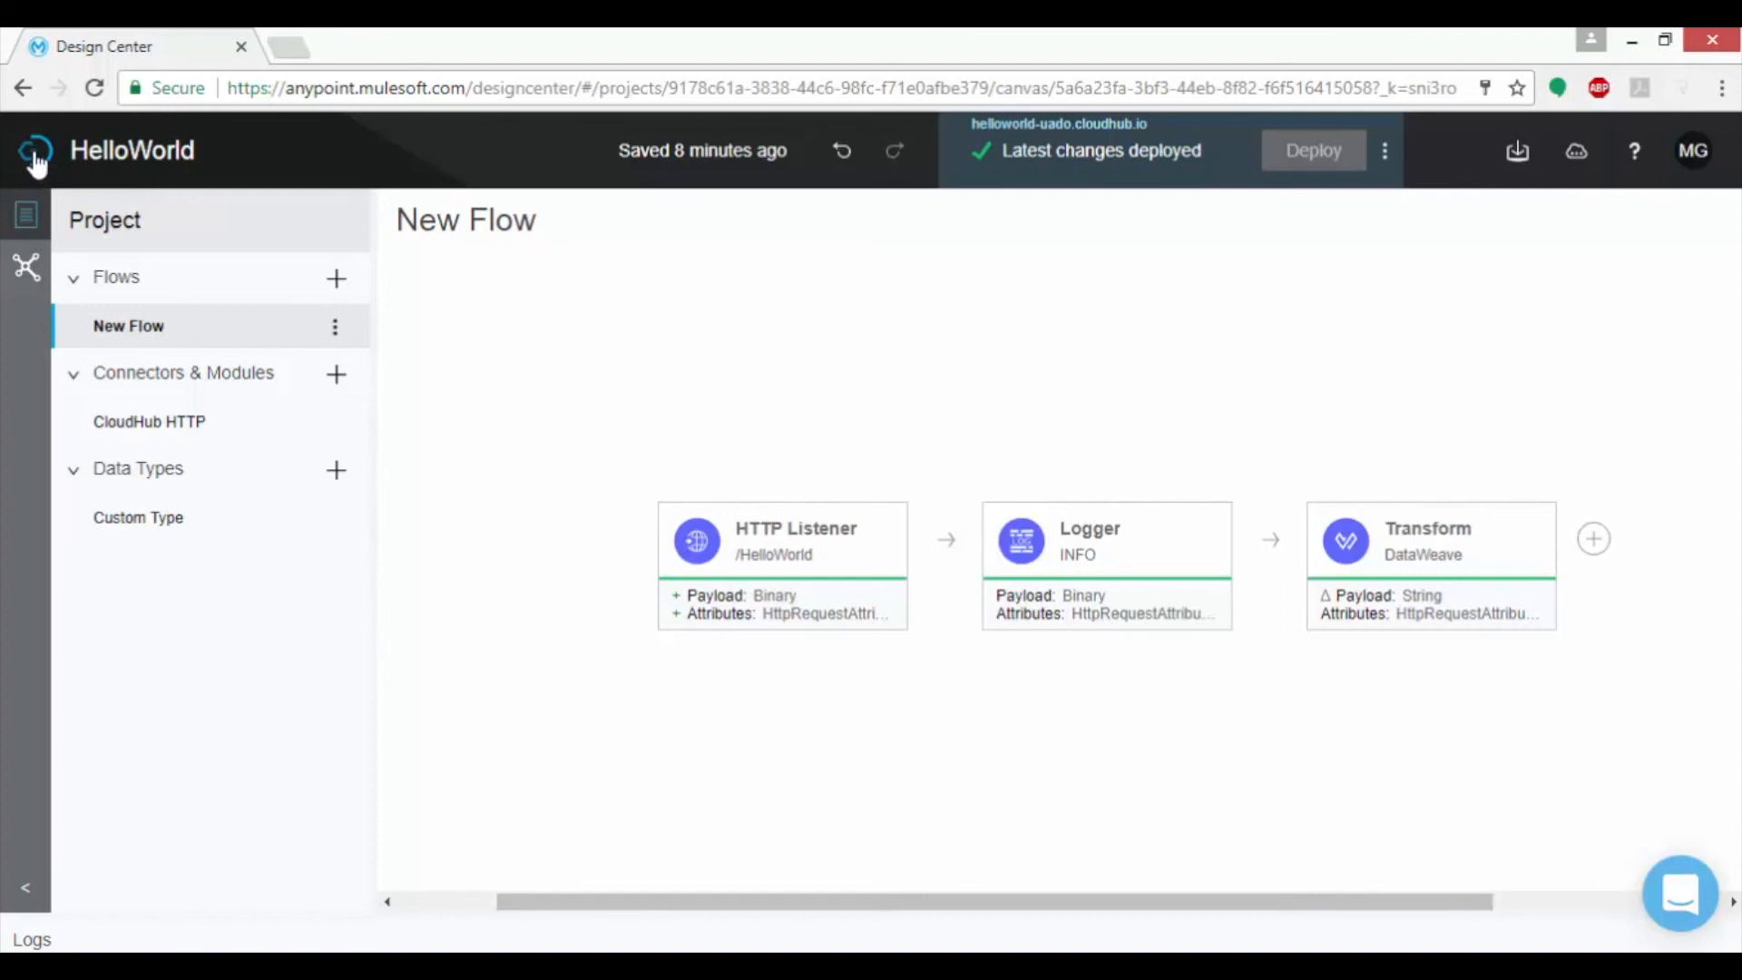
click(34, 149)
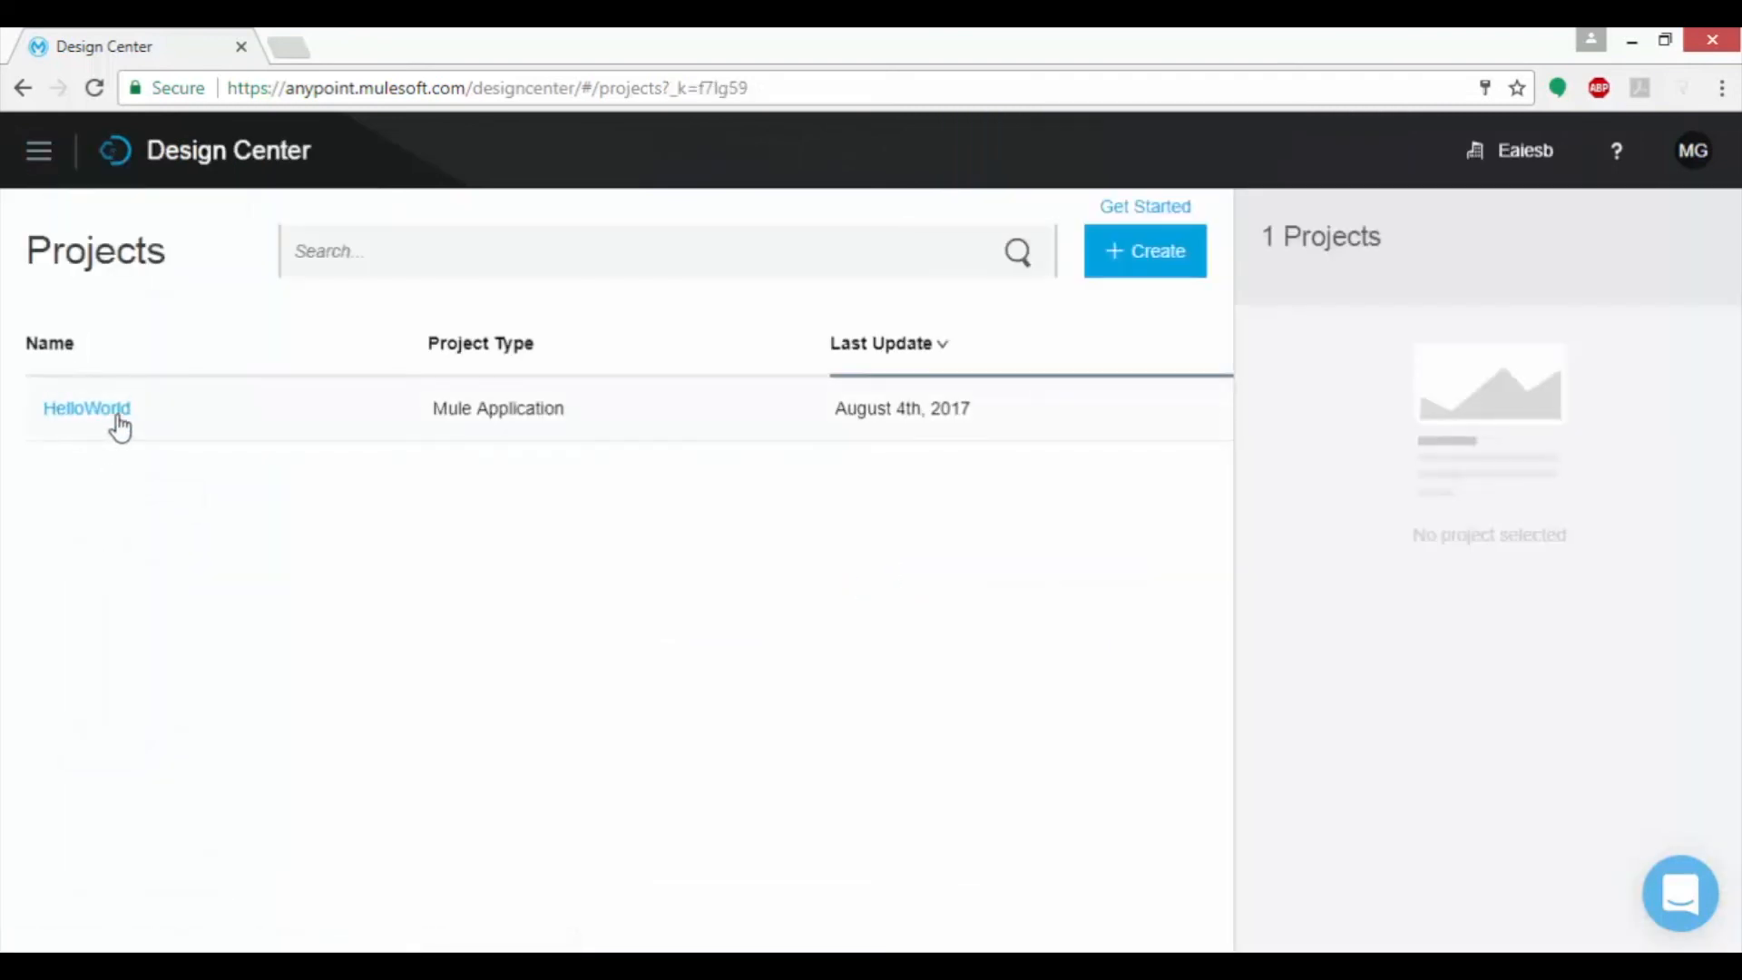
mouse_move(94, 276)
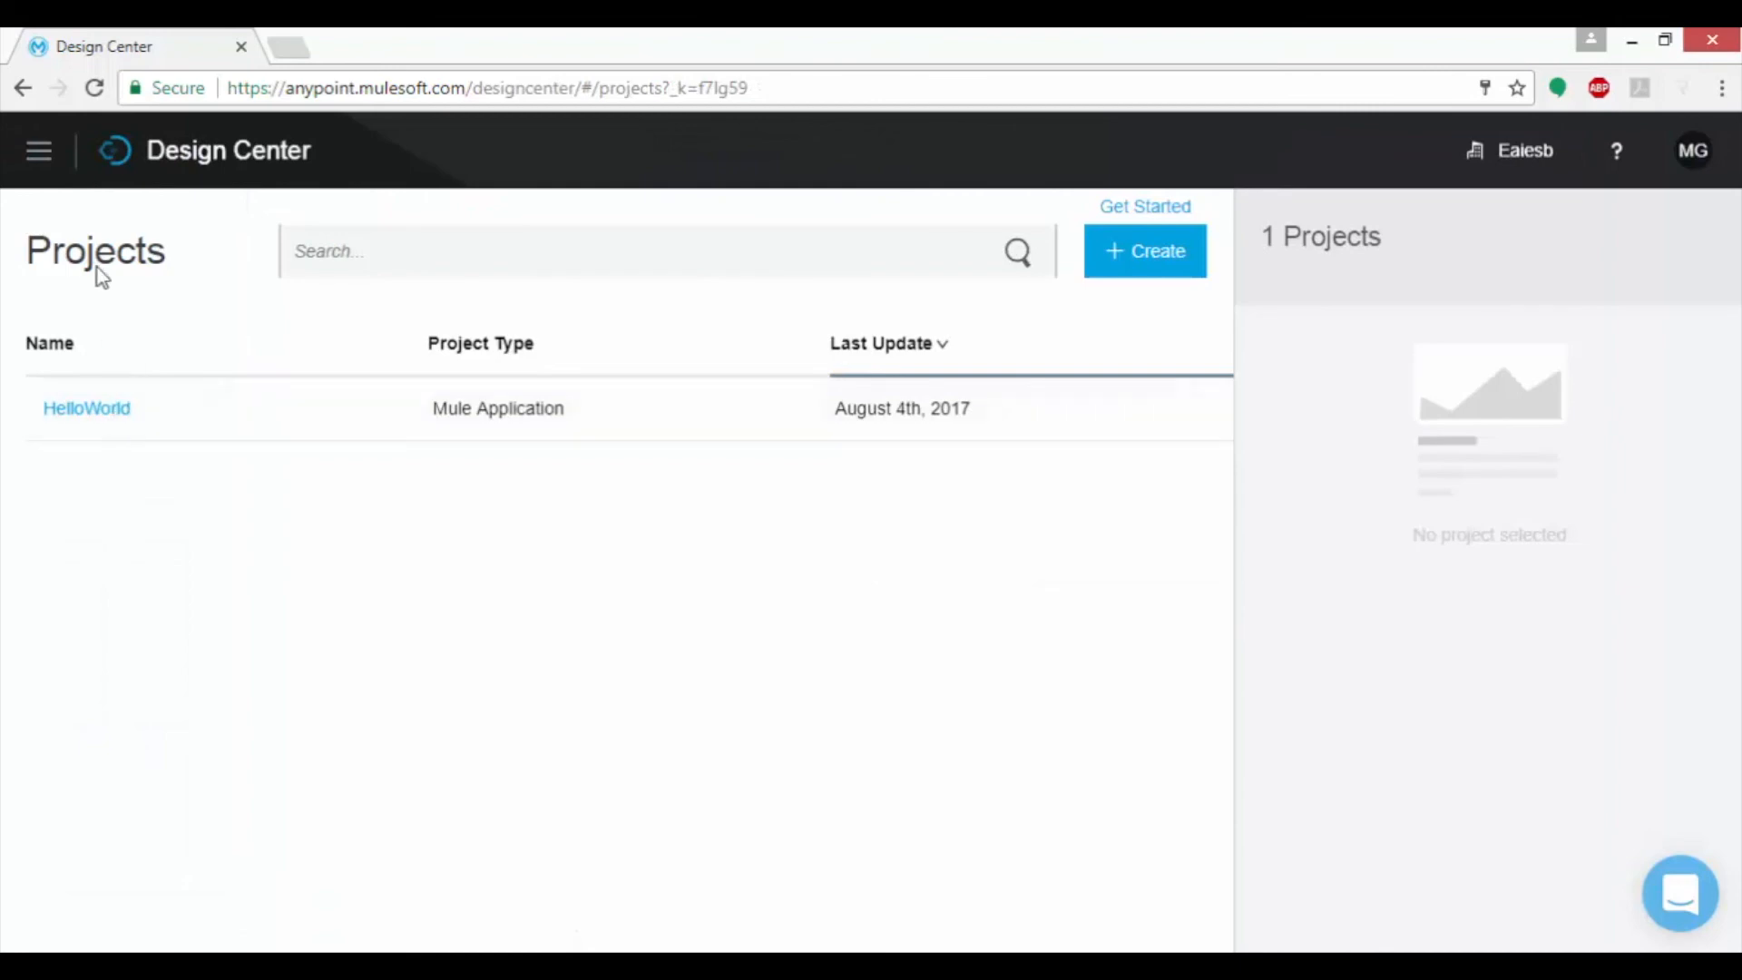
mouse_move(79, 225)
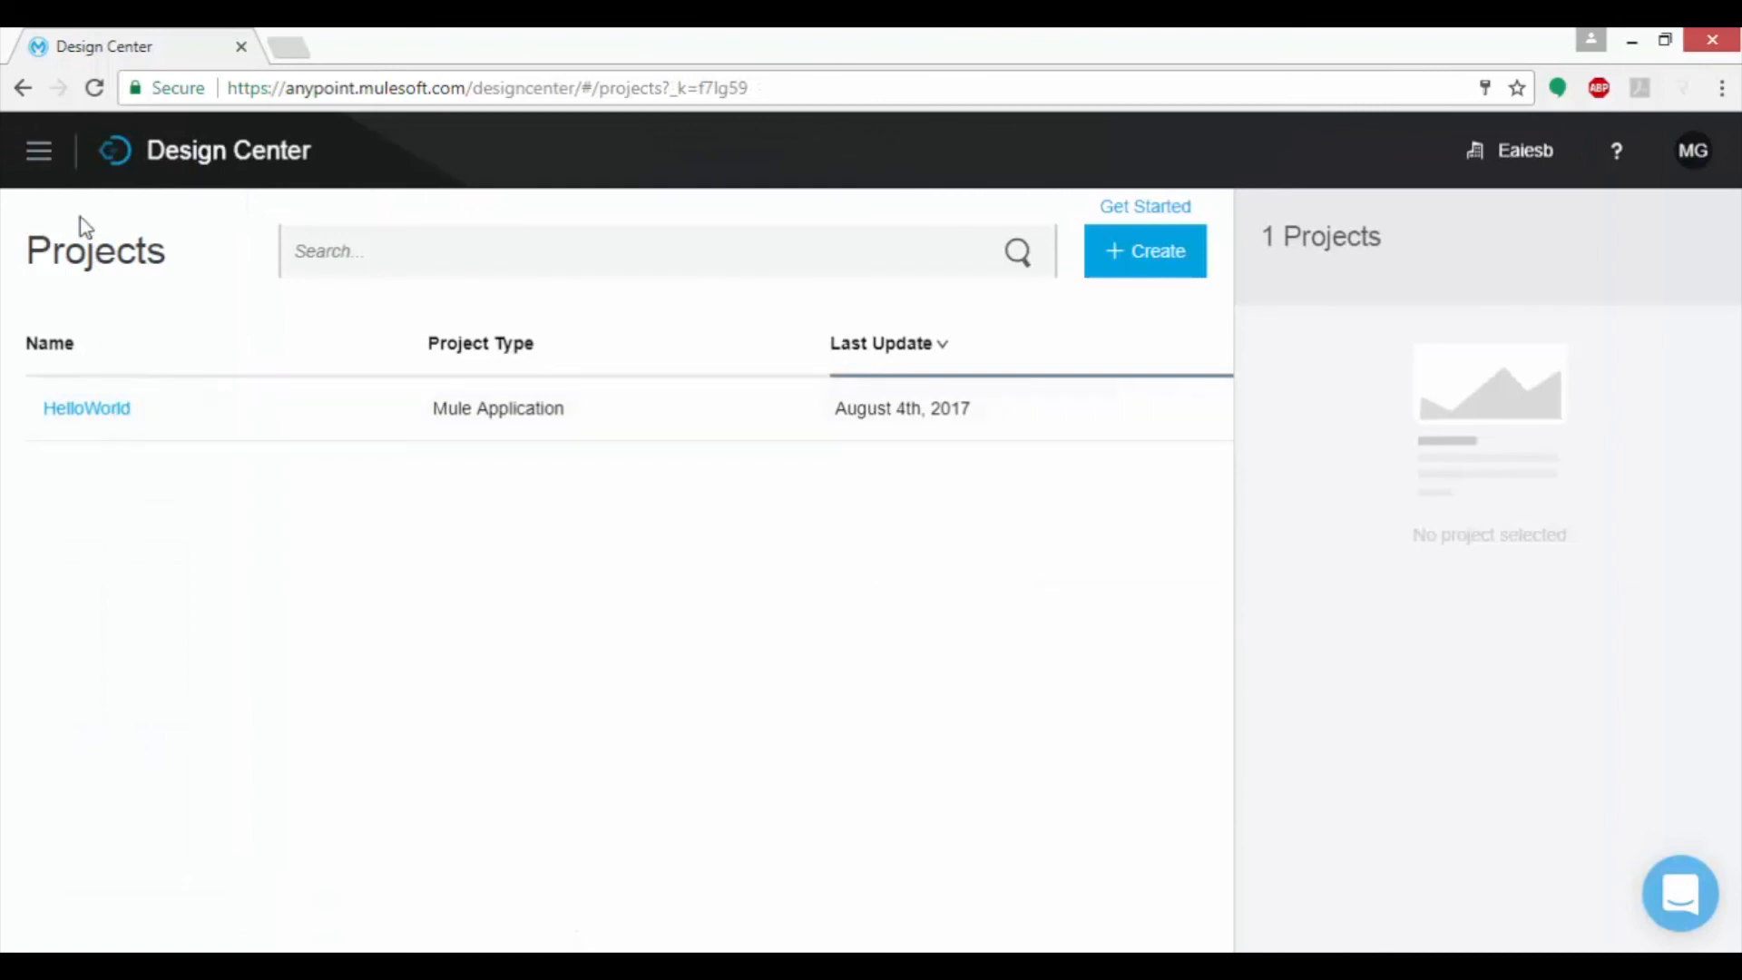
Open the Anypoint Platform navigation menu from the Projects page
click(38, 151)
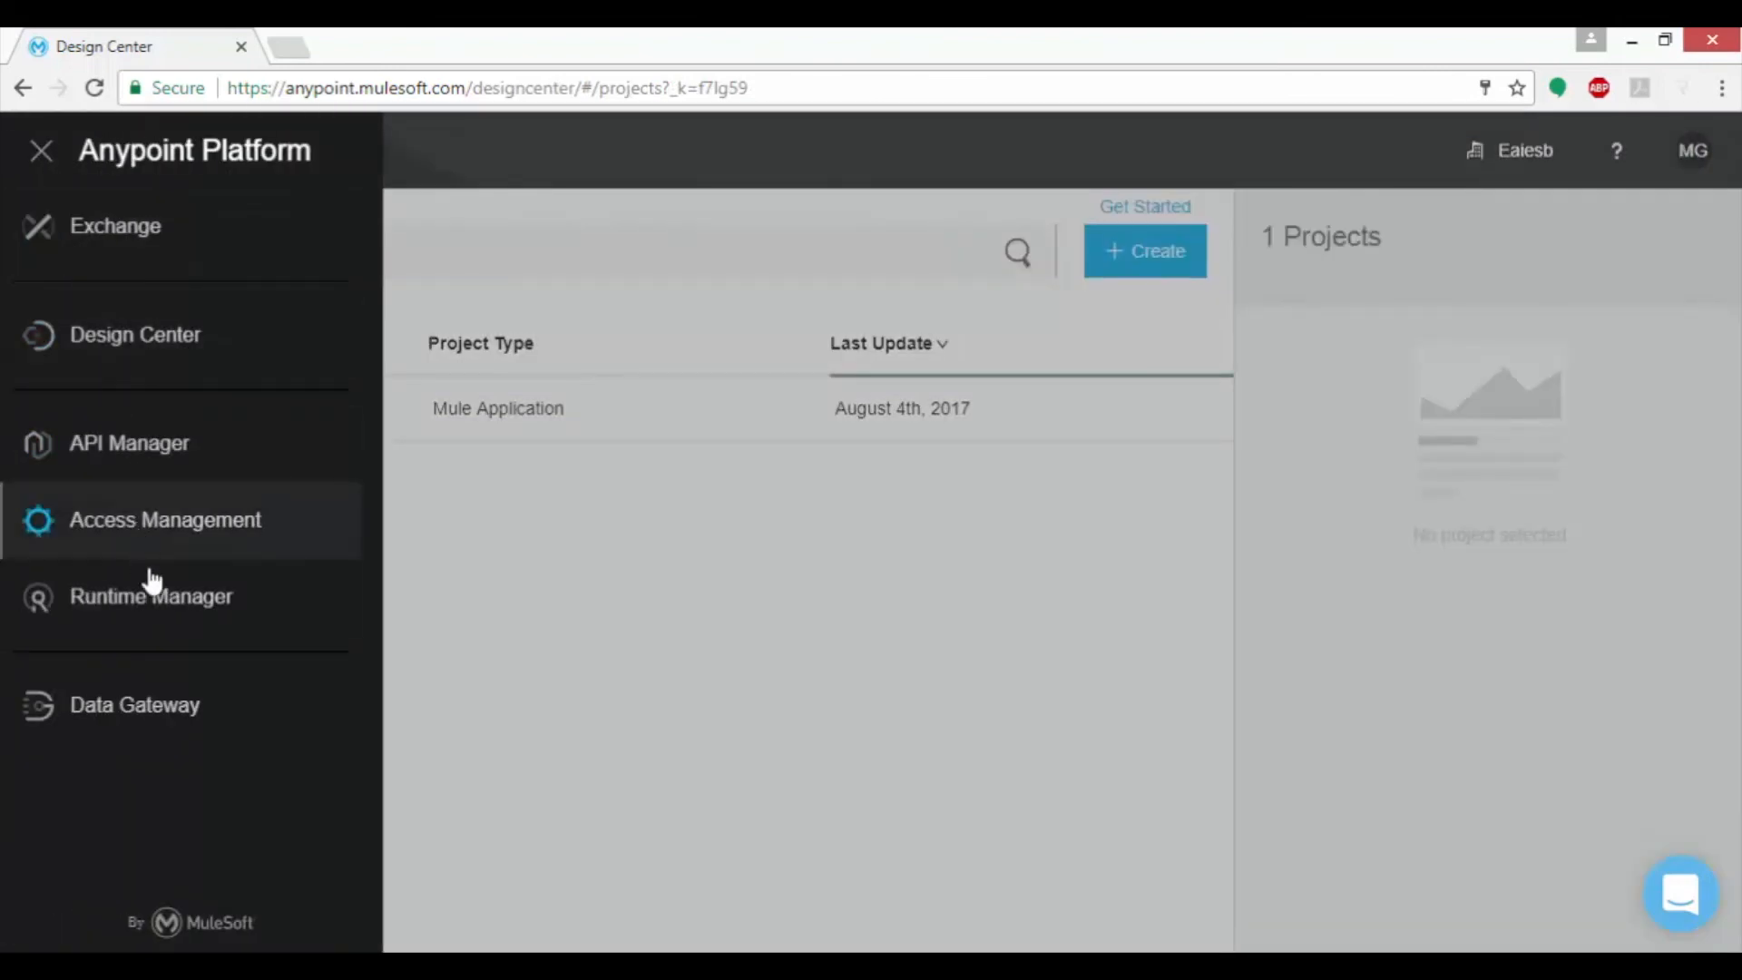
Set the profile's default environment to Design from the Runtime Manager prompt
click(152, 595)
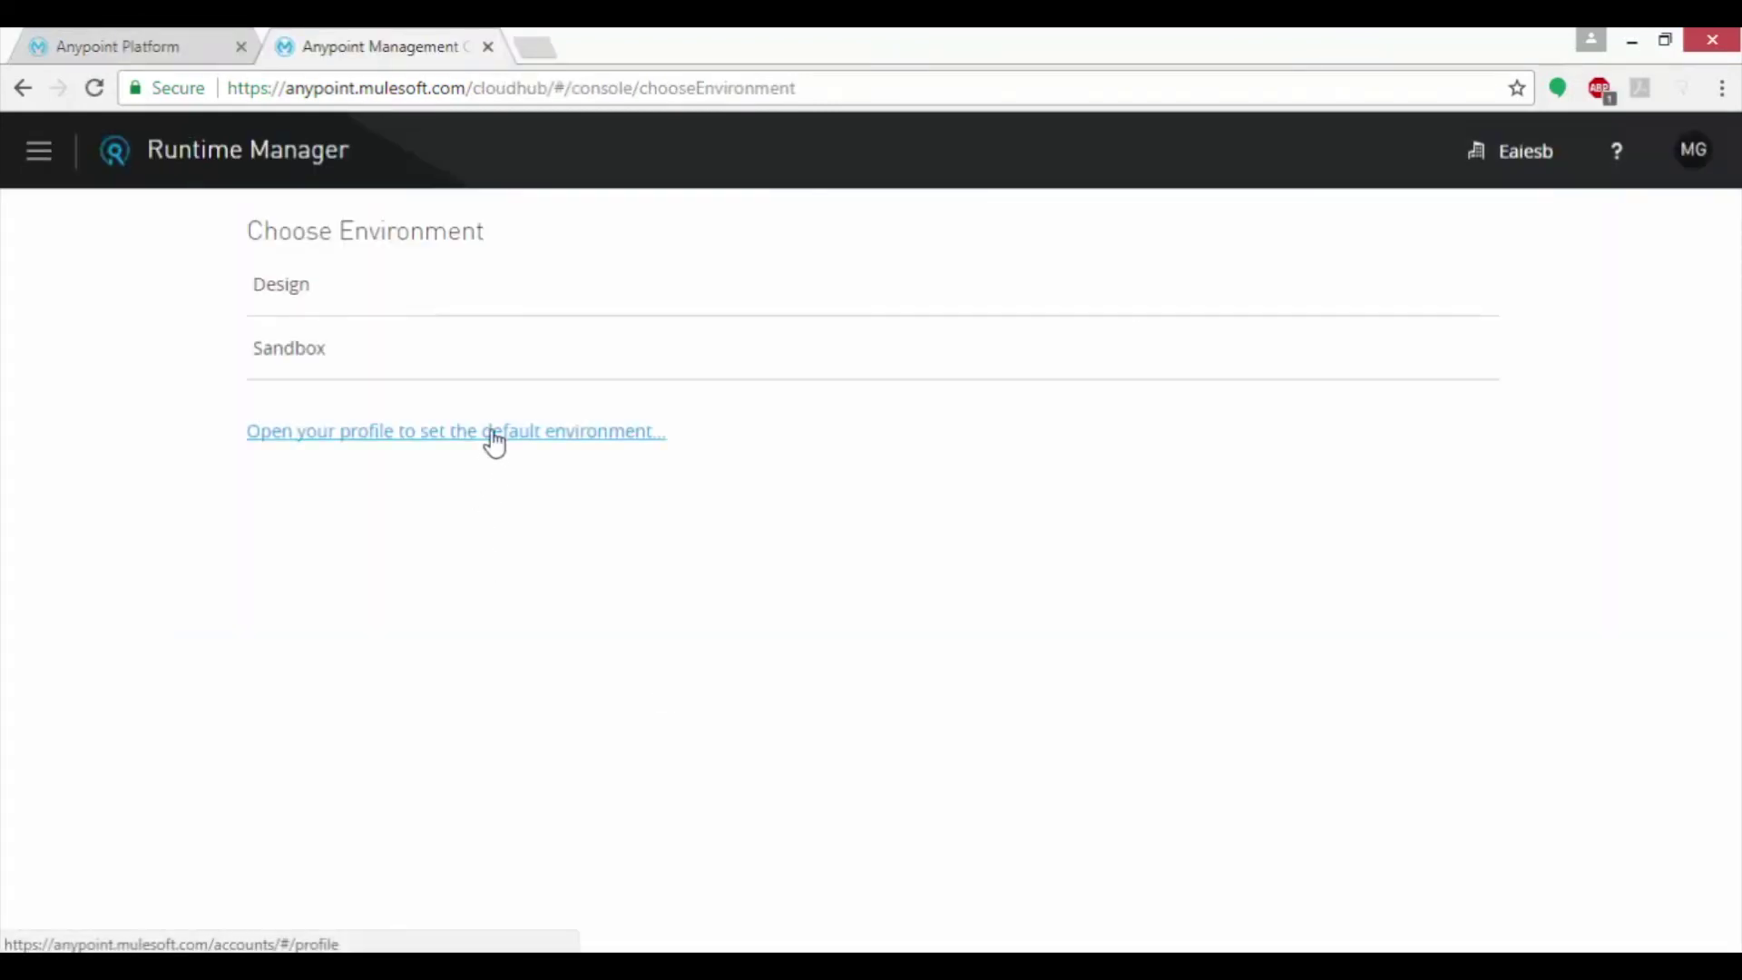
click(455, 432)
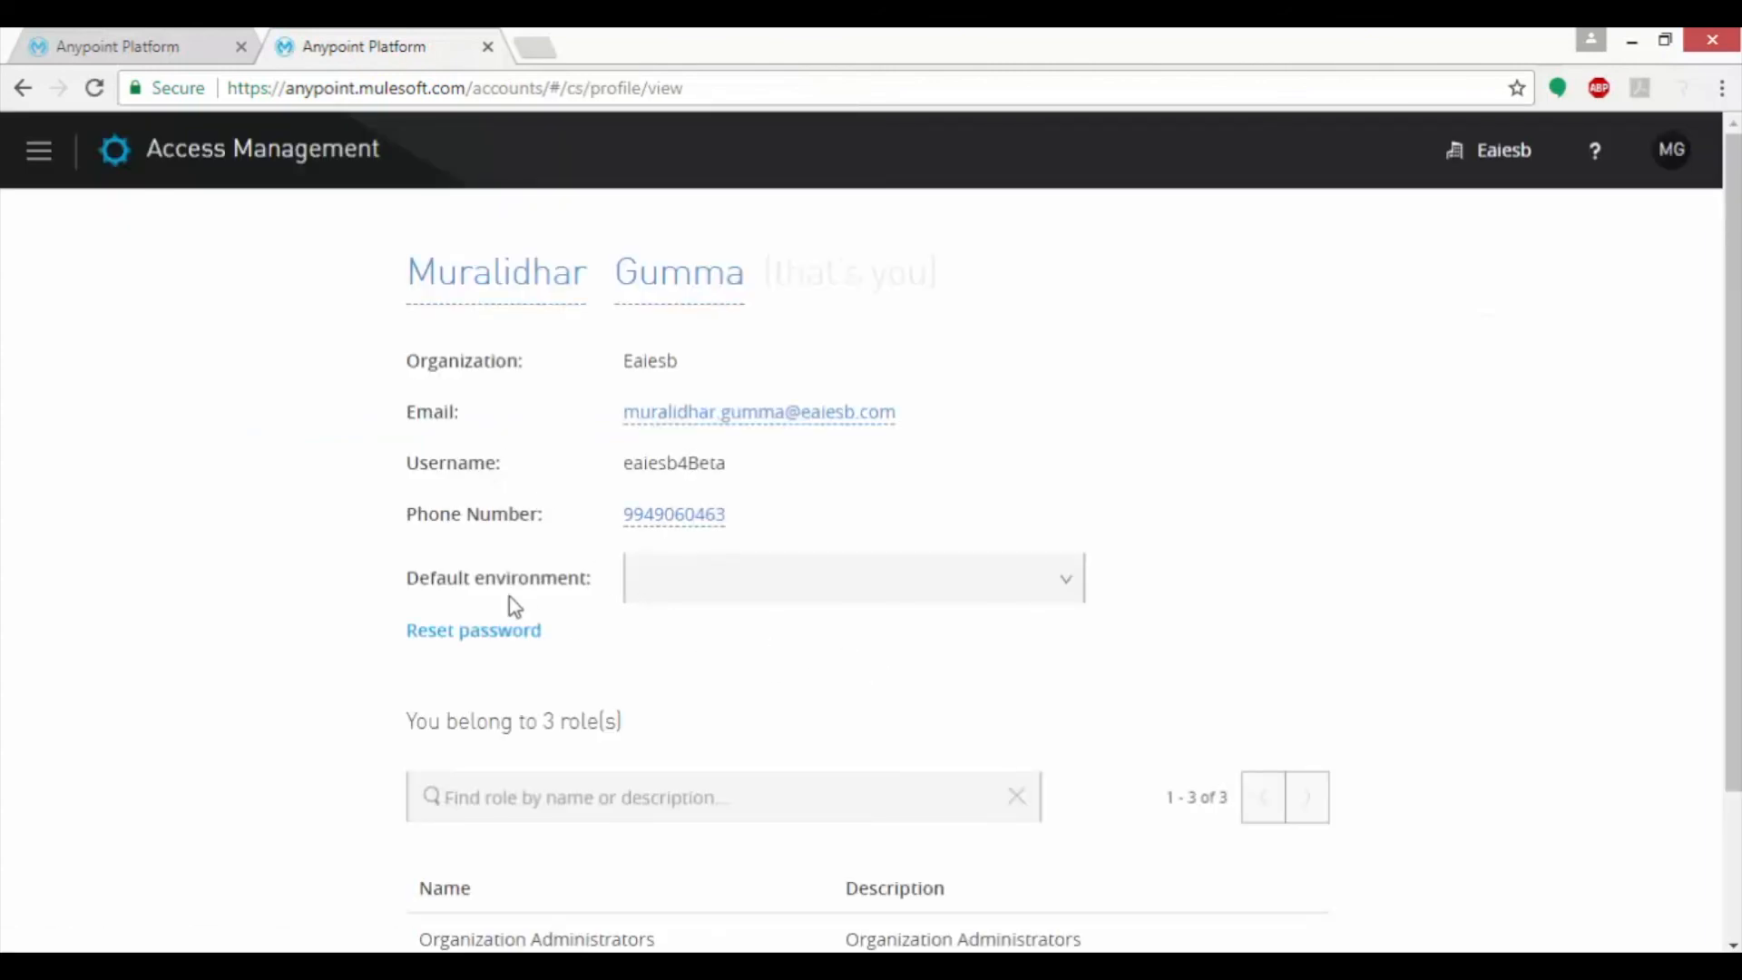
mouse_move(1236, 580)
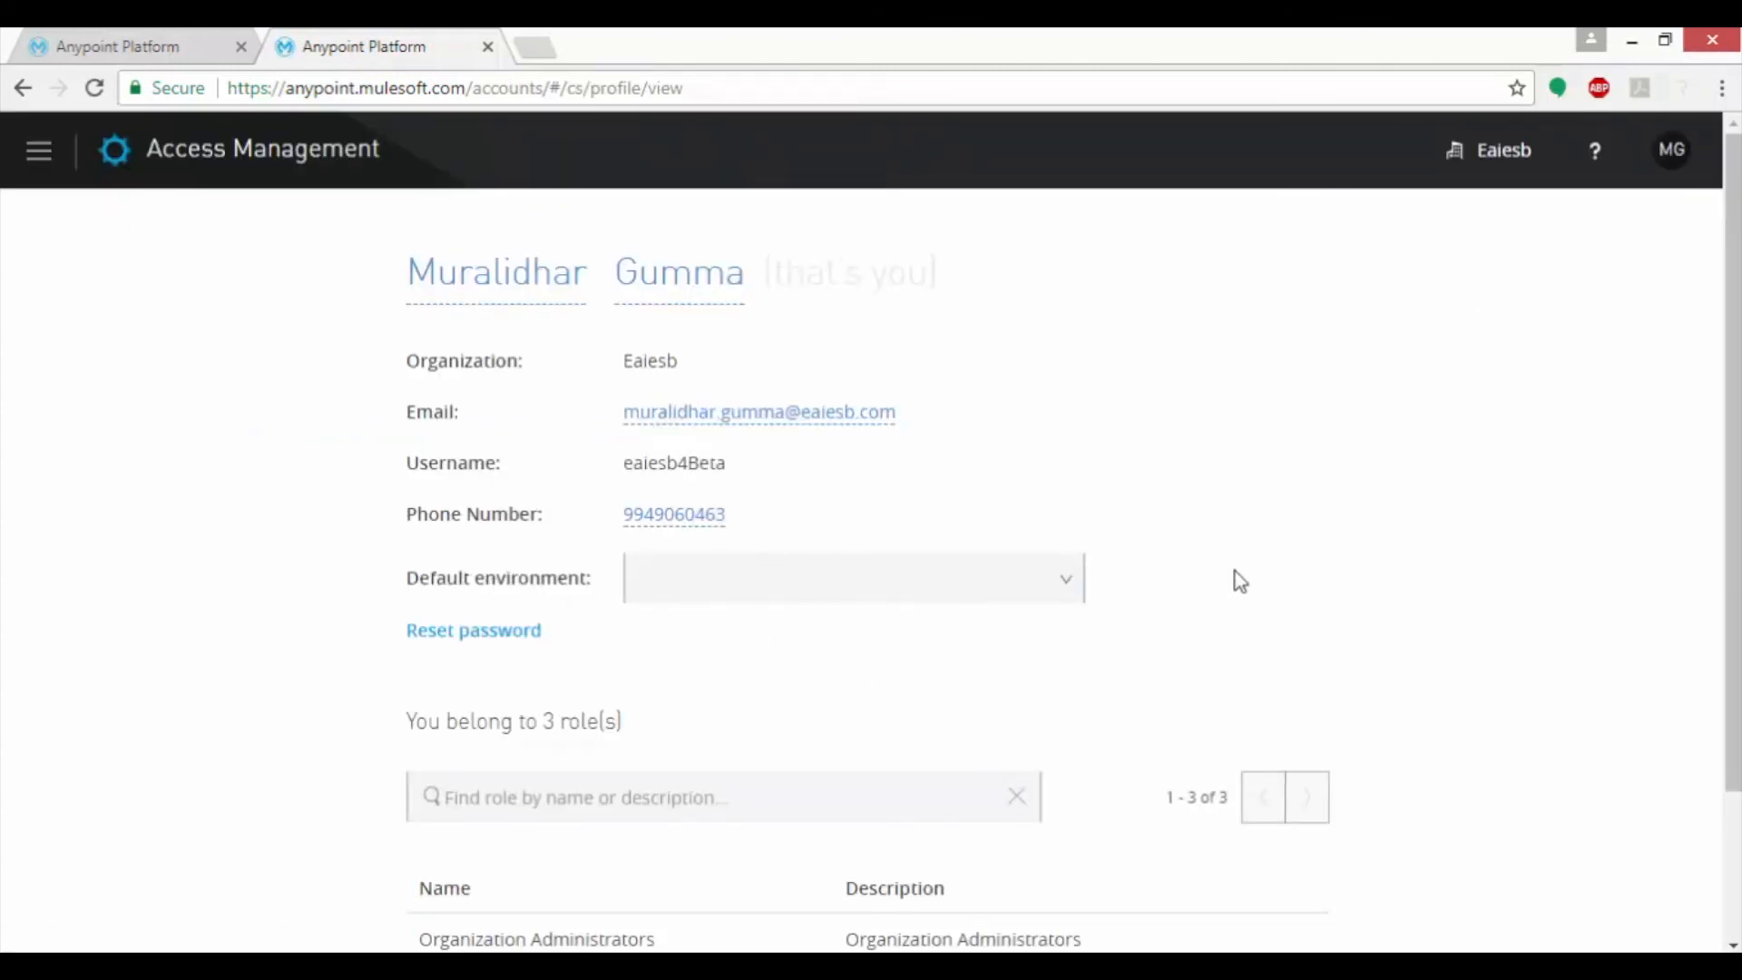
click(38, 151)
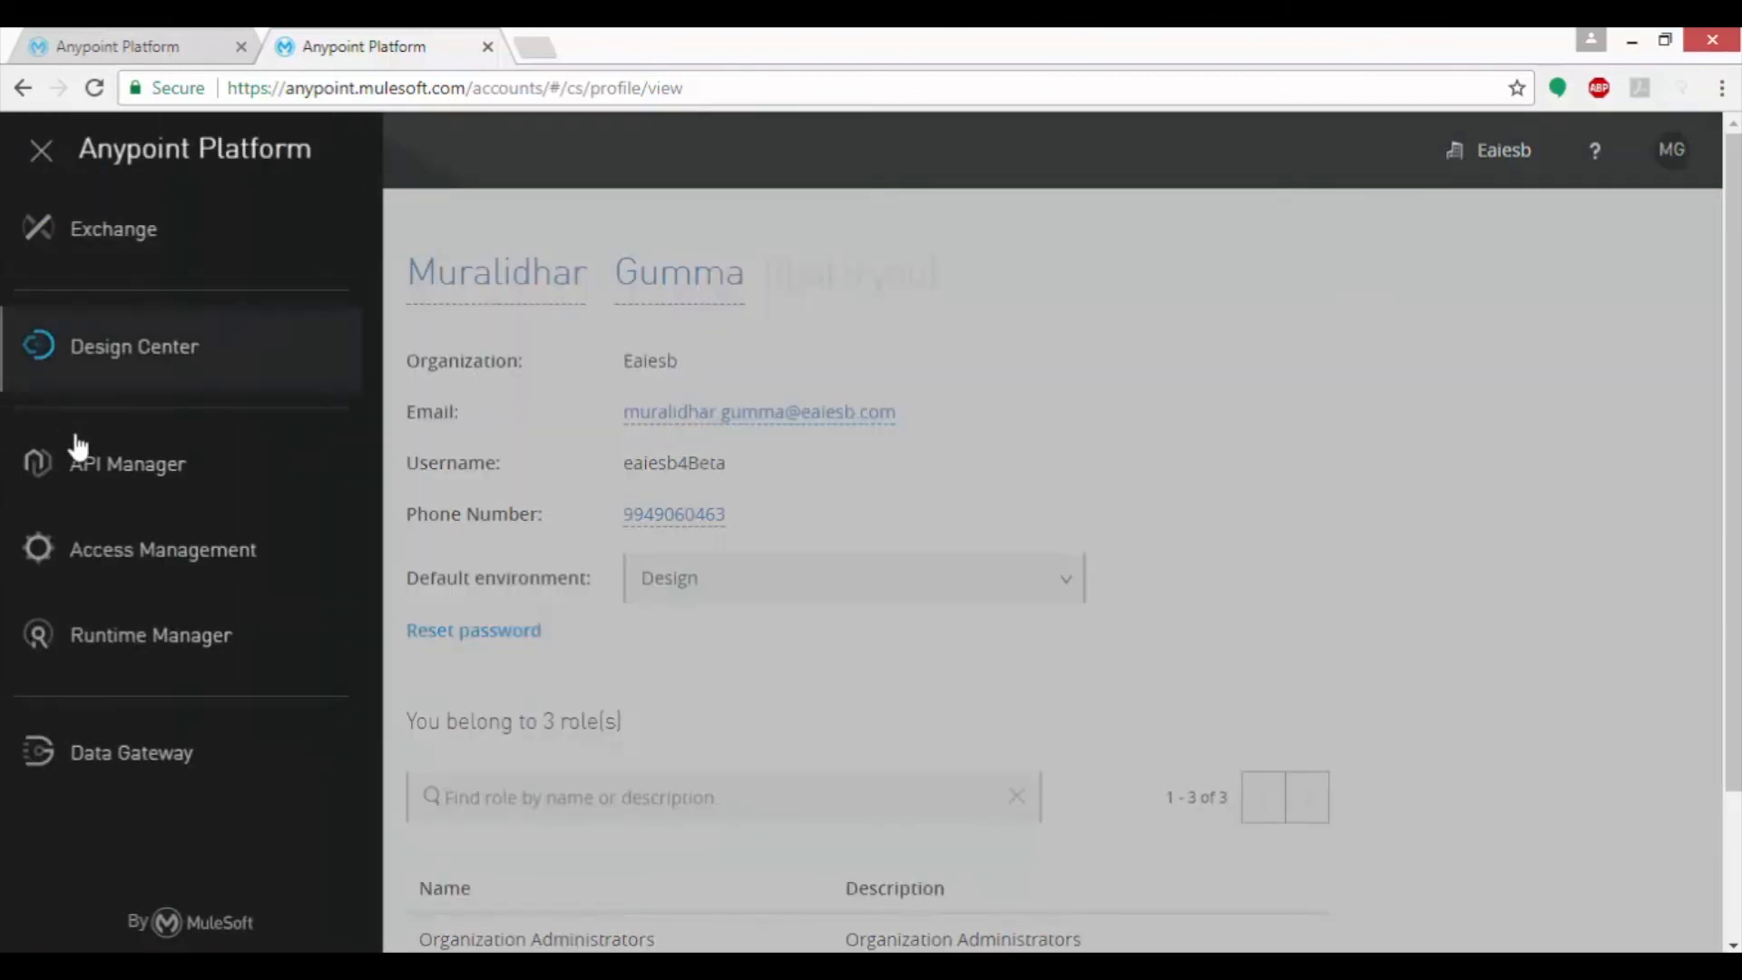
View the helloworld-uado dashboard in Runtime Manager, Started, with CPU and memory charts
click(150, 635)
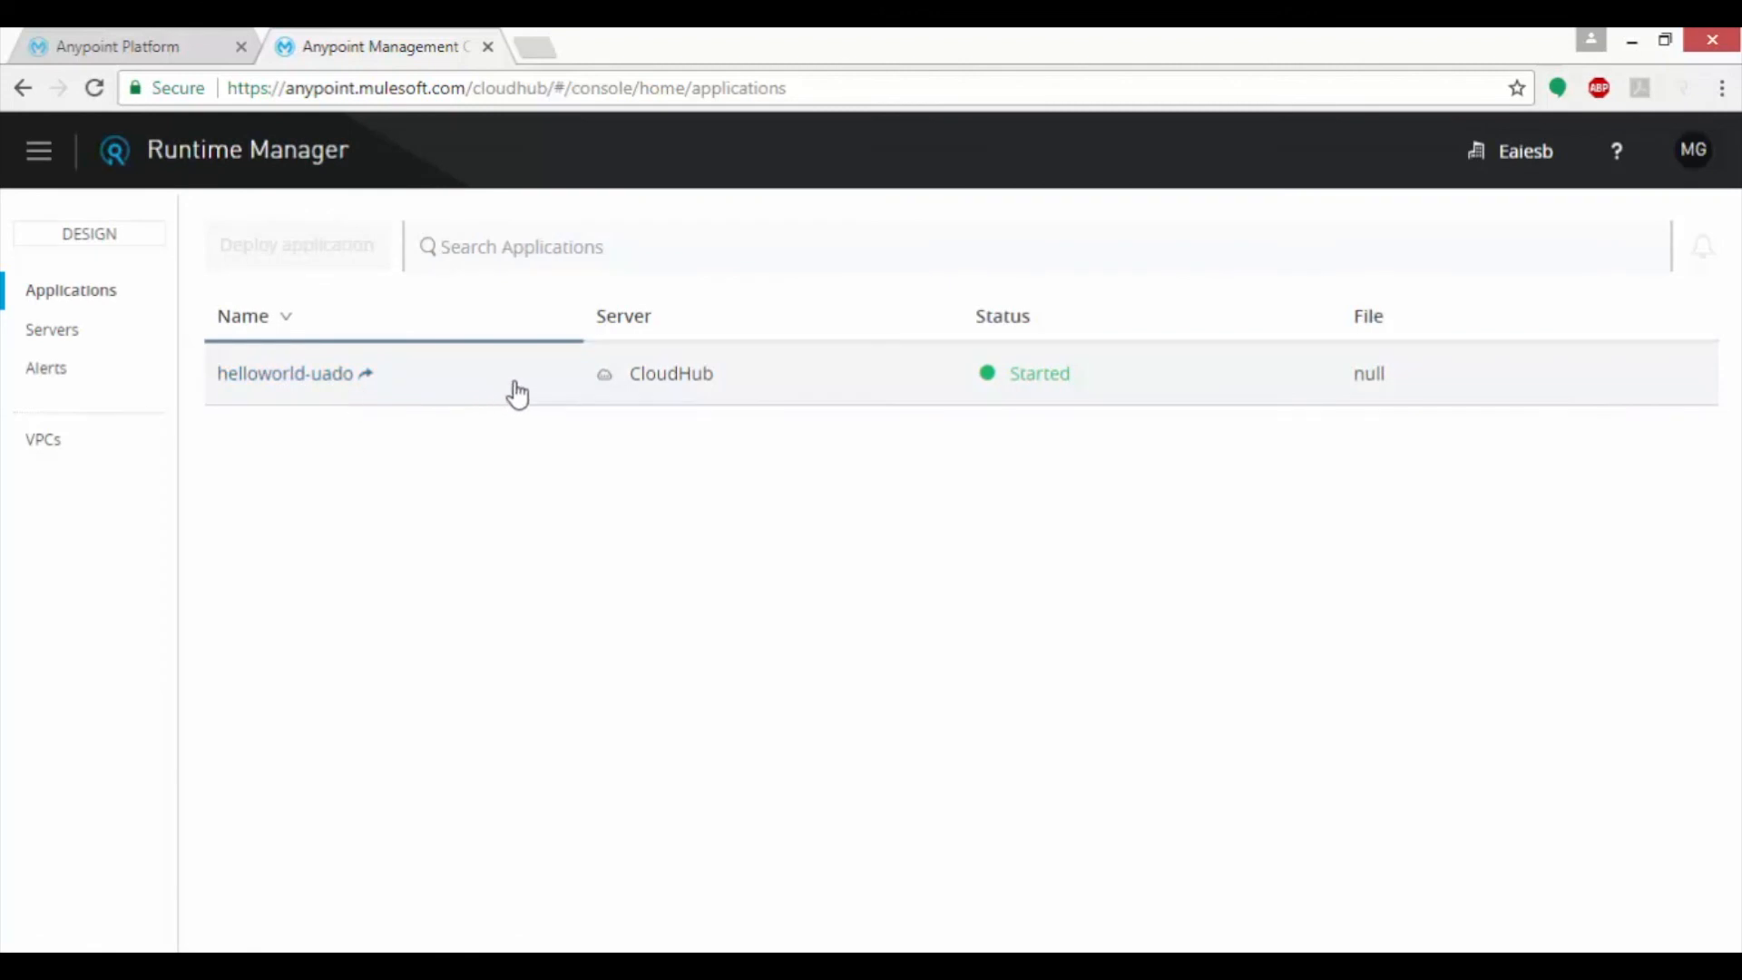
click(287, 374)
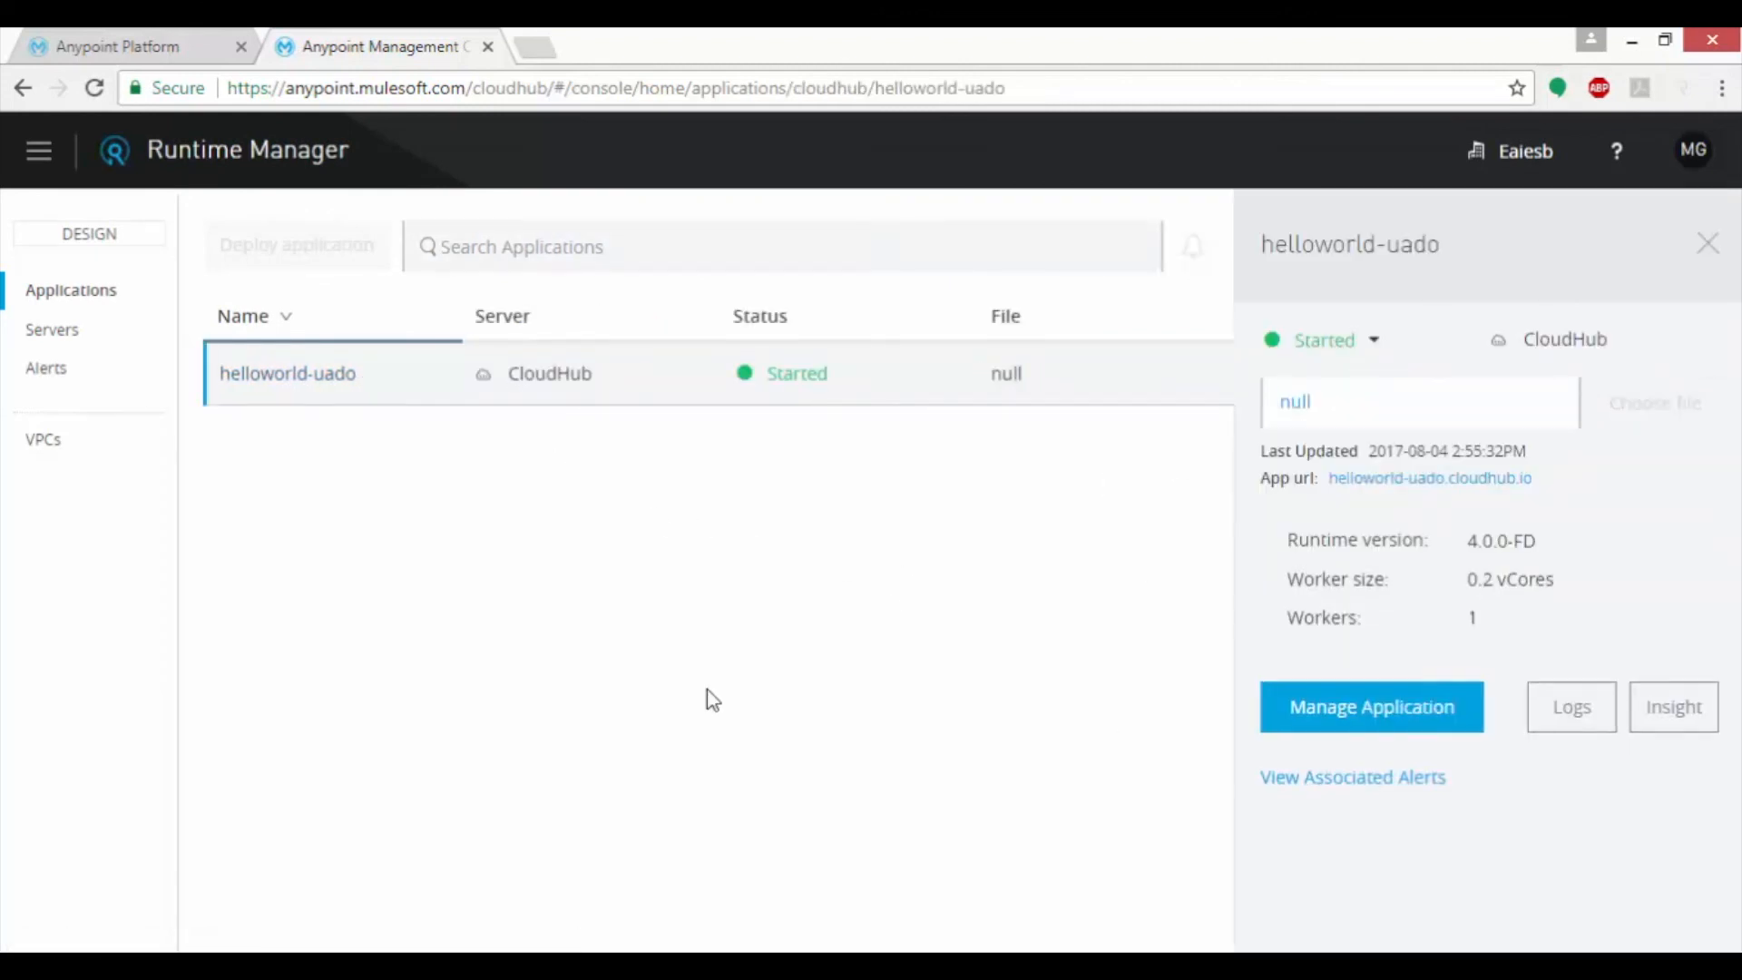
click(1372, 706)
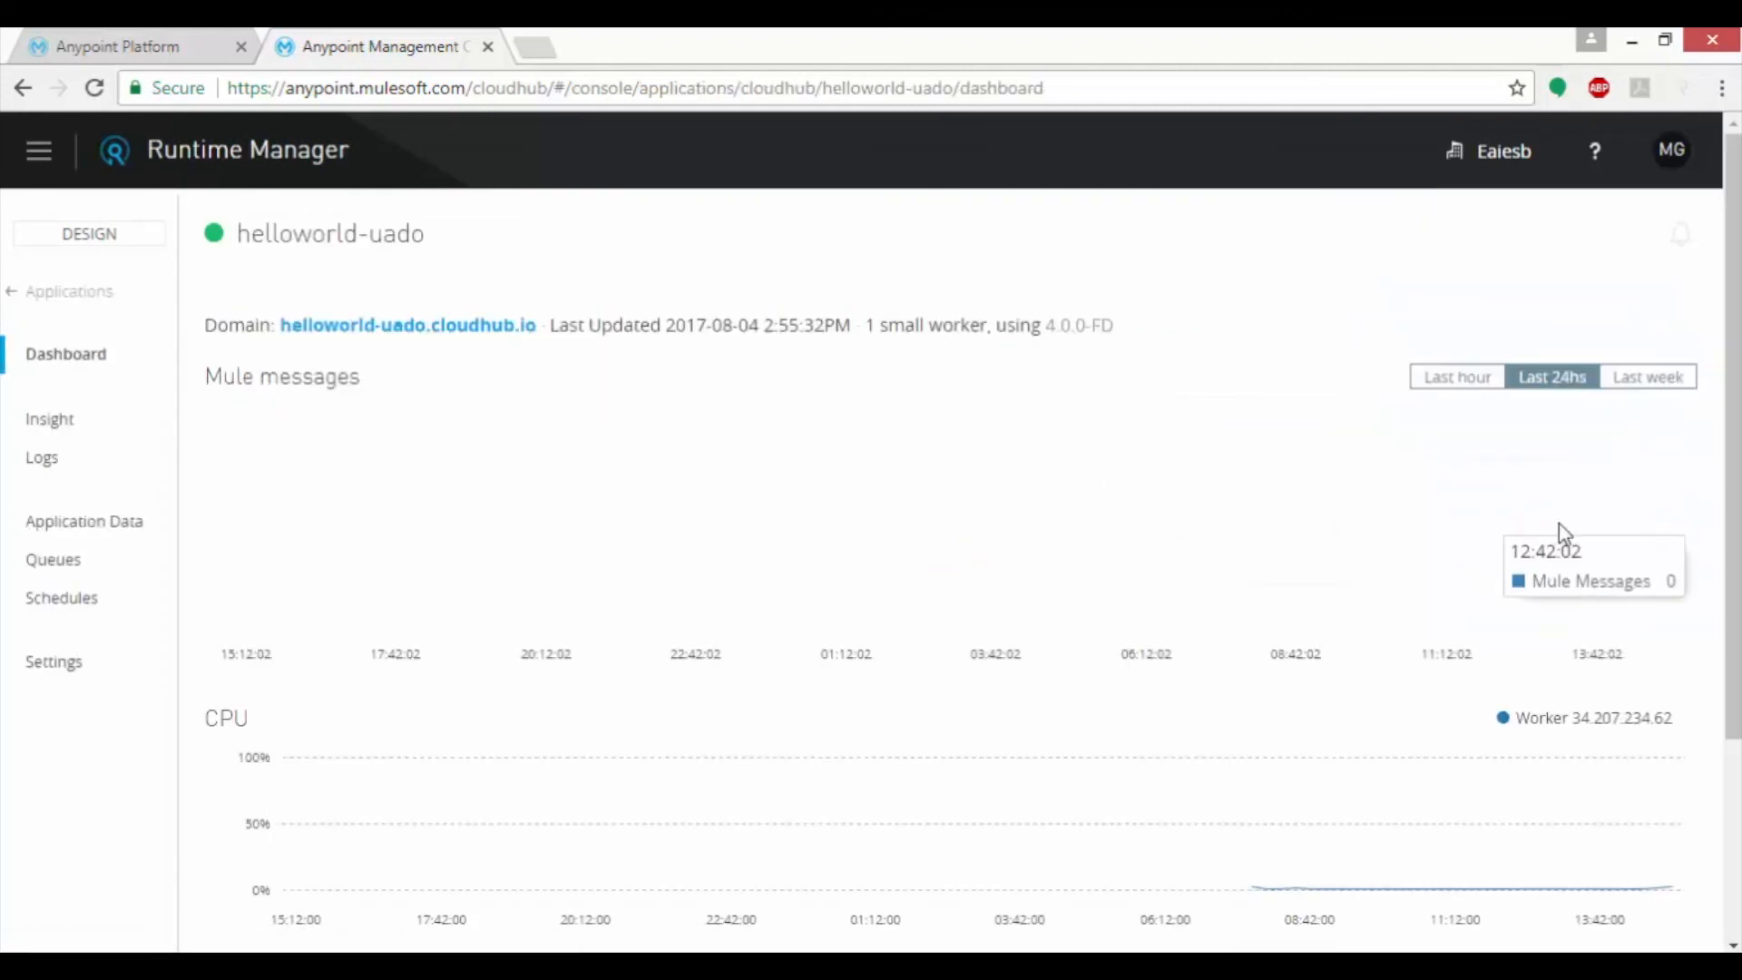
scroll(down, 3)
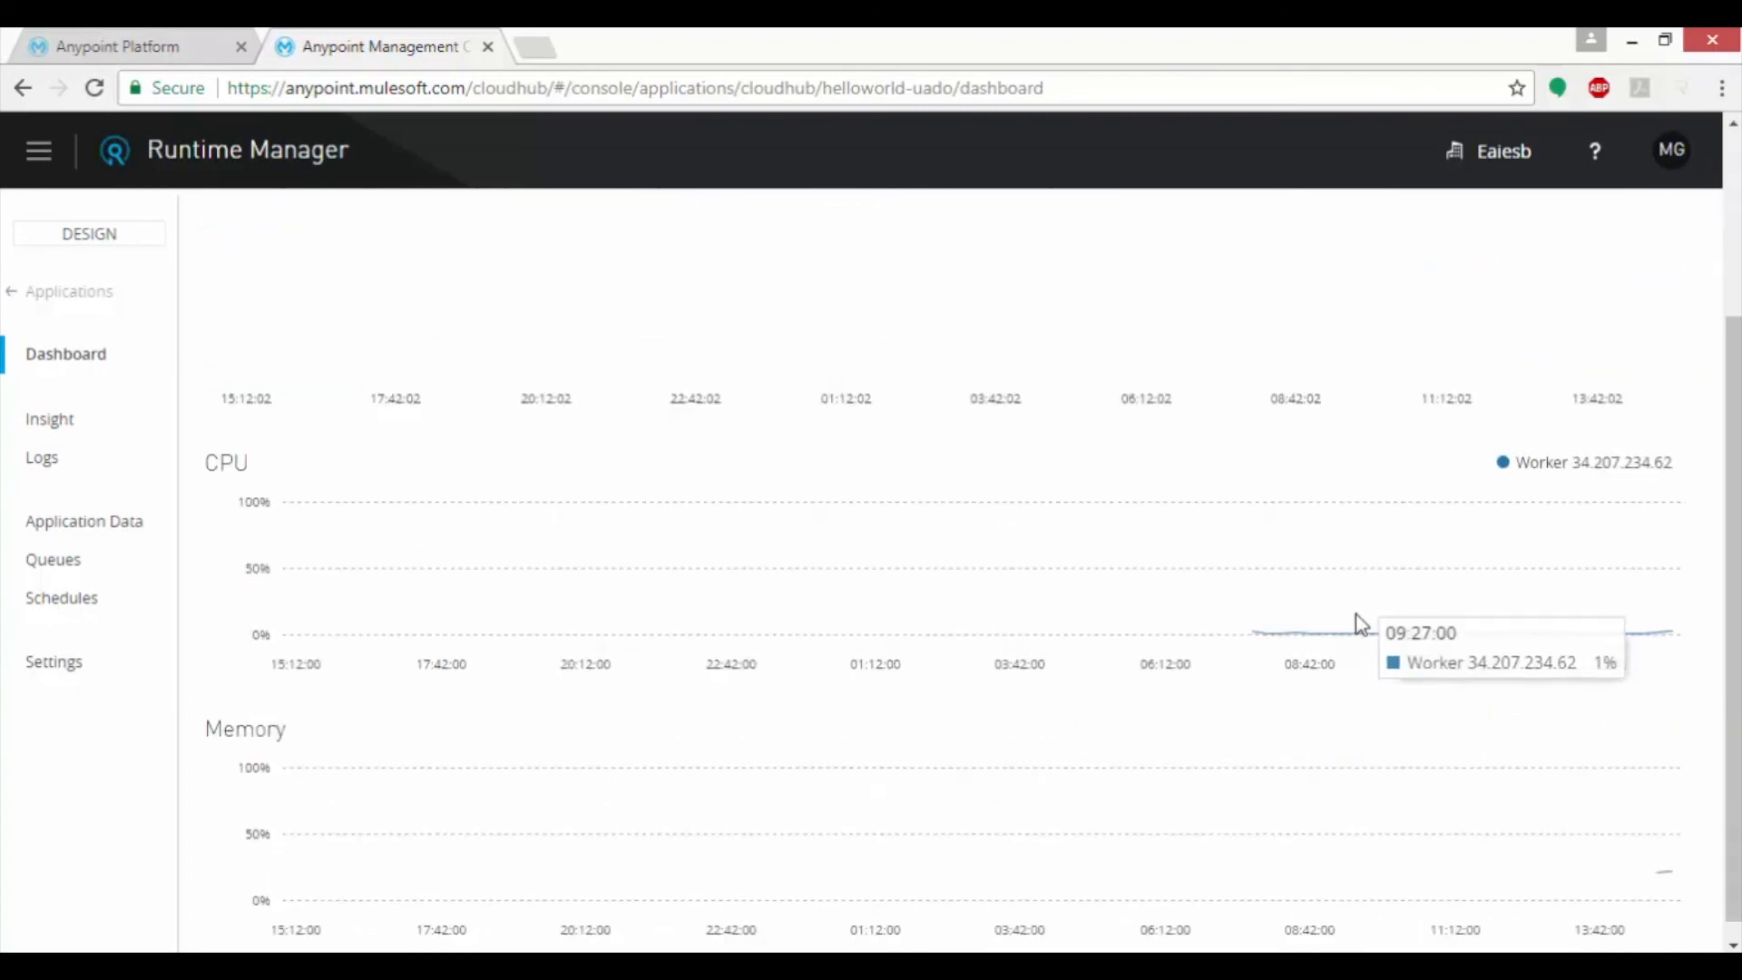